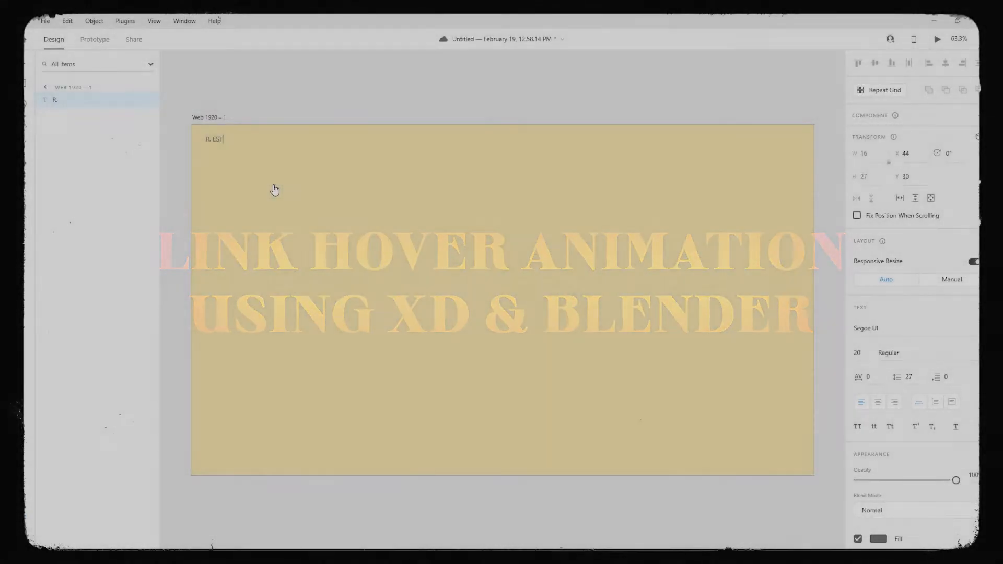
Step: Finish the R. EST logo text, nudge it slightly lower, and begin typing the ABOUT label
click(878, 539)
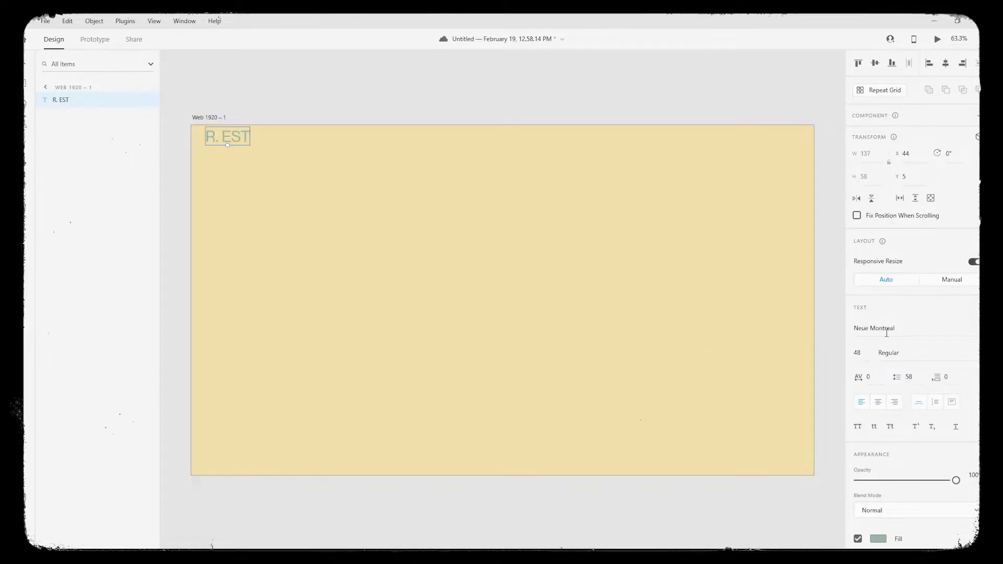
drag(227, 136, 227, 145)
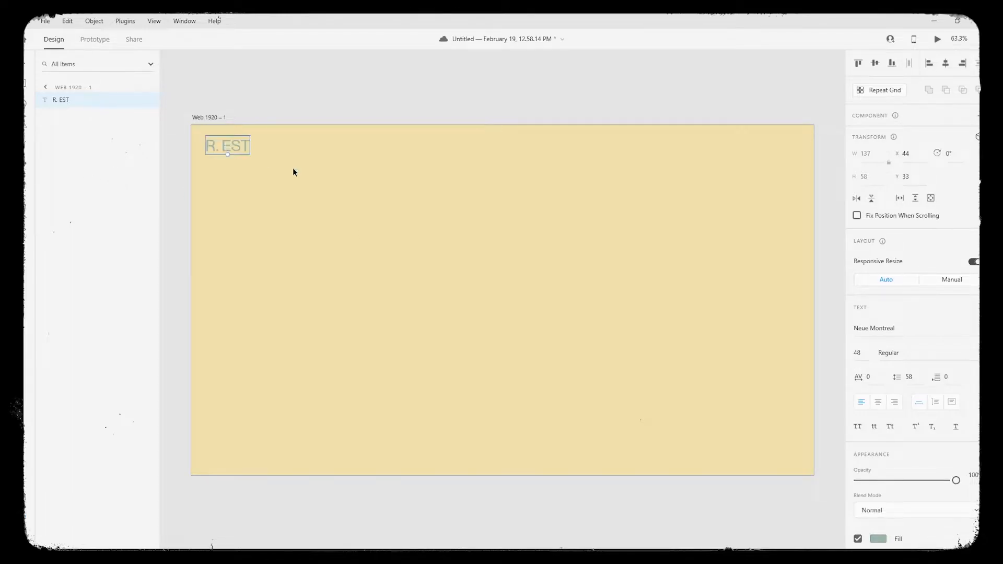
mouse_move(620, 142)
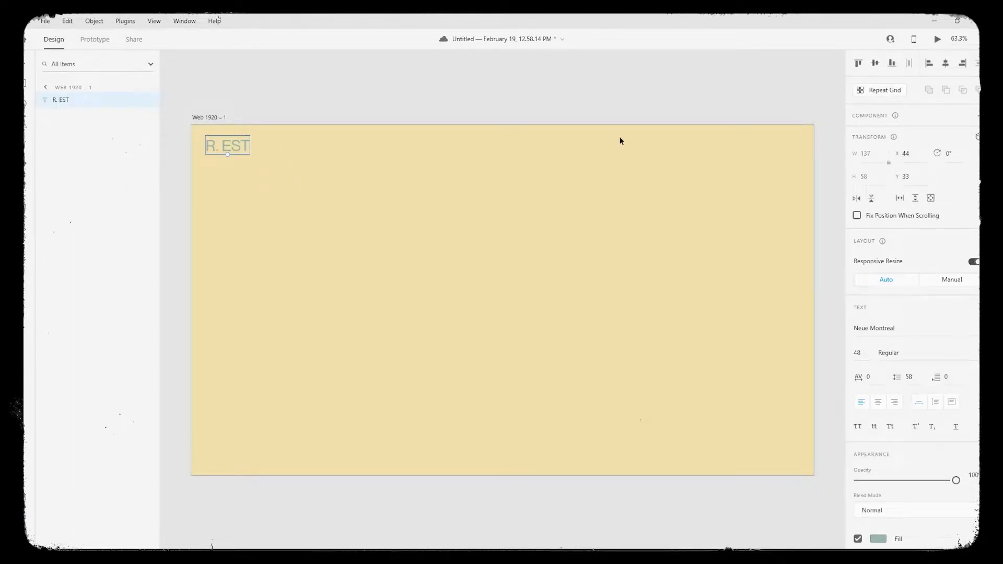
text(ABOUT)
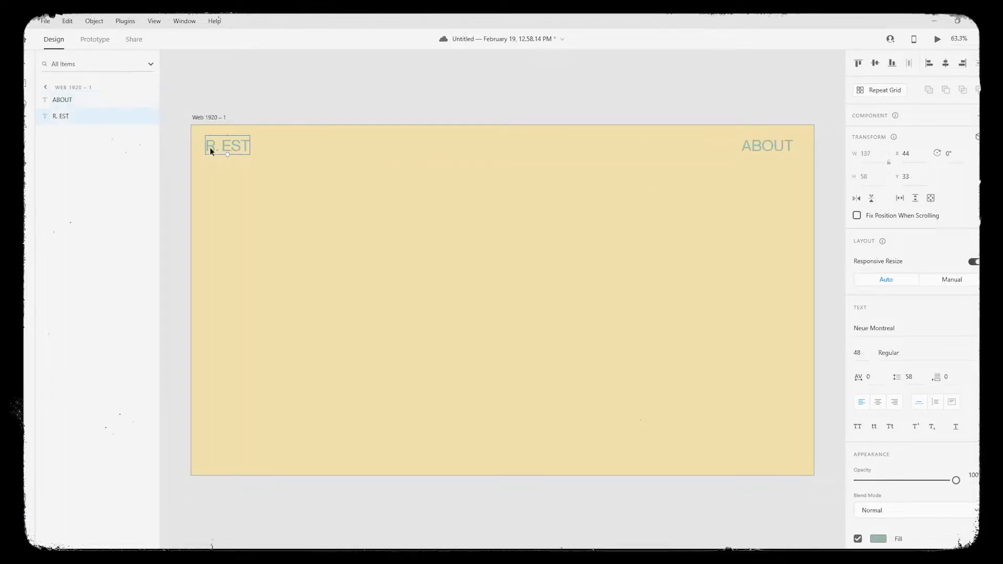
Step: Place the ABOUT label at top-right and recolour R. EST to a darker grey-green hex
click(767, 145)
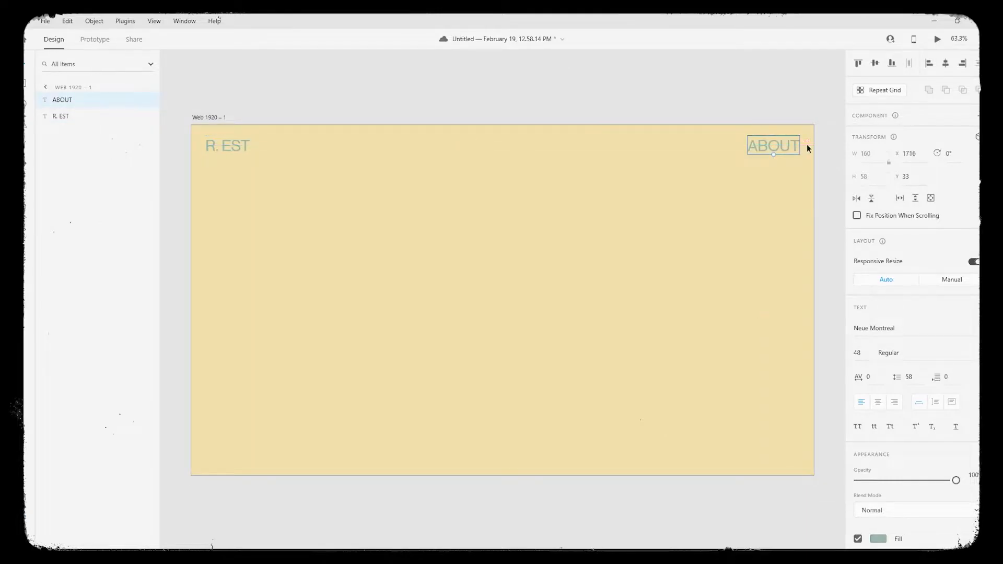
click(269, 186)
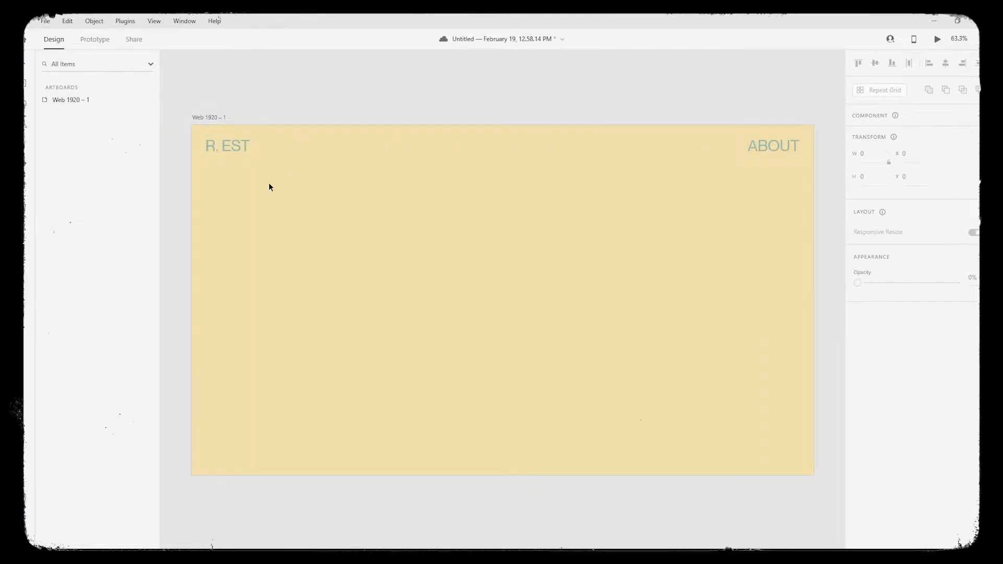
click(227, 145)
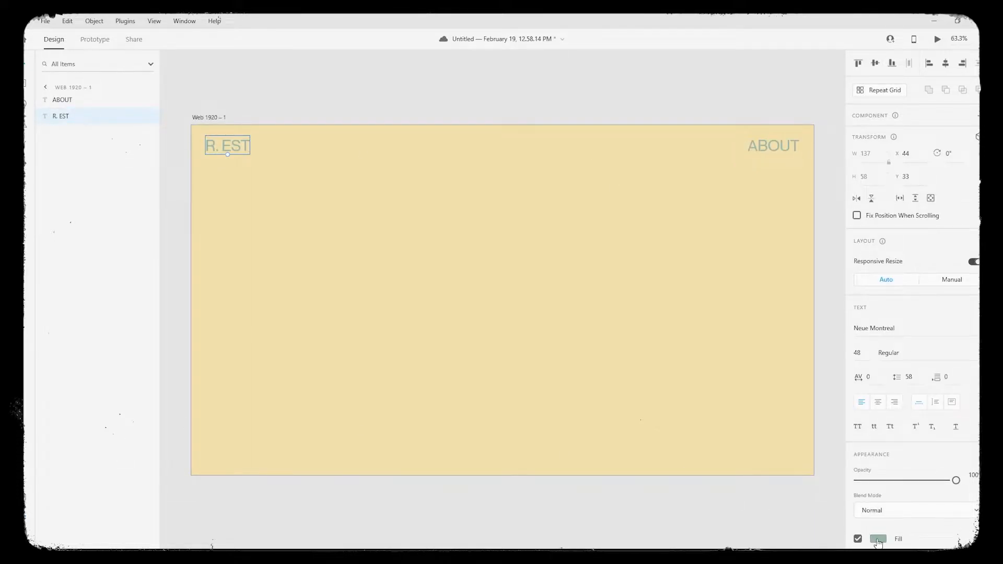
click(878, 539)
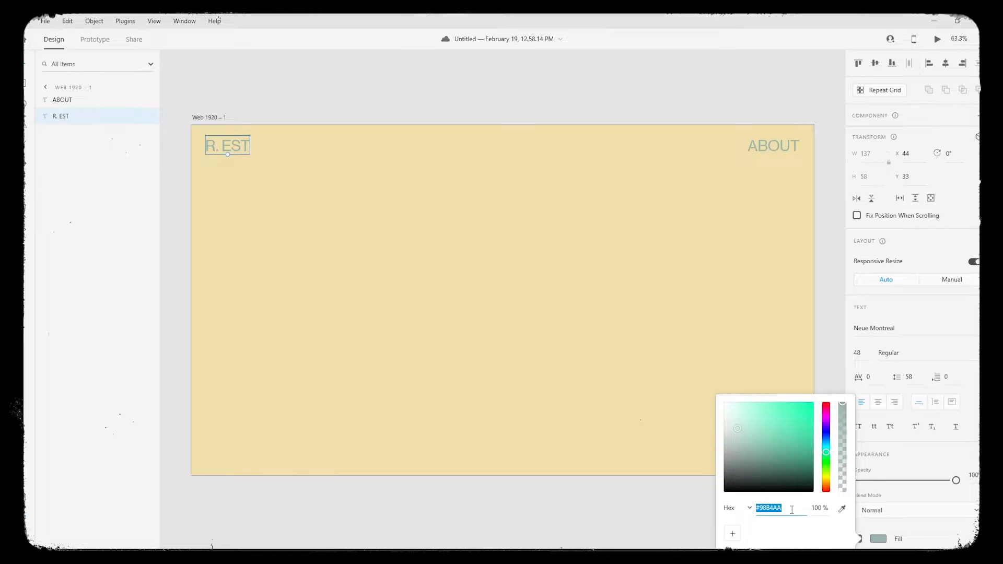
click(773, 145)
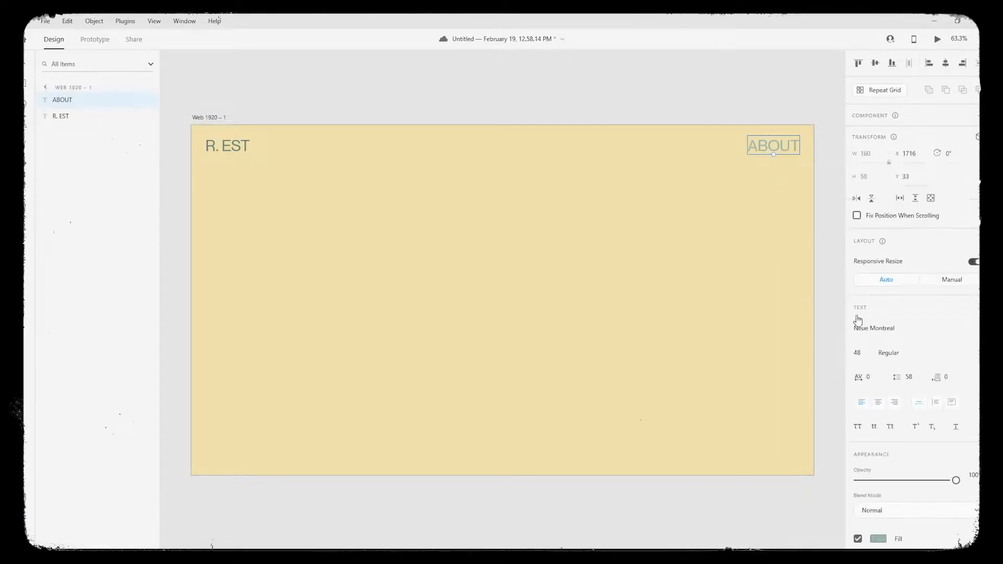
click(879, 539)
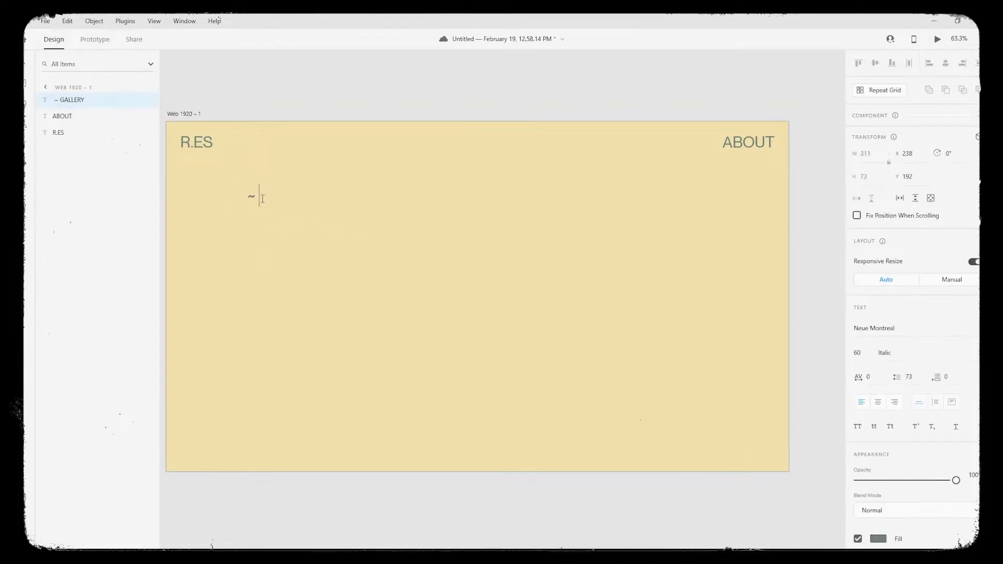
Step: Add the italic ~ BUSINESSES heading and the THEATRE, HOTEL, CAFE and PIZZERIA labels in two rows
text(BUSINESSES)
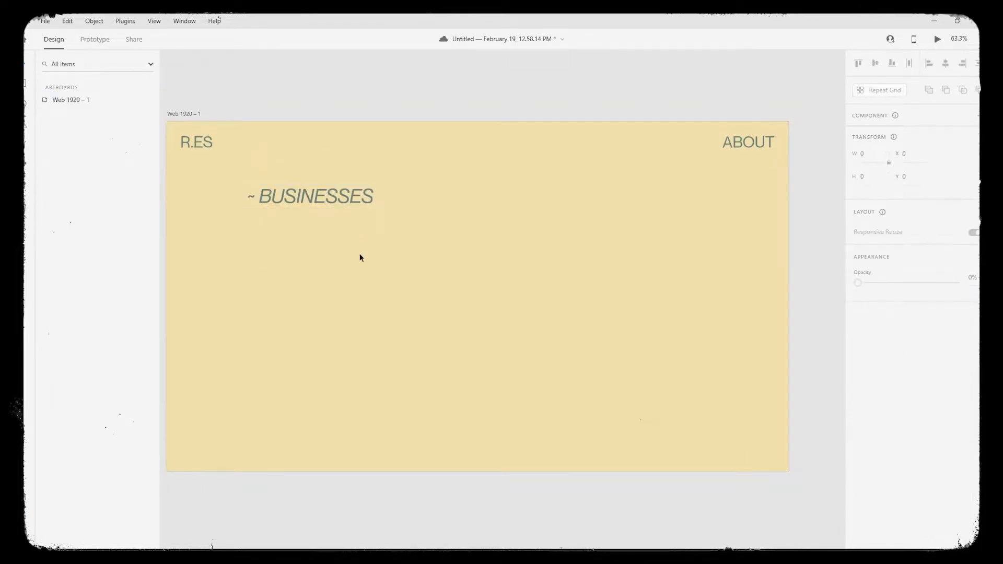
click(311, 262)
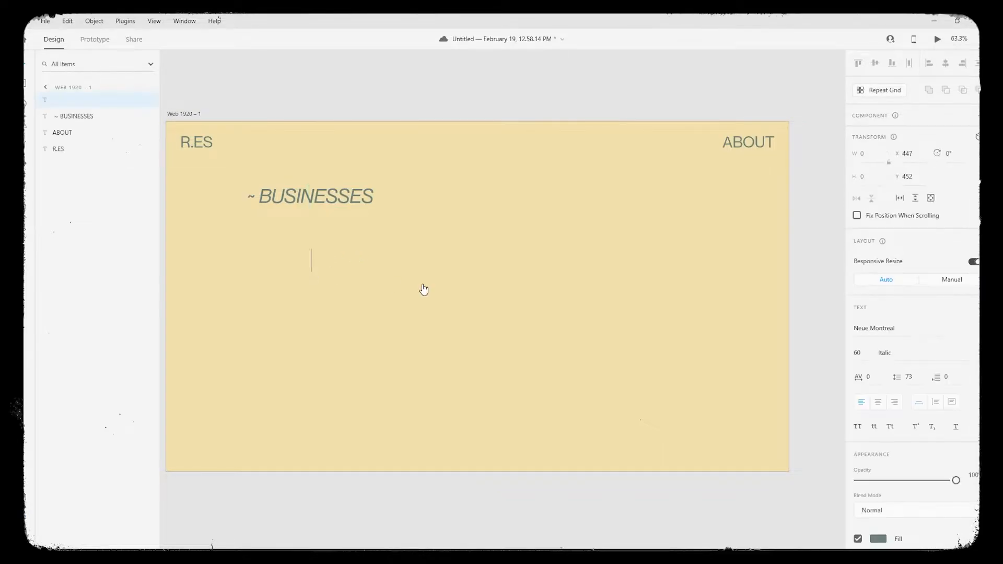
text(THEA)
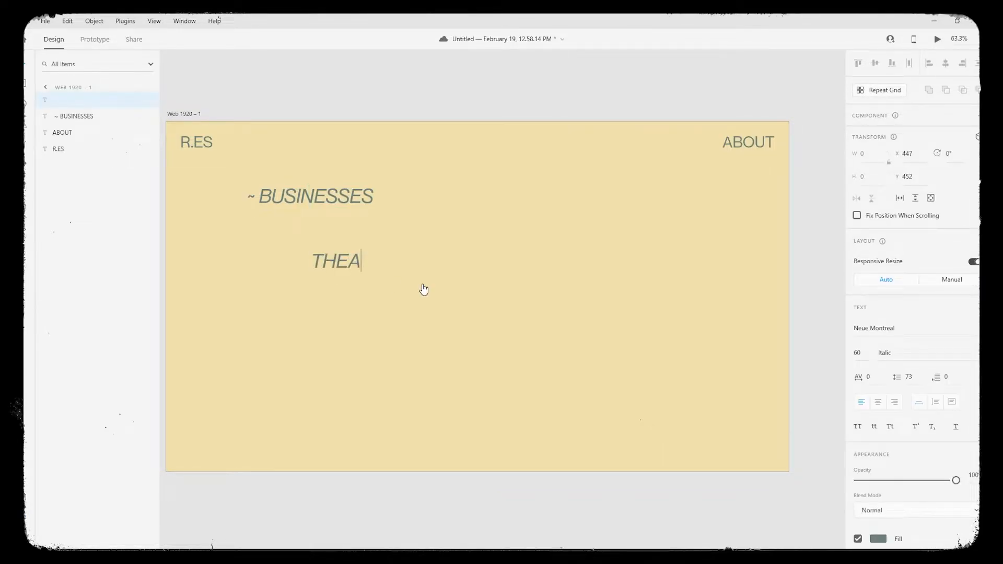
text(TRE)
text(CA)
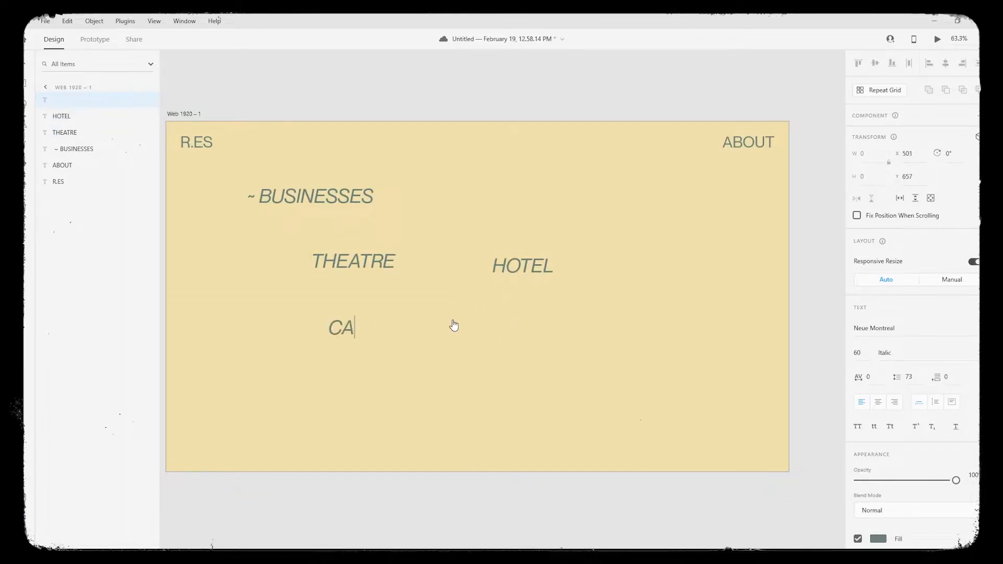
click(352, 260)
text(Migr)
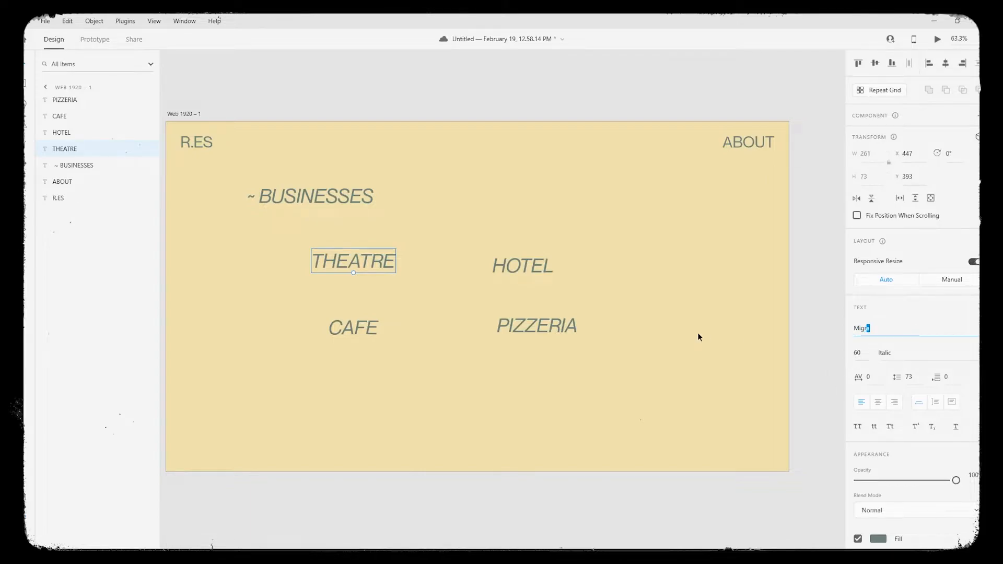
Step: Set THEATRE and PIZZERIA in Migra Bold Italic and enlarge all four business labels to 130
click(536, 326)
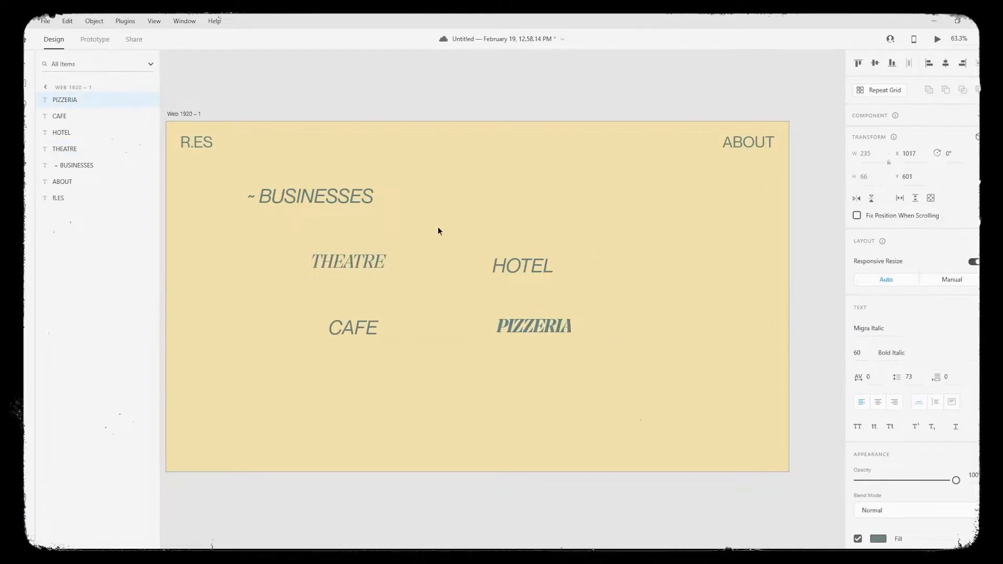
click(347, 261)
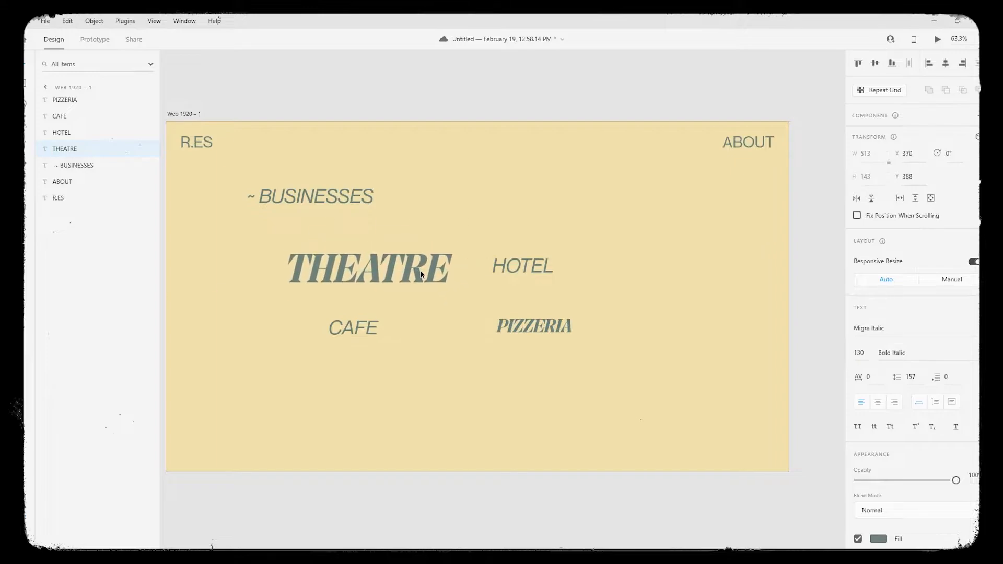
click(523, 265)
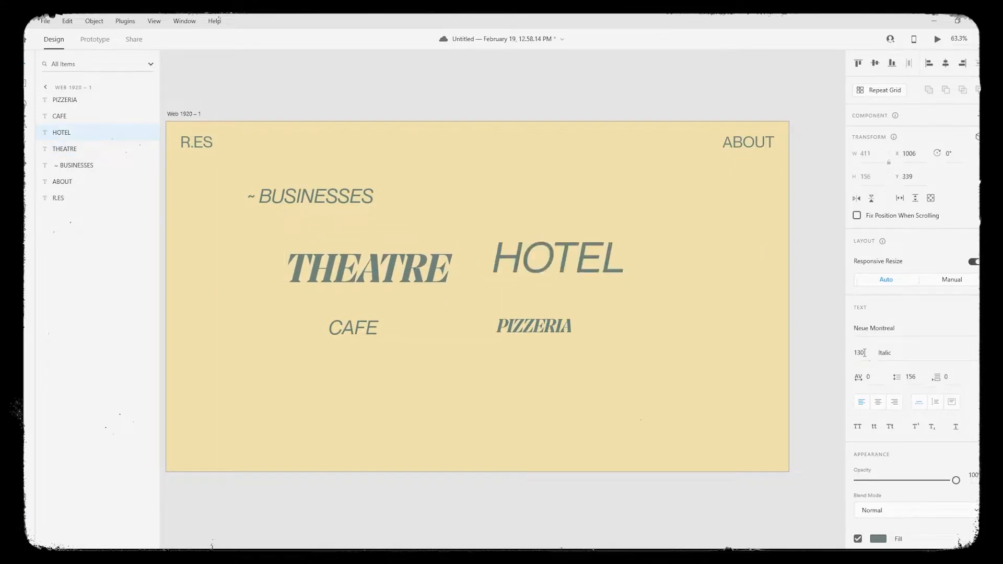
click(533, 326)
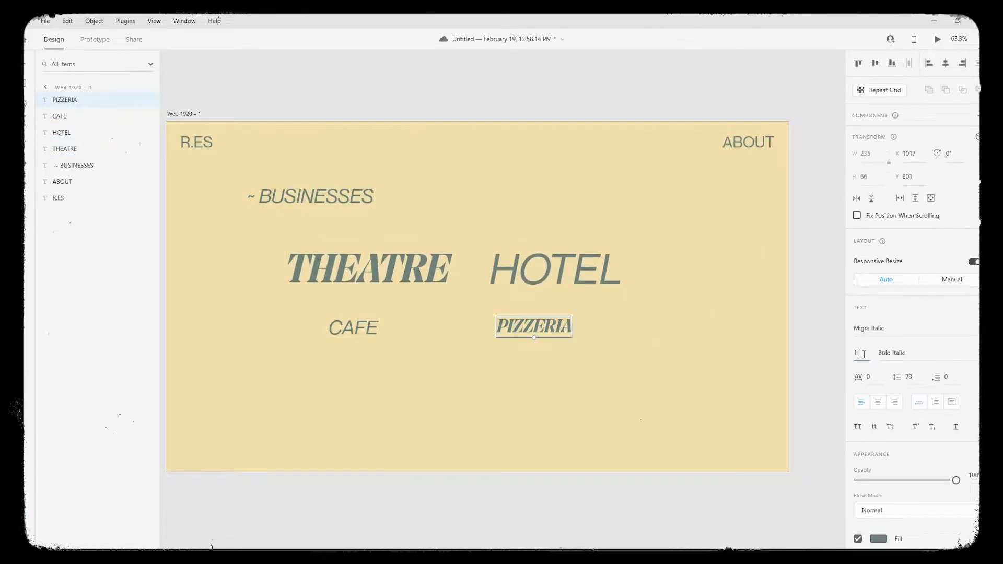
click(352, 327)
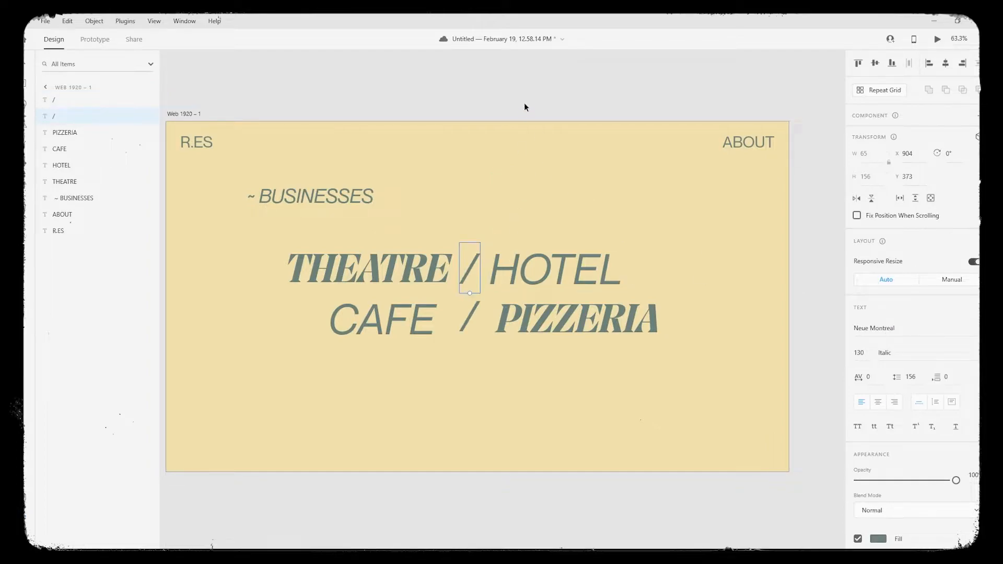
Step: Move BUSINESSES to the bottom-right, underline it, and change the artboard fill to pale peach
click(574, 318)
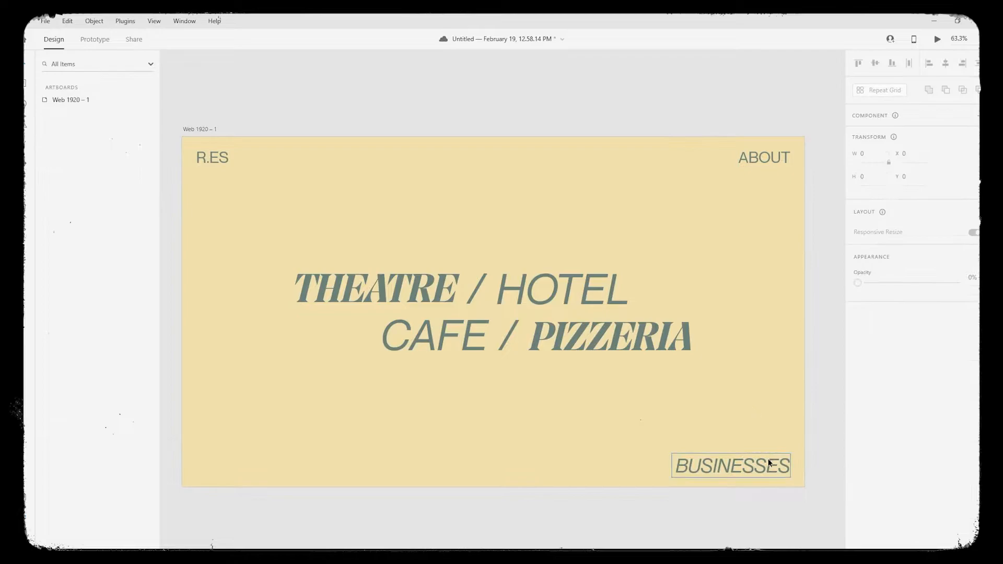
click(730, 466)
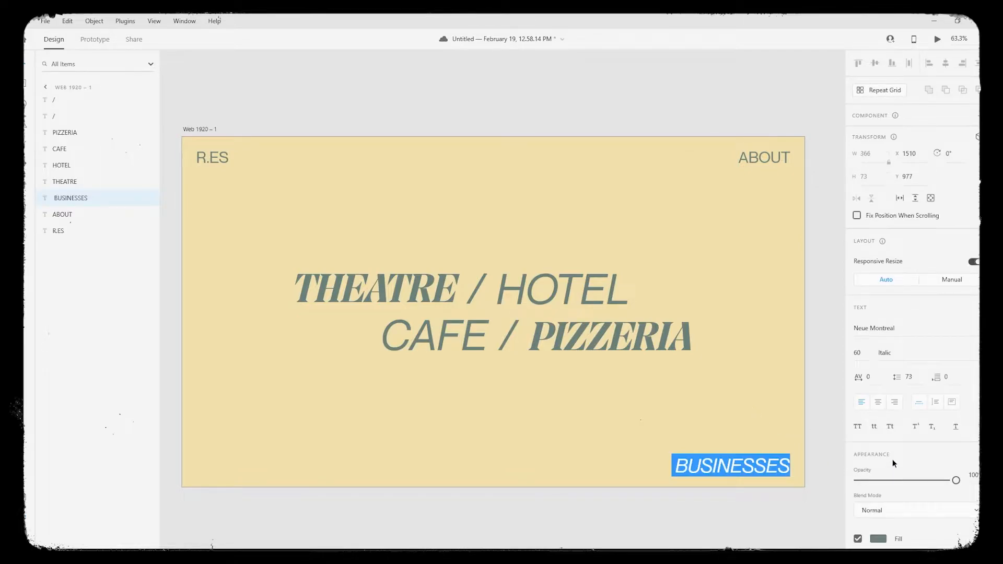
click(878, 352)
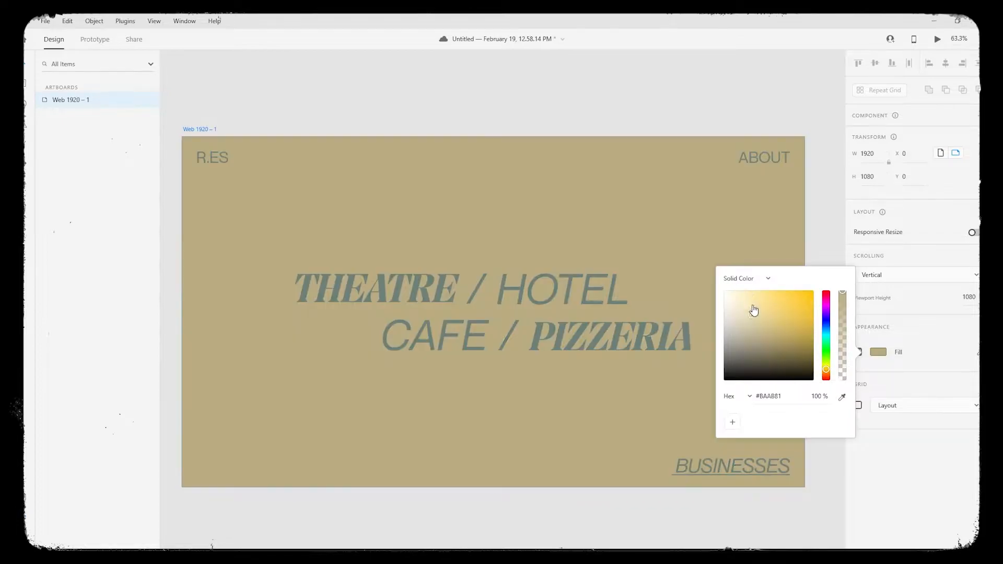
click(766, 312)
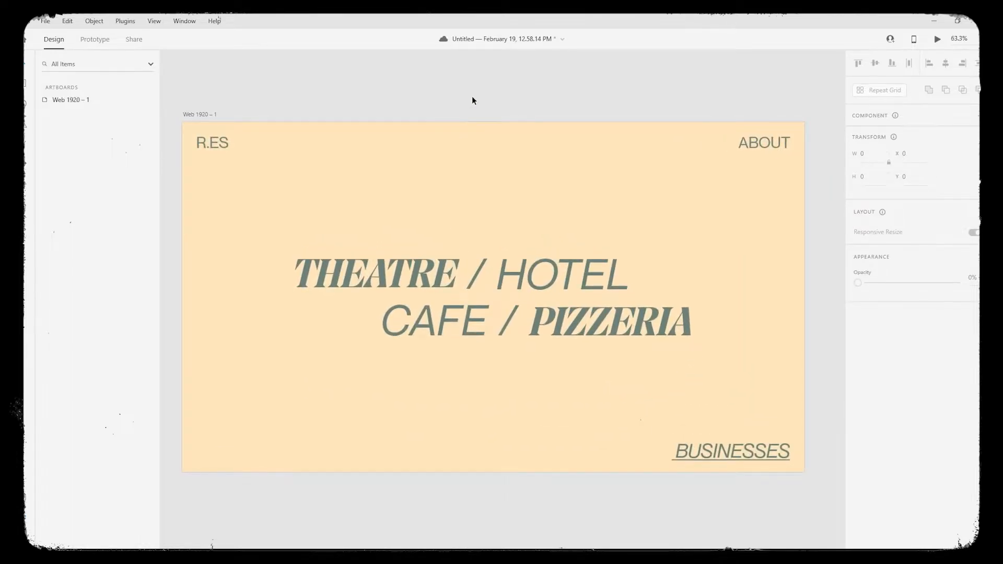
click(492, 294)
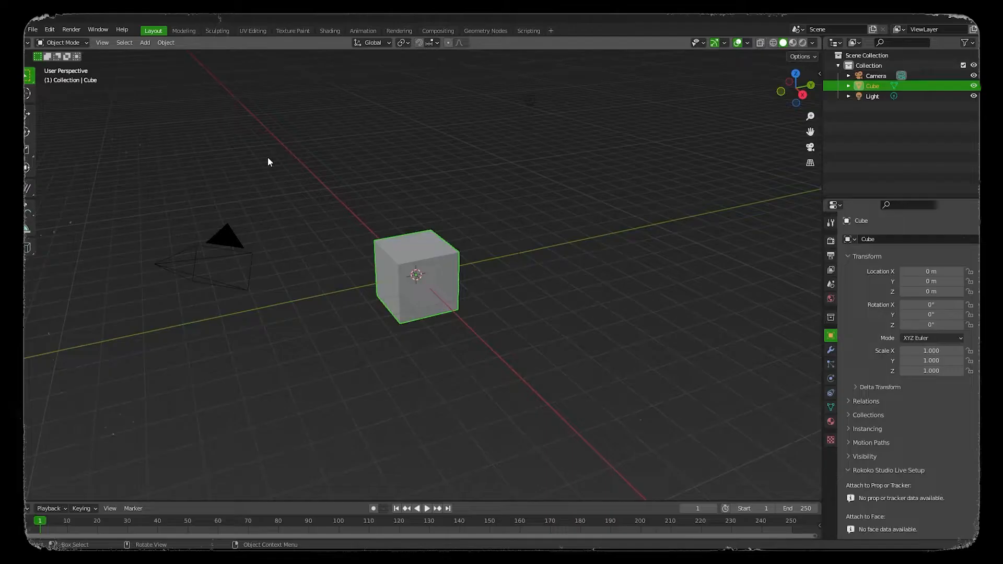
Step: Add a single plane and a camera to the empty scene and adjust the camera's rotation
click(144, 42)
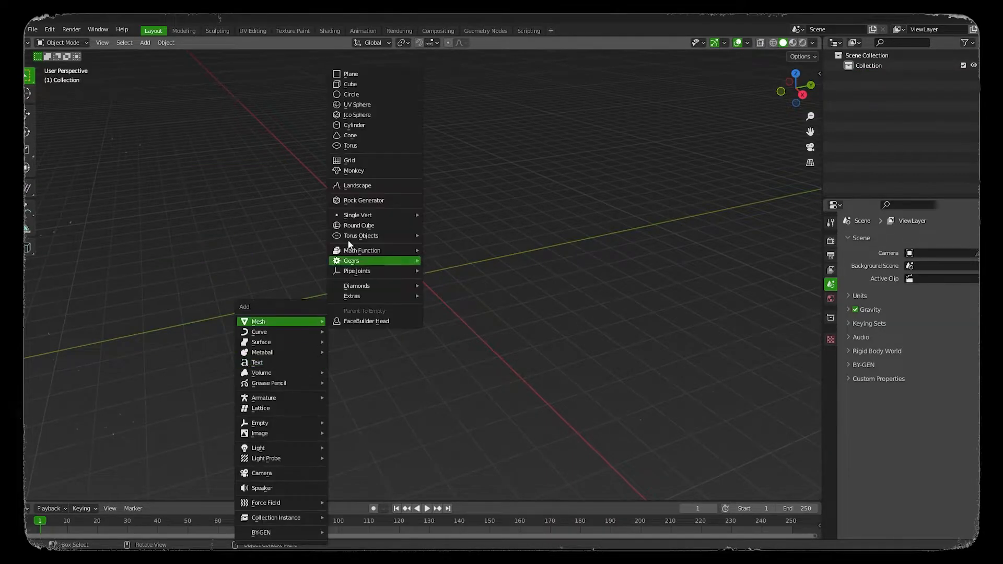
click(351, 73)
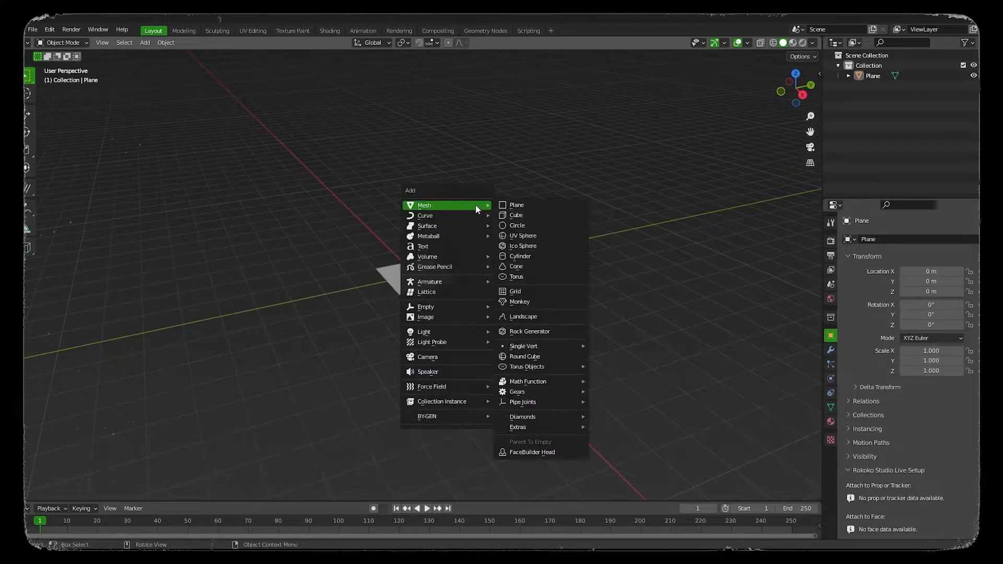
click(426, 356)
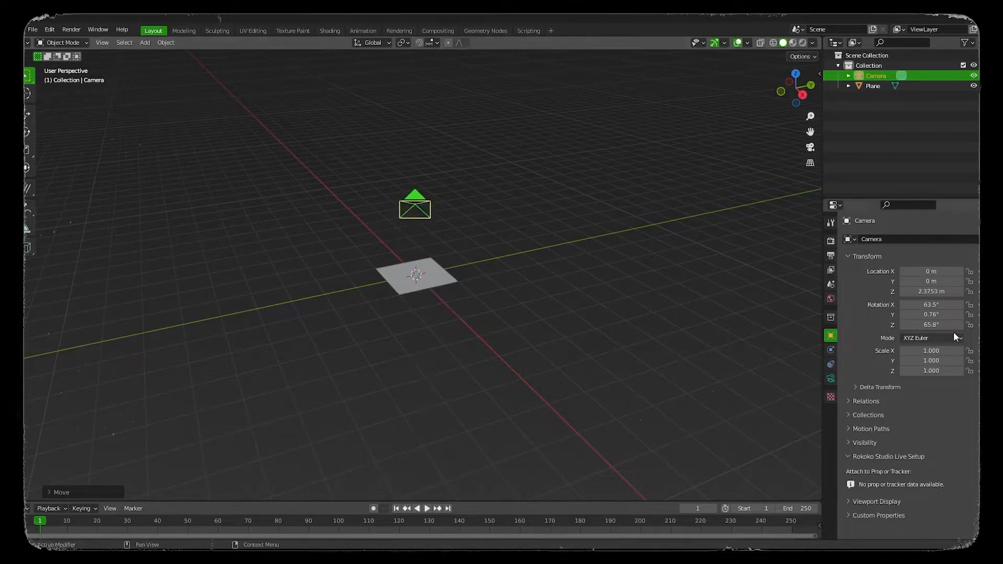
double_click(931, 304)
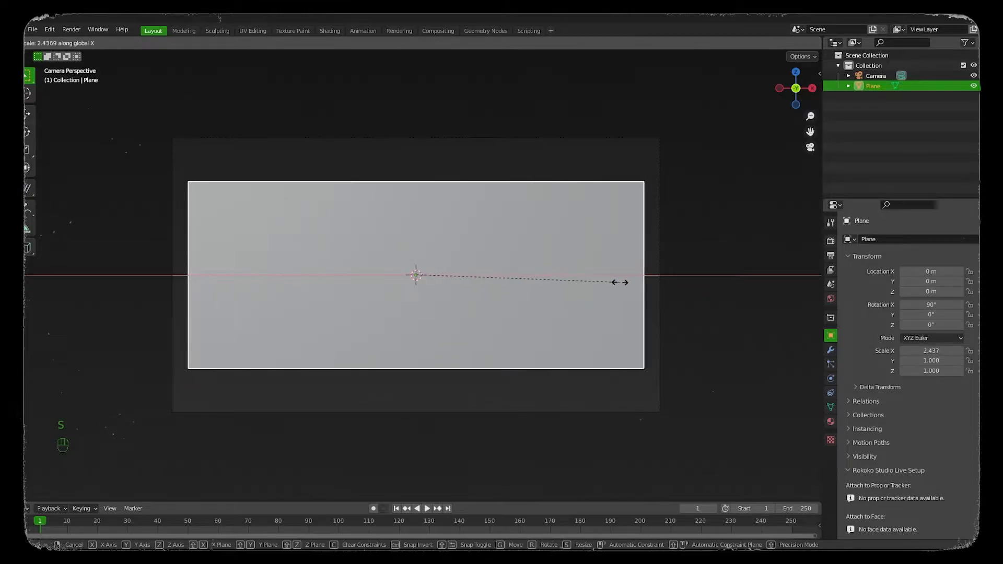
Step: Stretch the layout plane to fill the frame and import the picture via Images as Planes
click(635, 284)
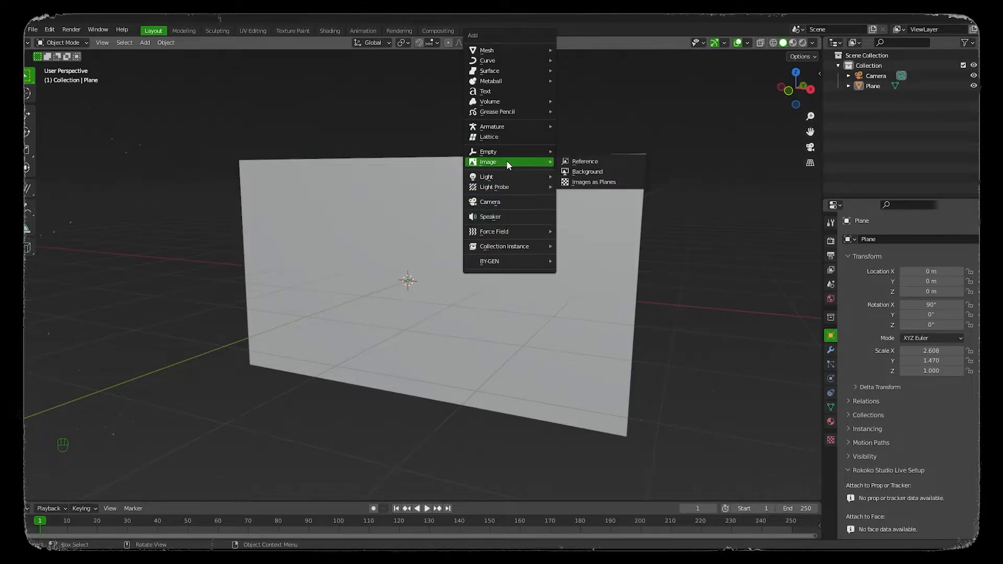
click(592, 182)
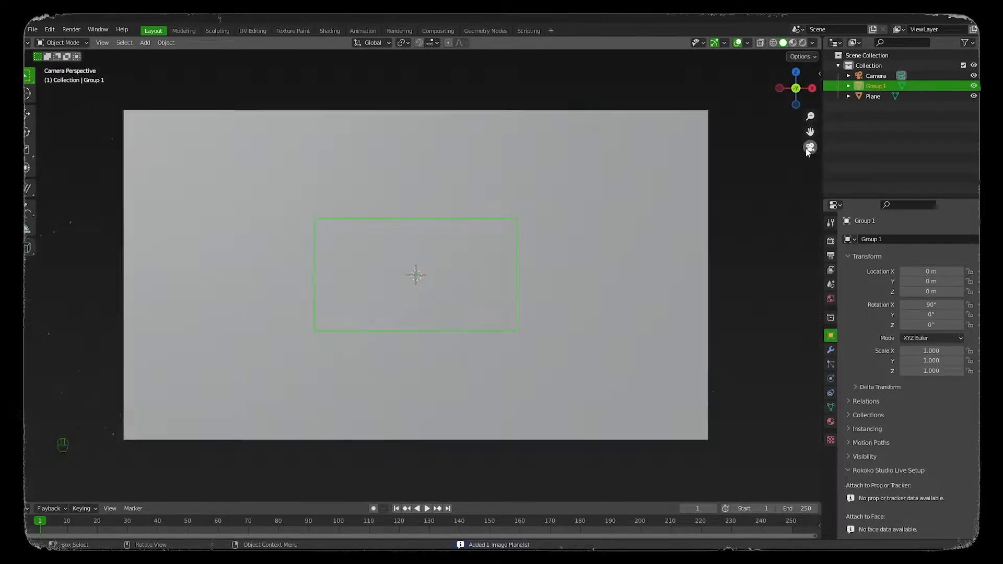
key(s)
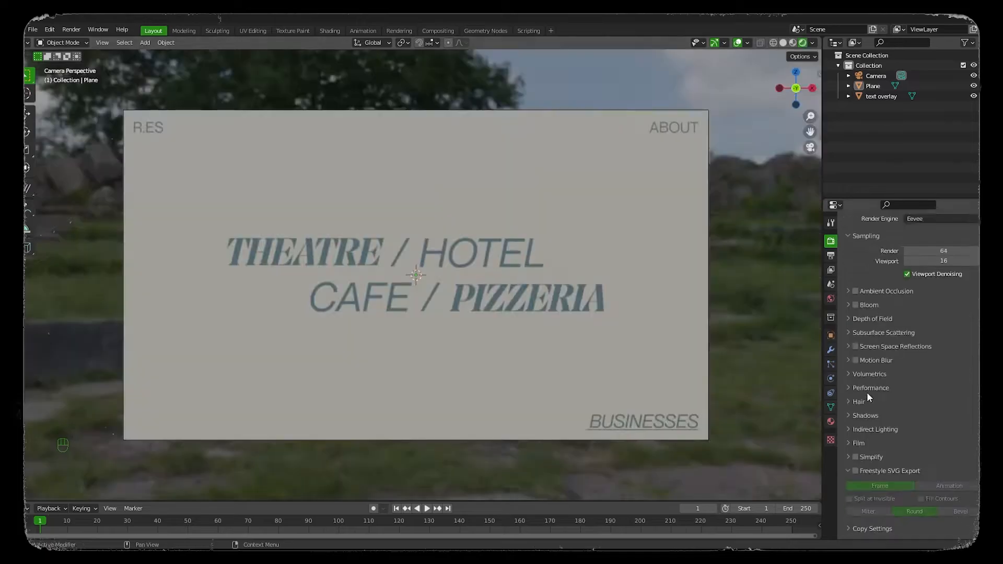
Step: Zero the World strength and give the plane a cream Emission shader at strength 0.9
scroll(down, 3)
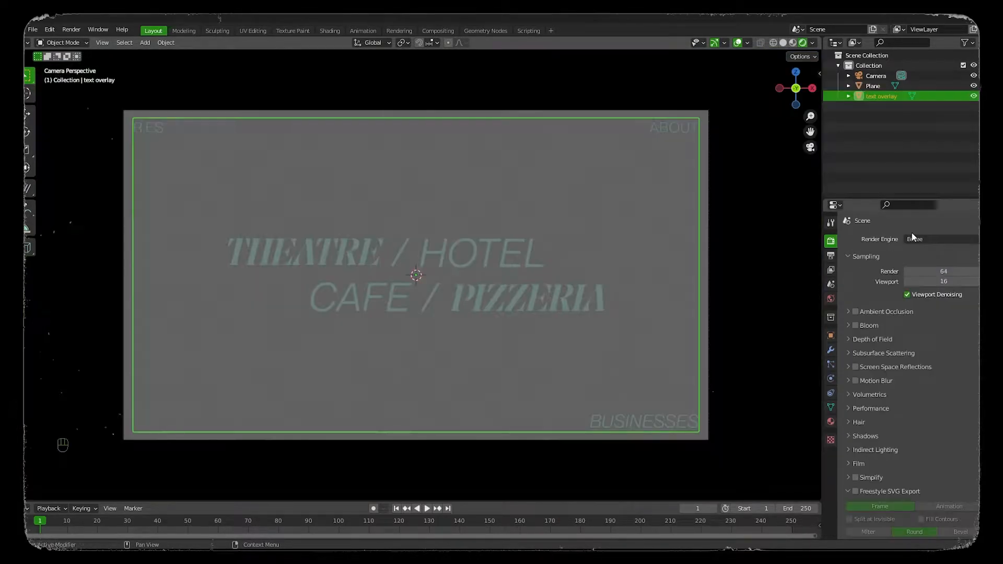
key(ctrl+z)
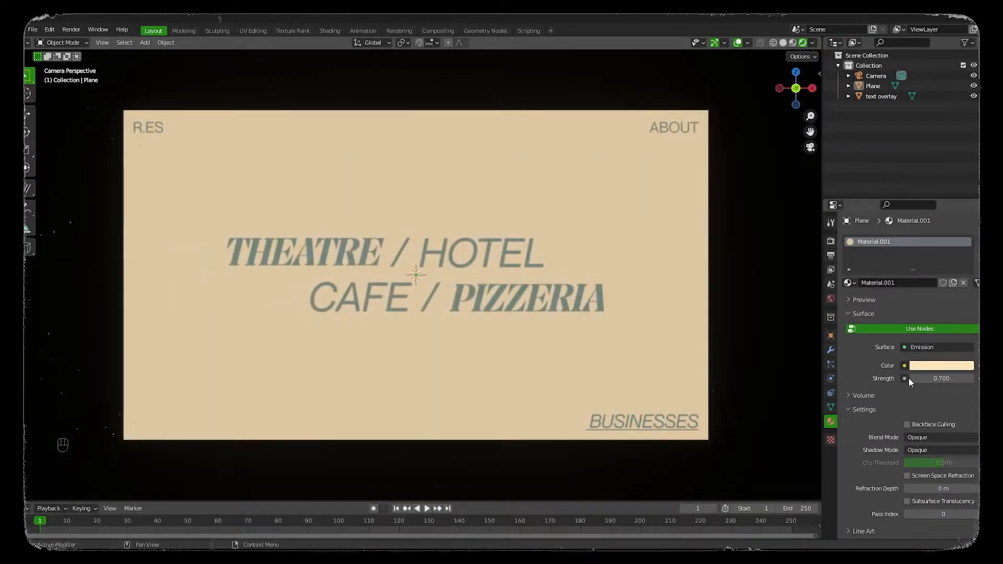
click(969, 379)
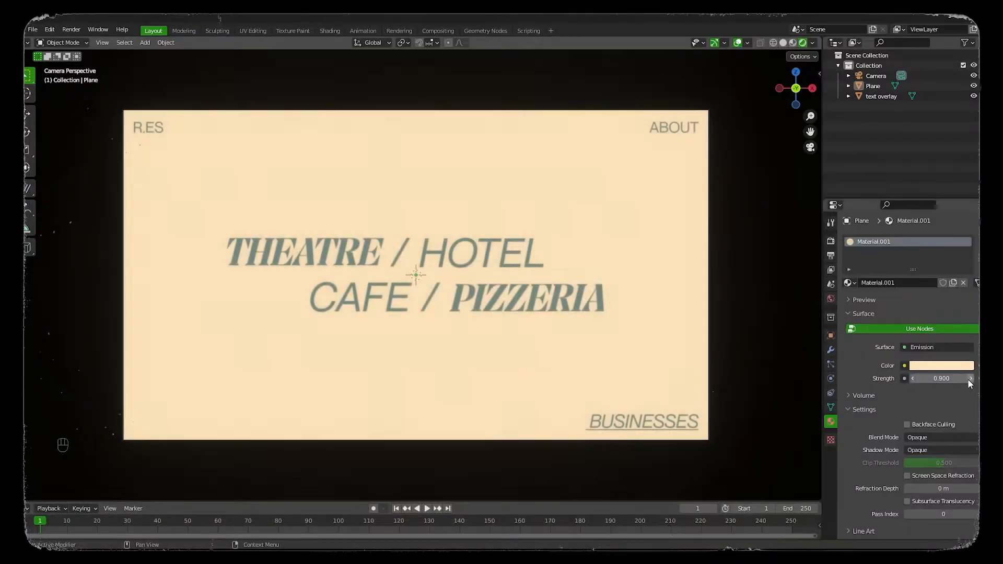
mouse_move(733, 285)
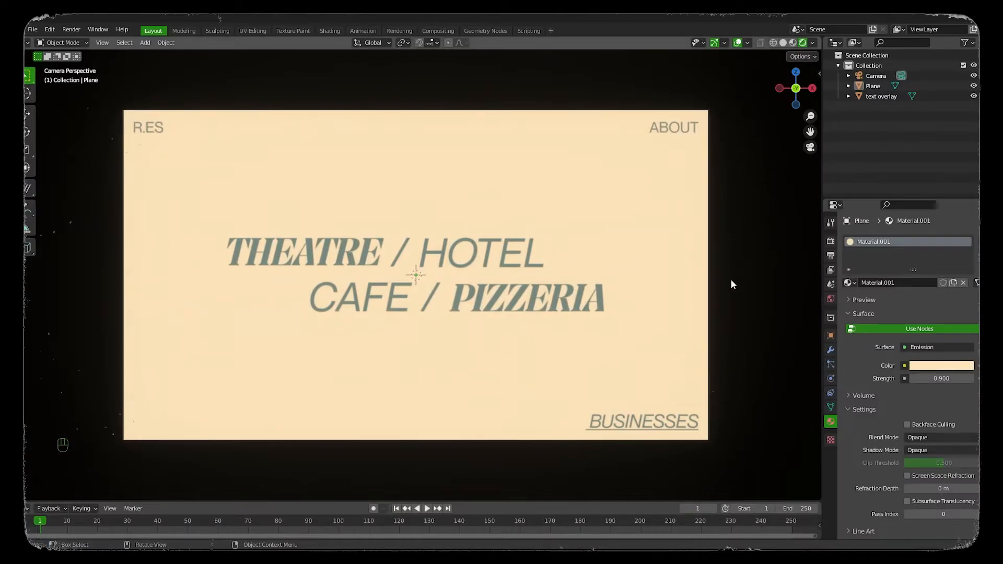
mouse_move(742, 291)
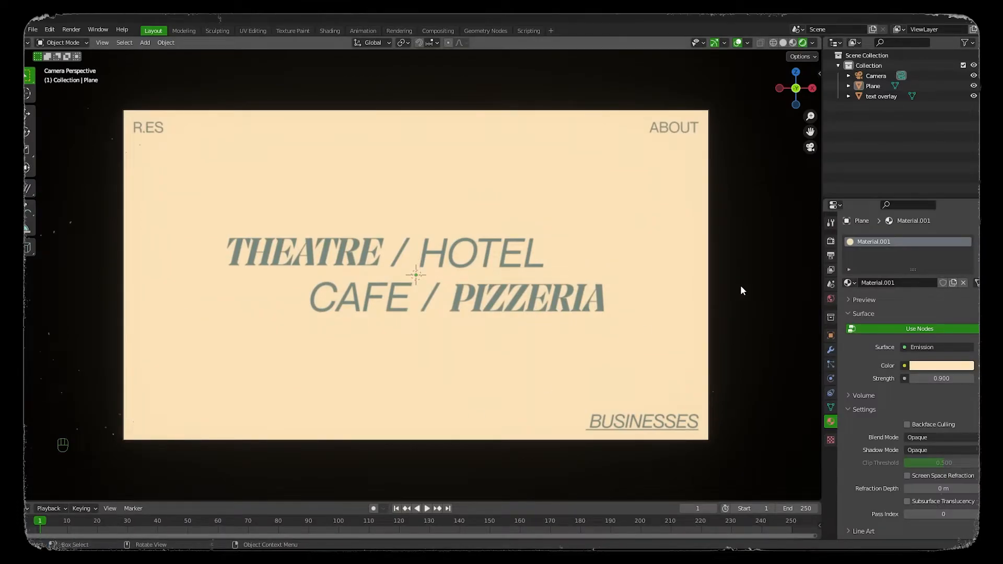
click(942, 378)
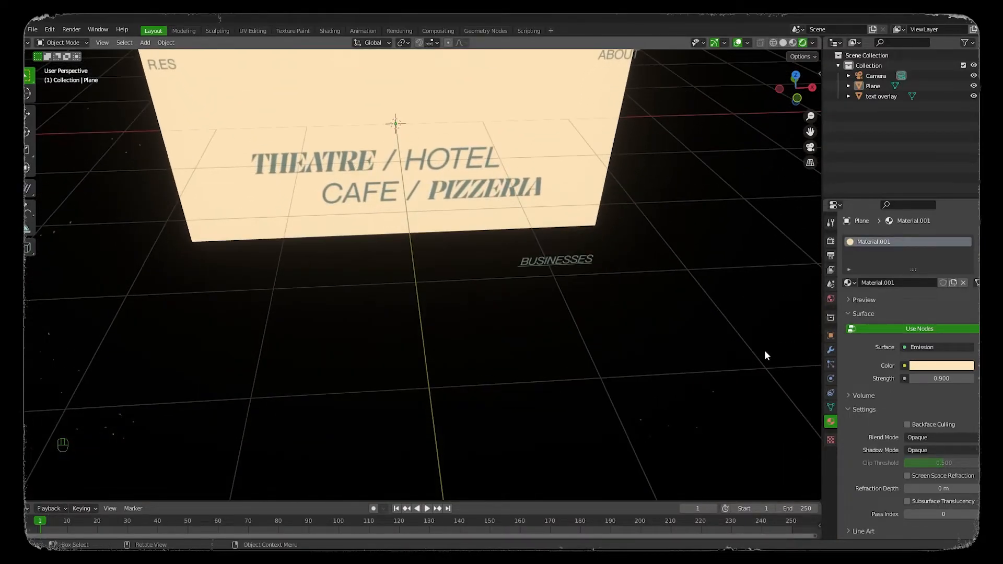
Step: Add a portrait plane with theatre.jpg, place it over THEATRE, and view it in Material Preview through the camera
key(shift+a)
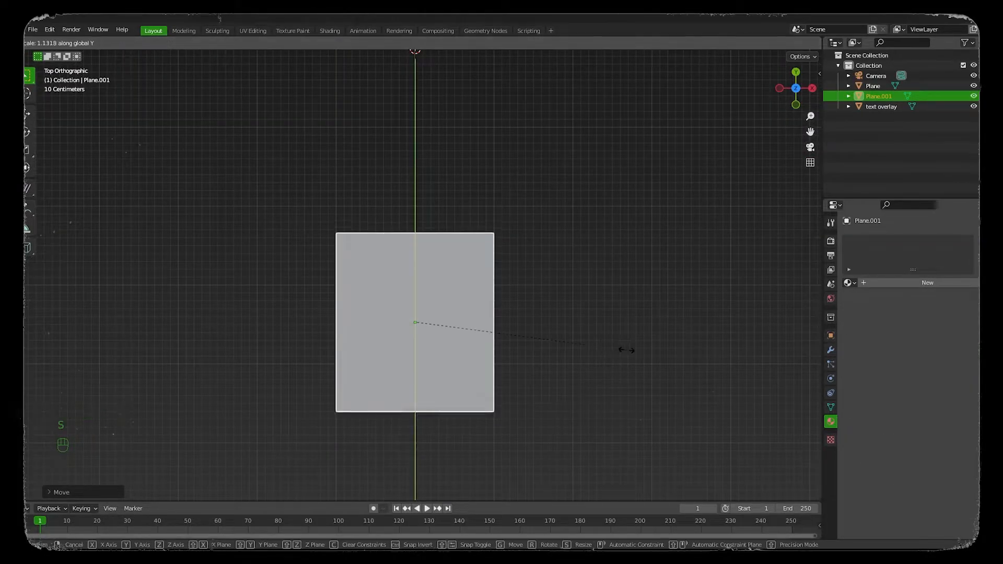
click(329, 31)
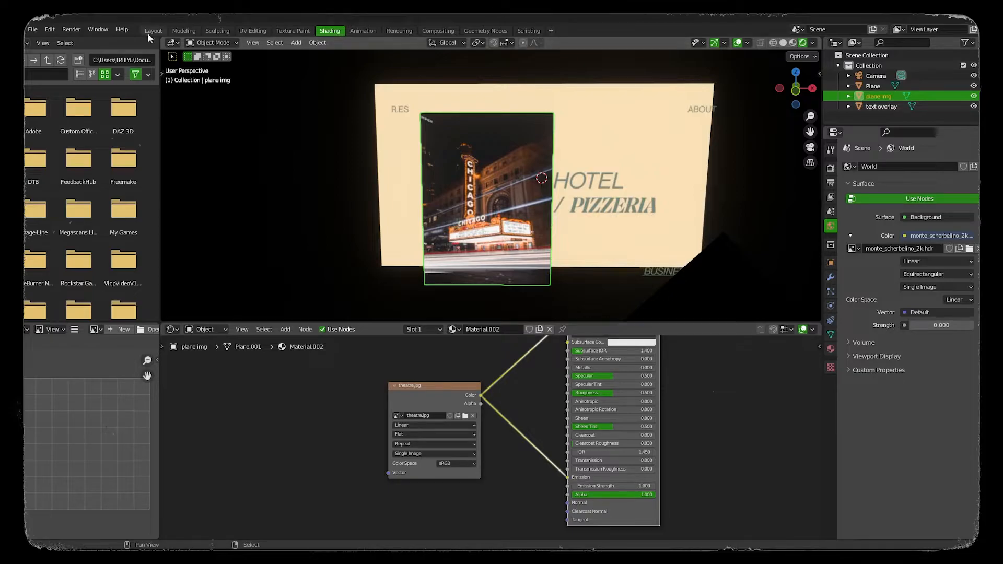
click(153, 30)
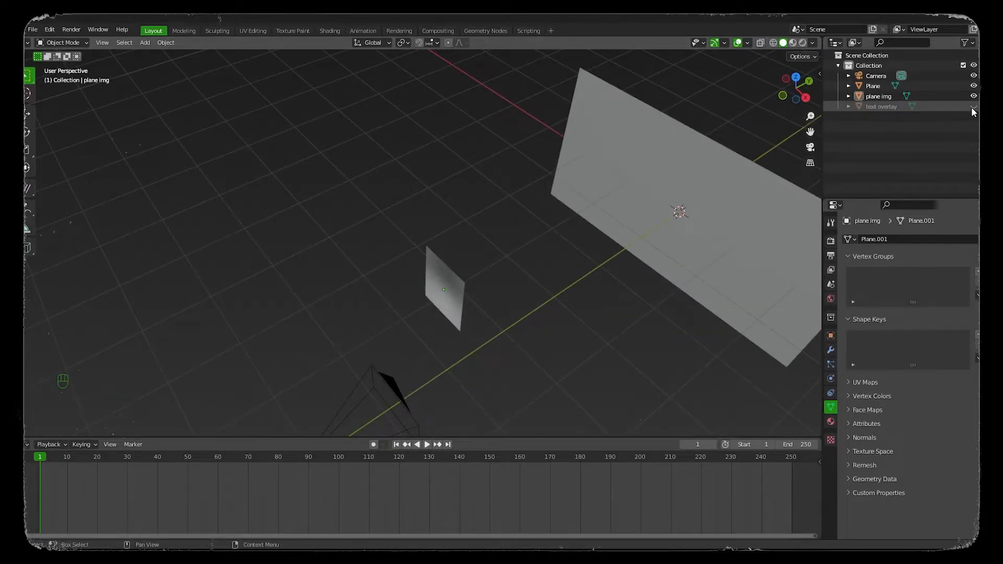
click(444, 289)
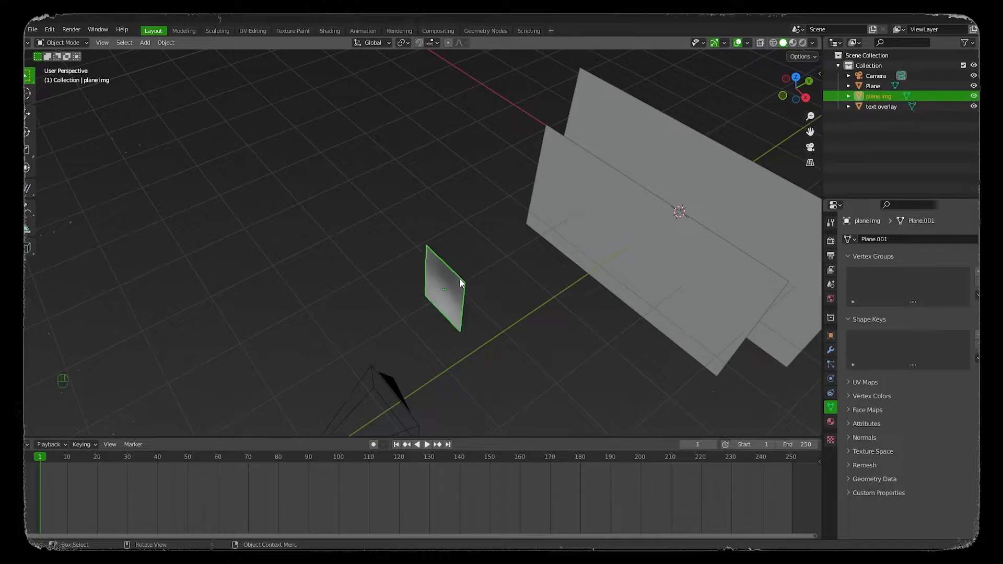
key(g)
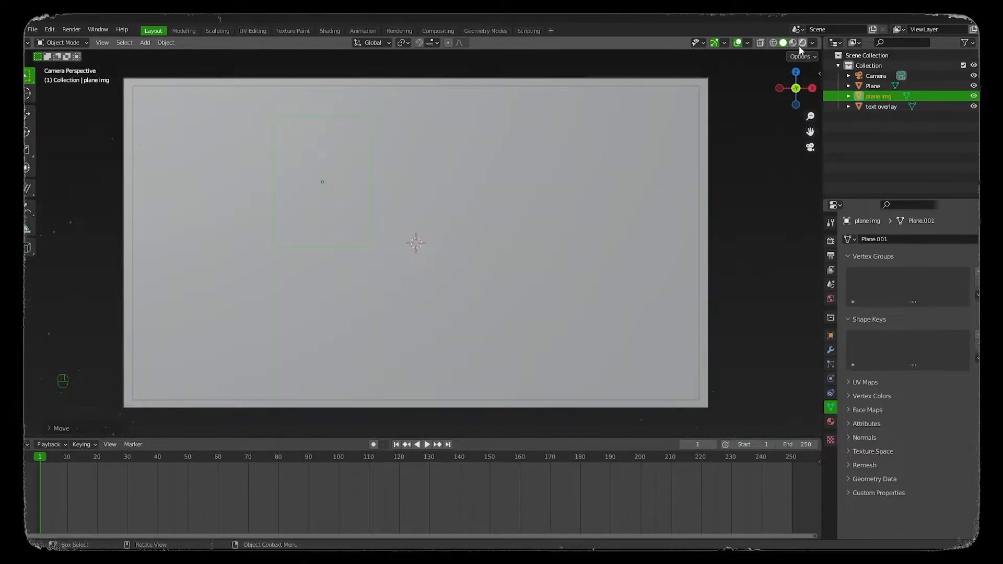
click(793, 42)
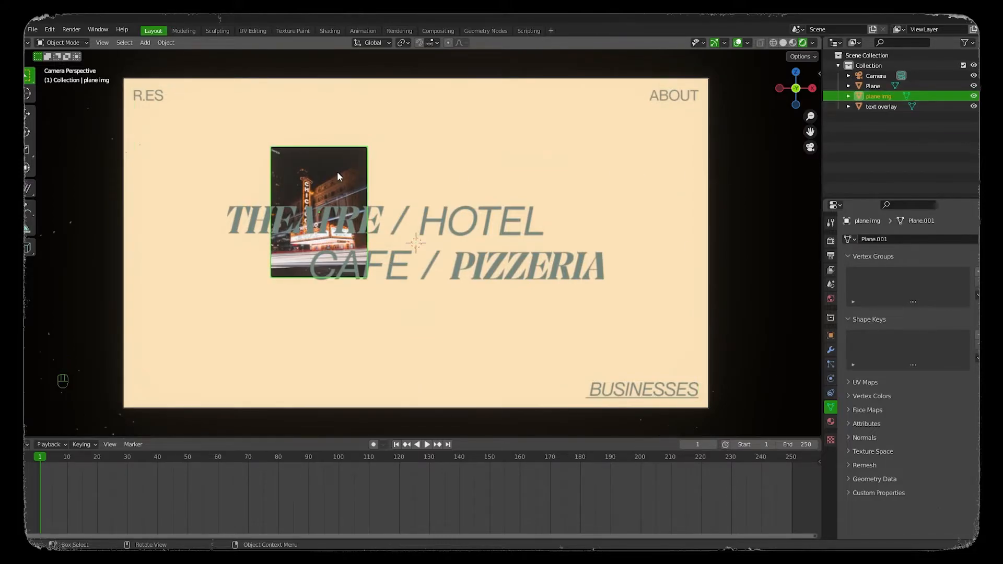
Step: Subdivide the image plane mesh and add Basis and 'curved right' shape keys
key(Tab)
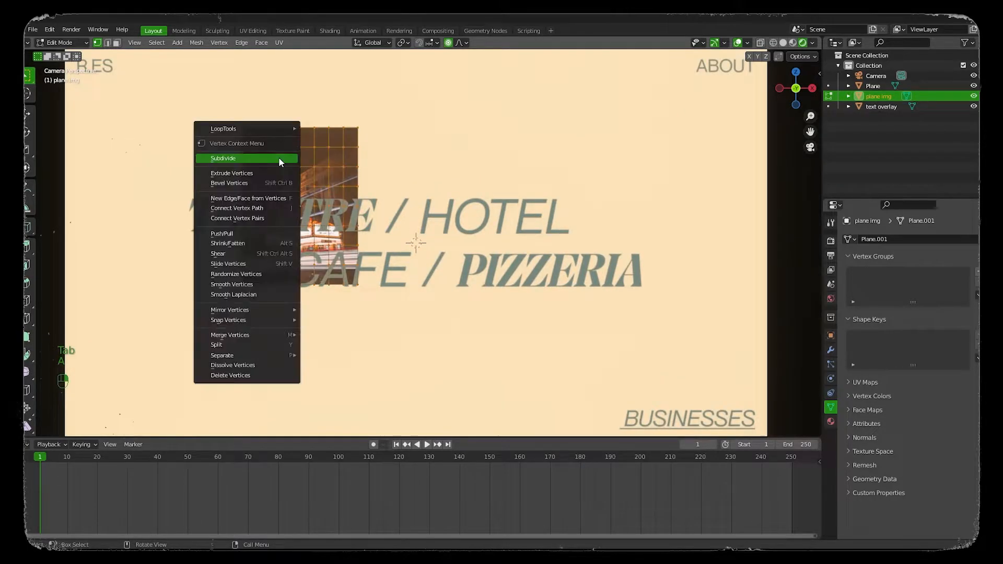
click(224, 157)
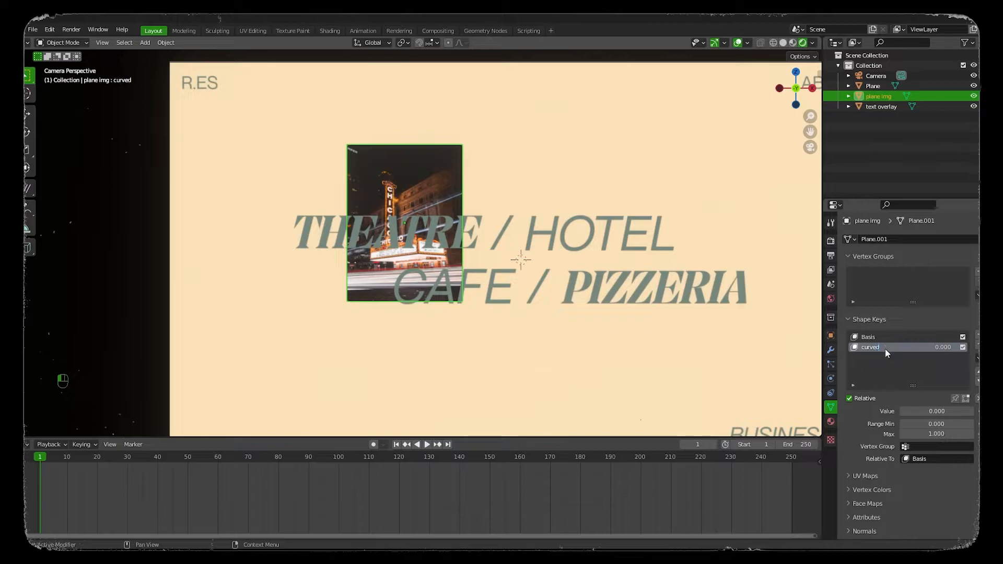
mouse_move(582, 283)
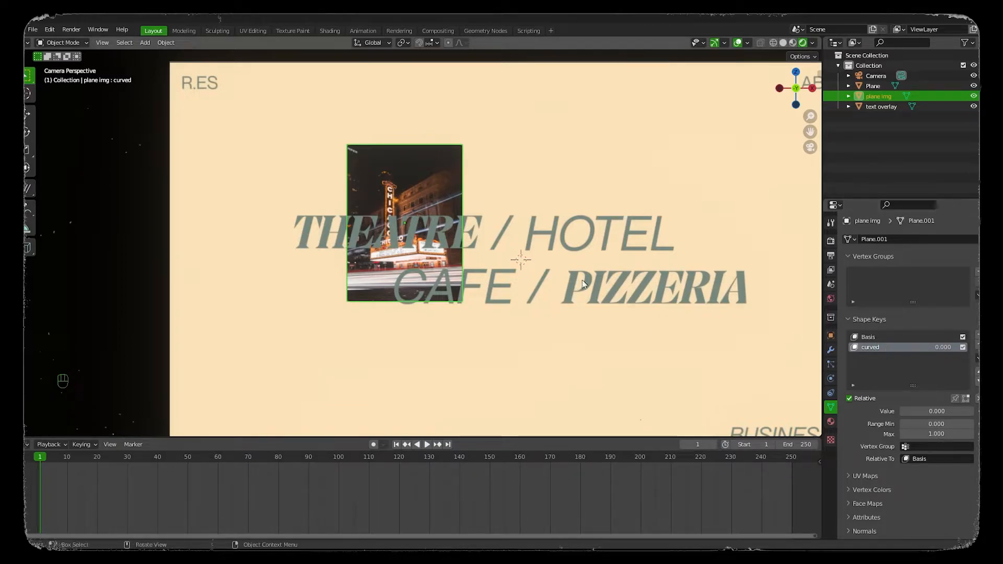
scroll(up, 3)
text( right)
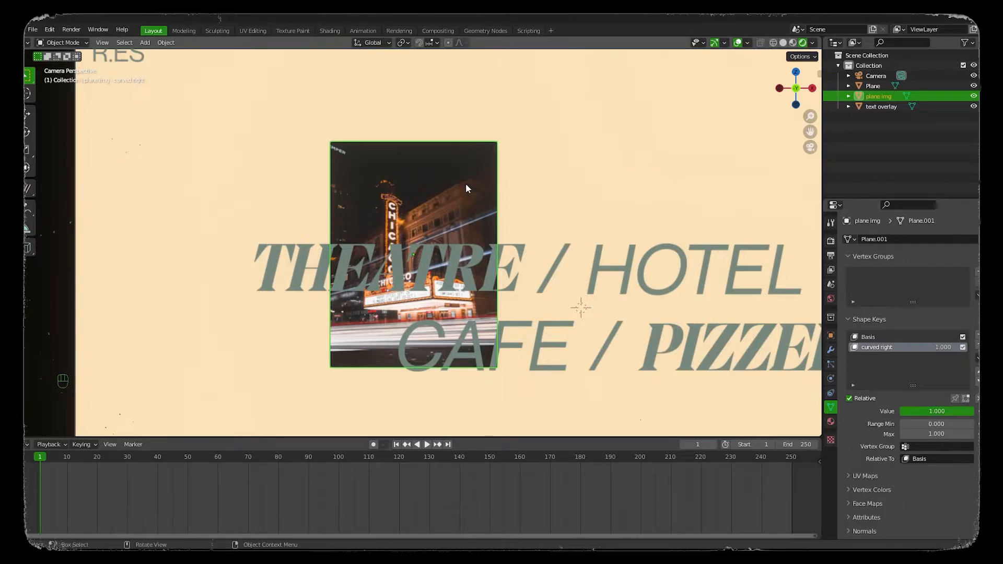
Step: Bow the plane's right-edge vertices outward with proportional editing for the curved right key
key(Tab)
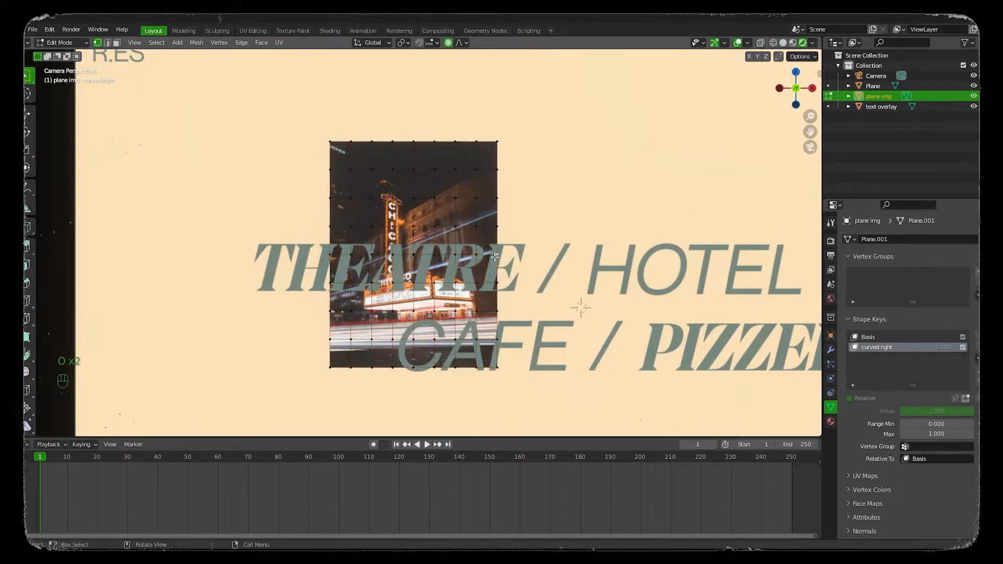
key(g)
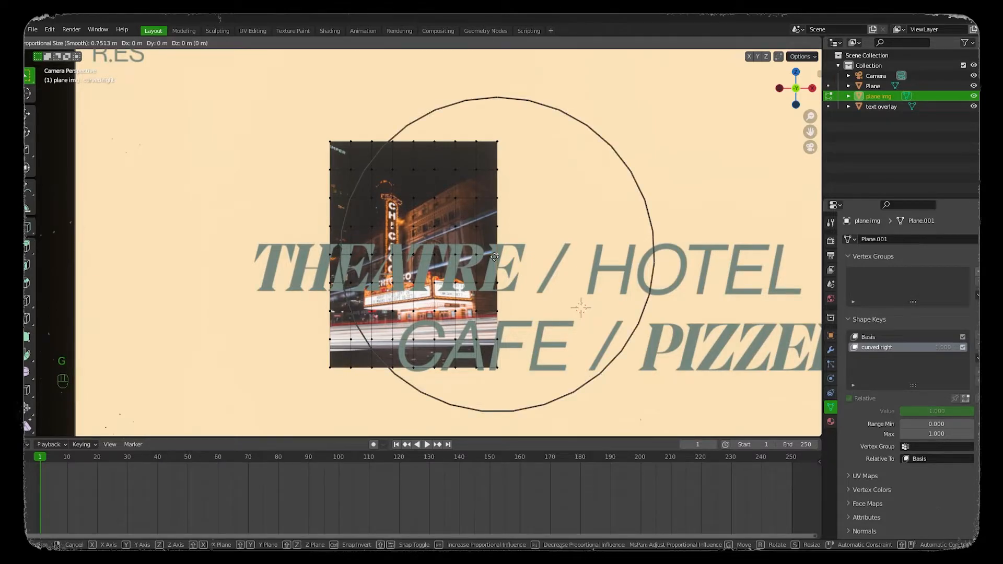
click(492, 257)
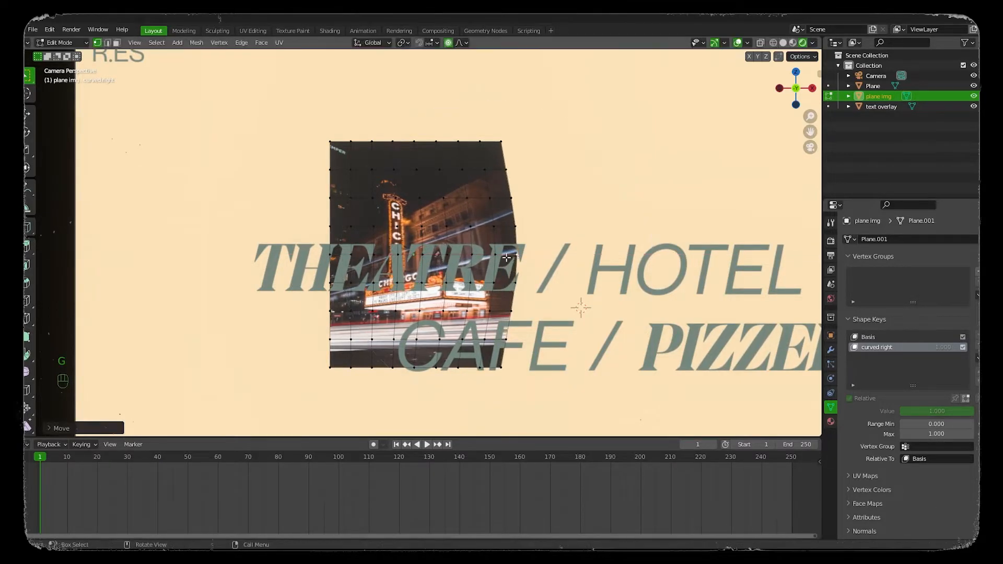
key(g)
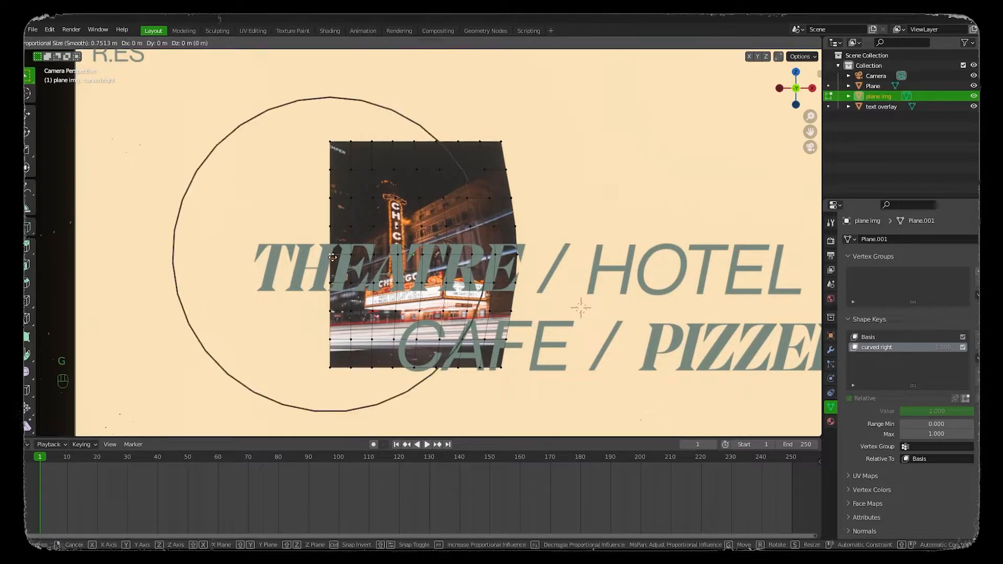
mouse_move(359, 259)
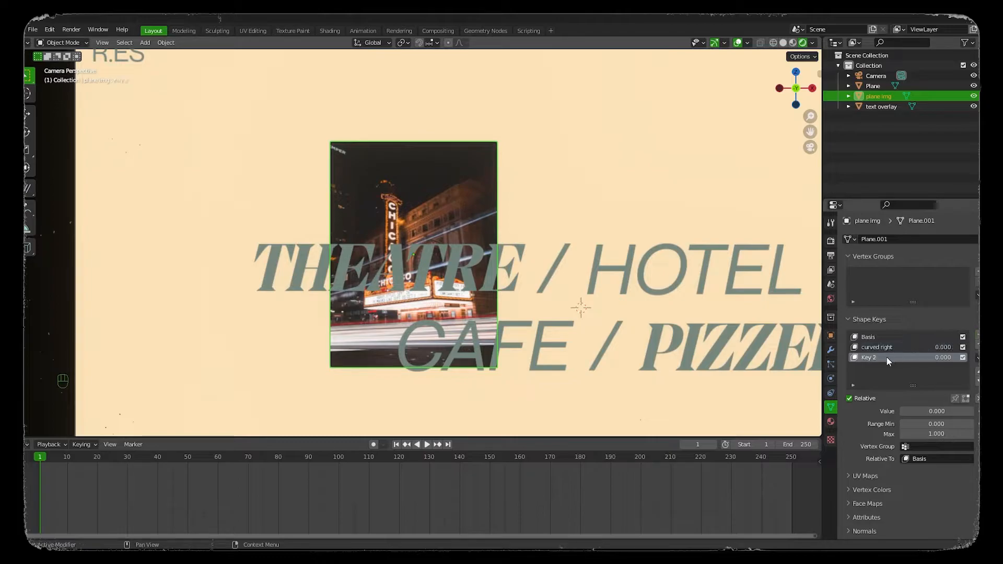
Step: Rename Key 2 to 'curved left', bend the plane's left side, then reset its Value to 0
double_click(883, 357)
text(cruve)
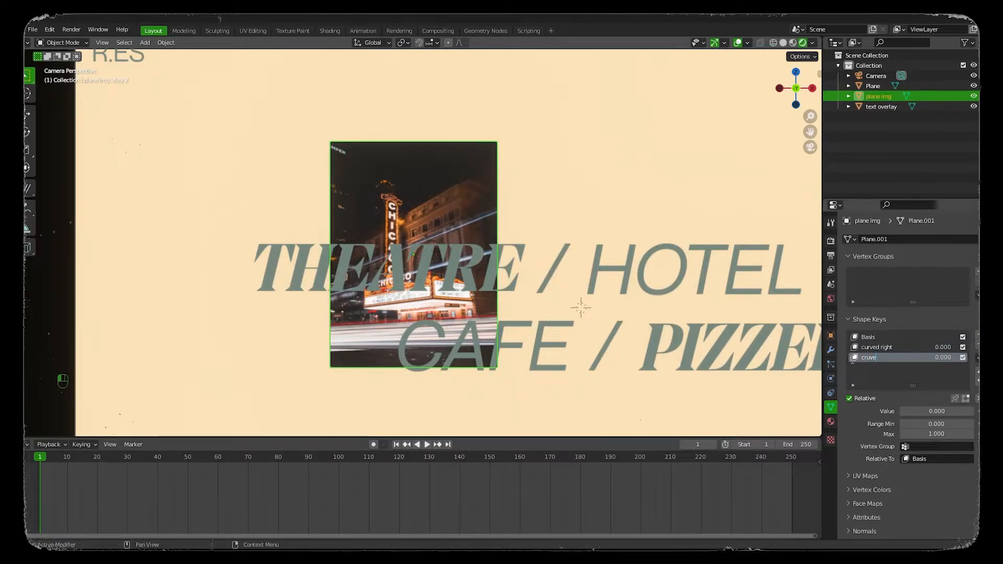
double_click(870, 357)
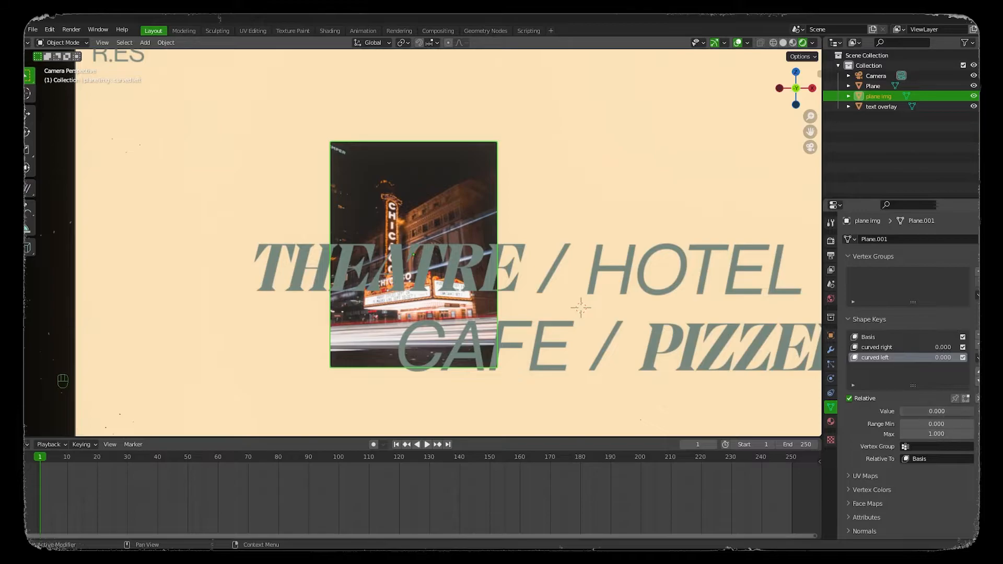
key(Tab)
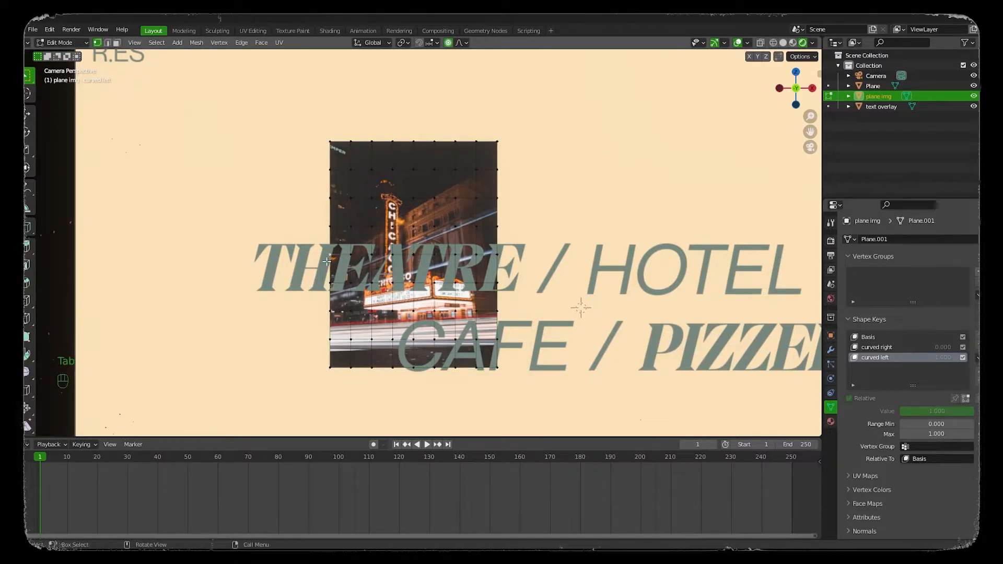
key(g)
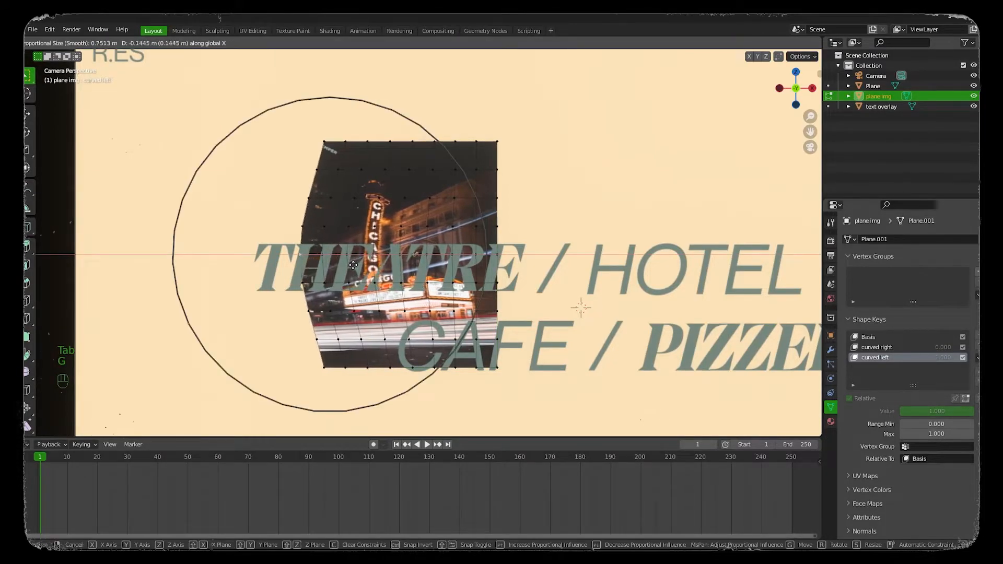
mouse_move(477, 258)
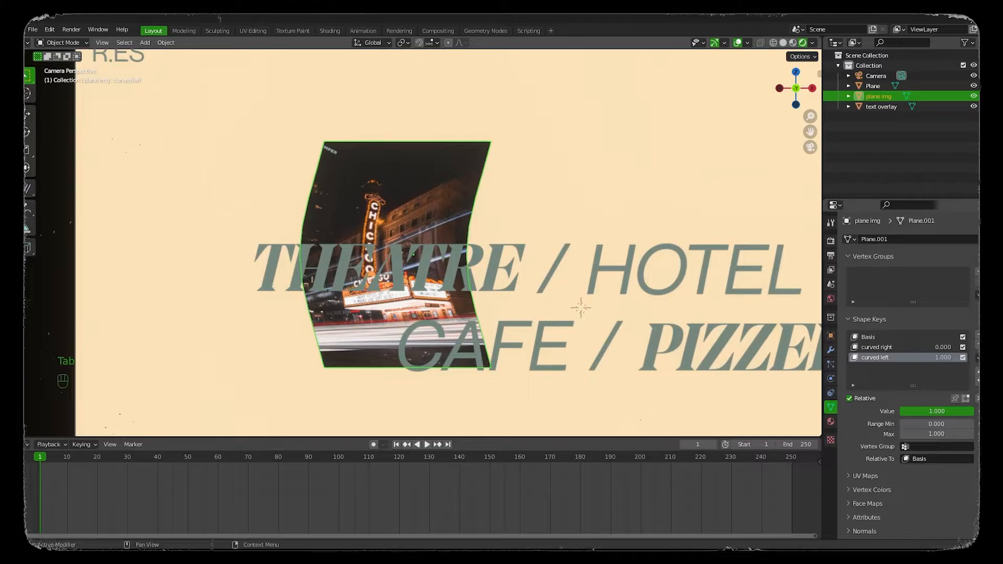
click(937, 410)
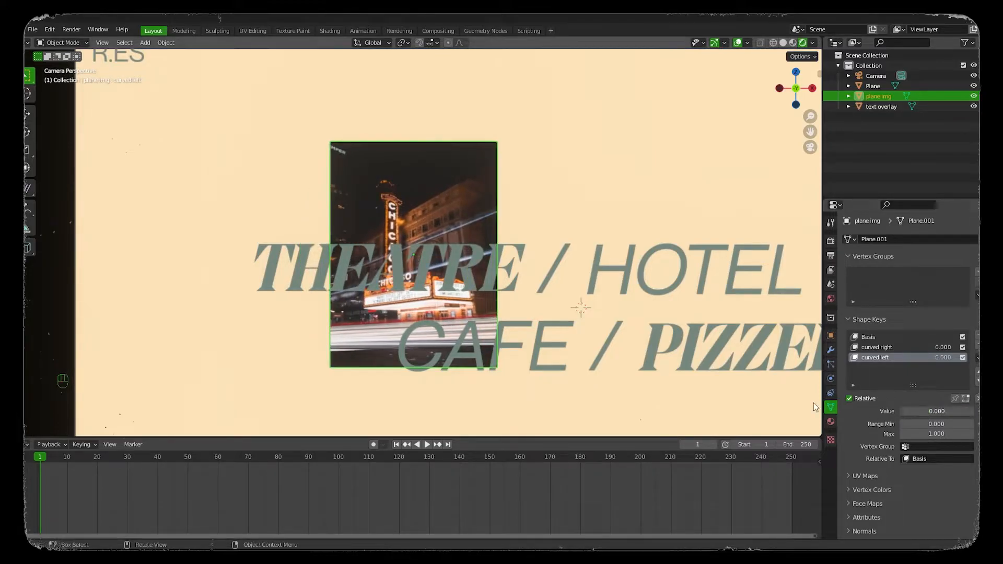
mouse_move(341, 440)
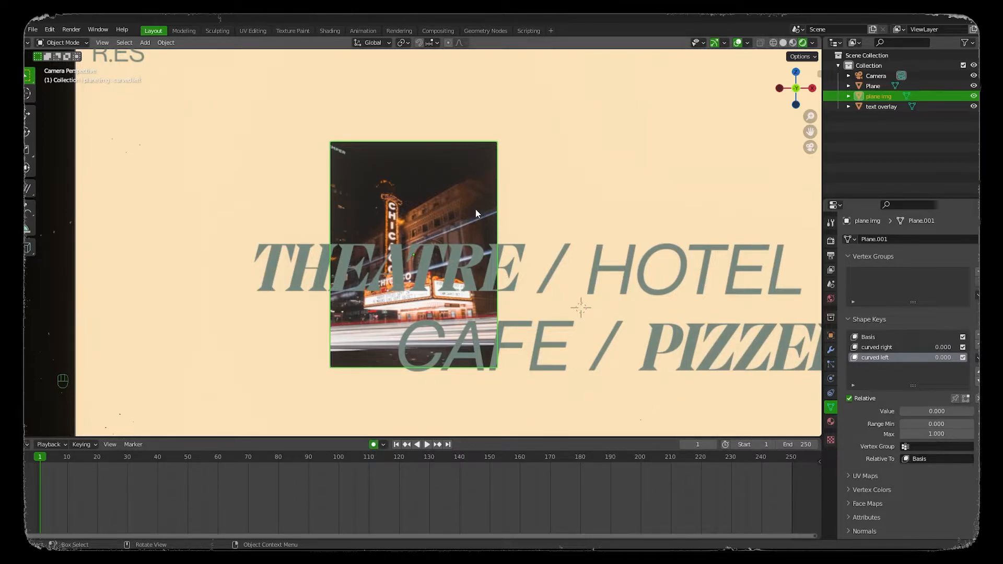
Step: Insert location keyframes for plane img at each link position across frames 1 to 90
key(g)
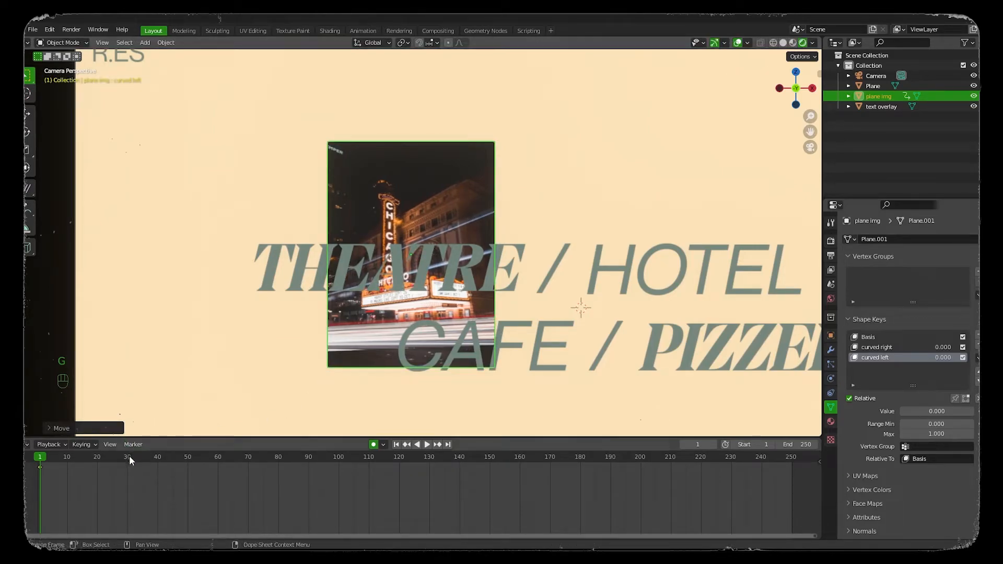
click(127, 457)
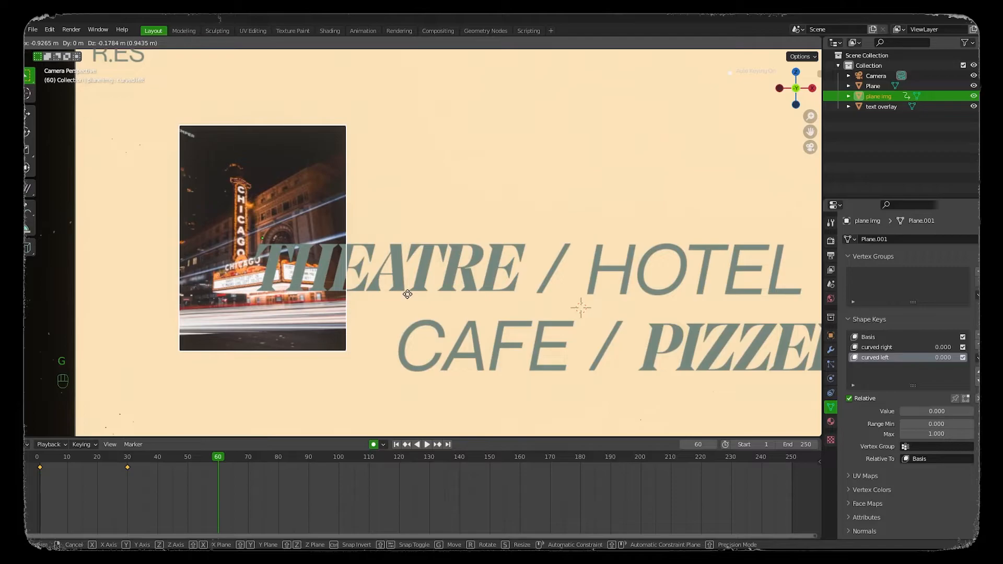
click(407, 294)
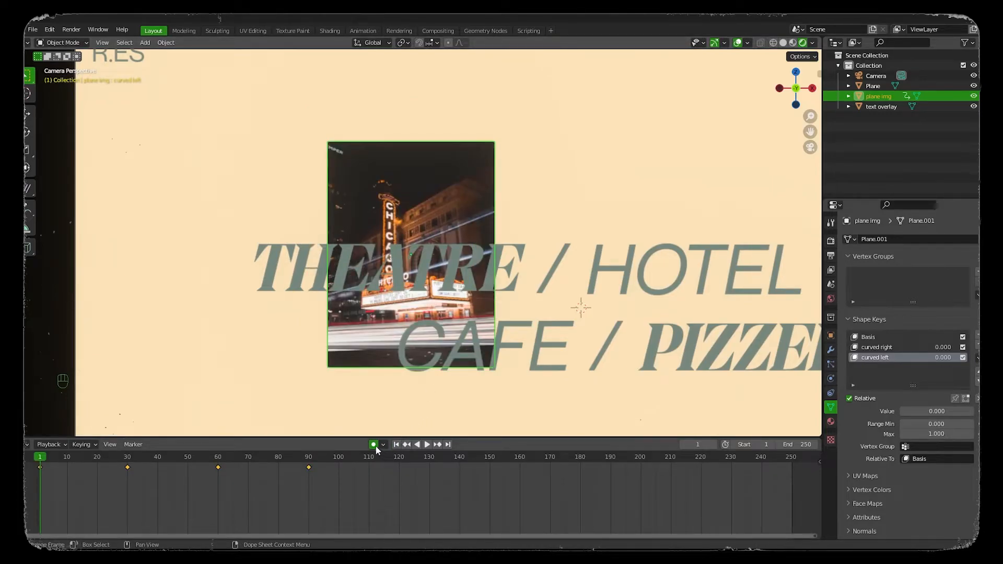
key(space)
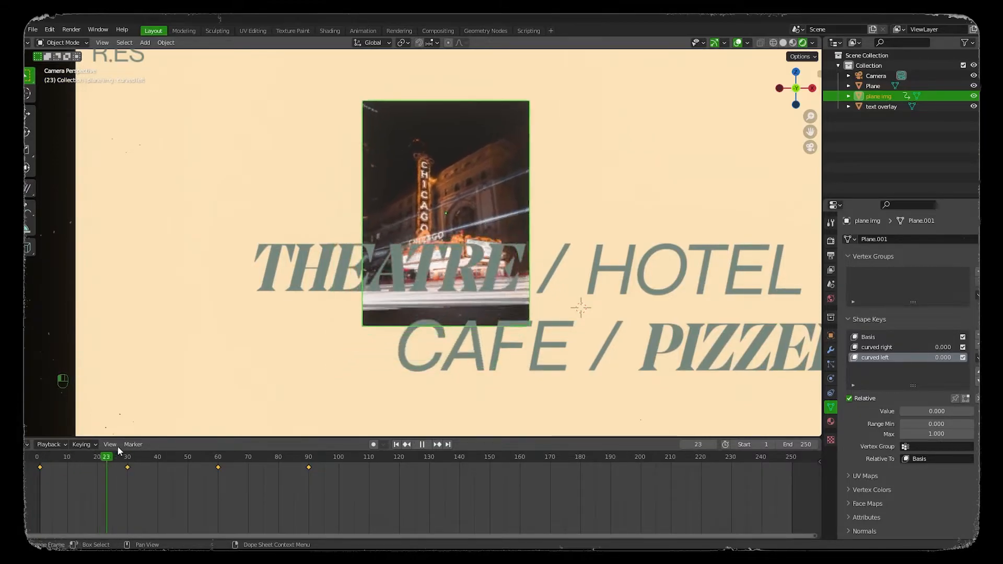
Step: Play back the slide, then key curved right at 0 and step to frames 17–20
click(396, 444)
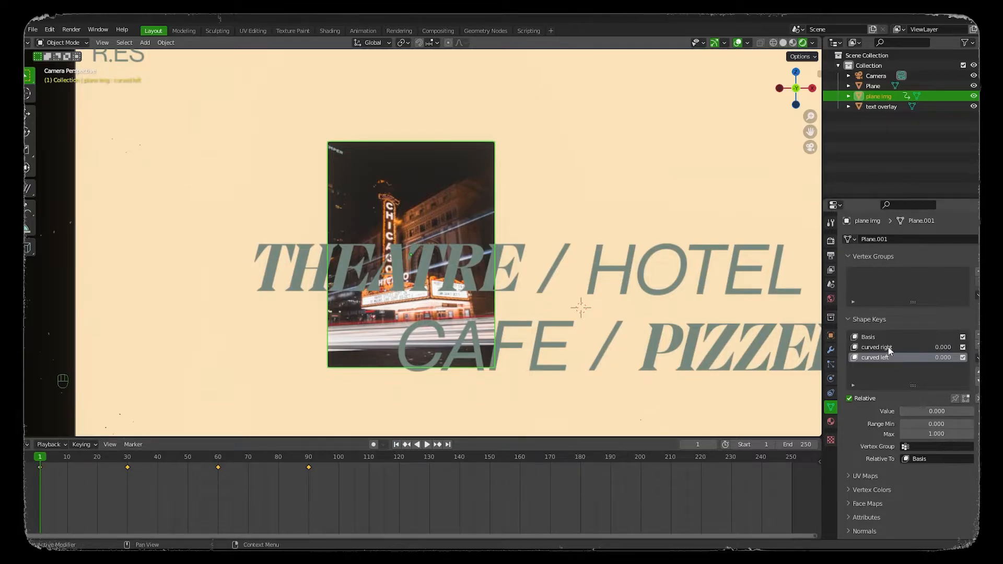
key(space)
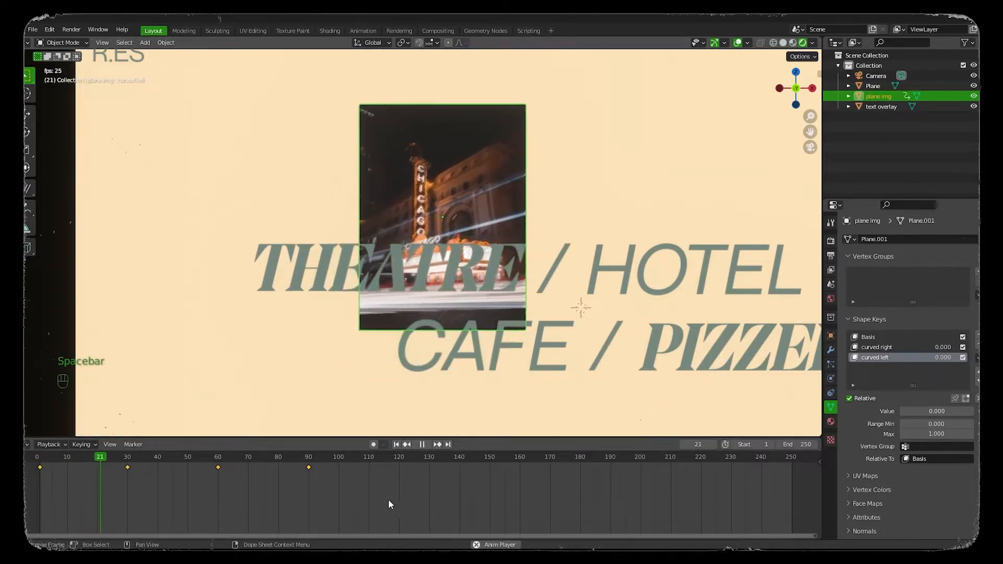
key(space)
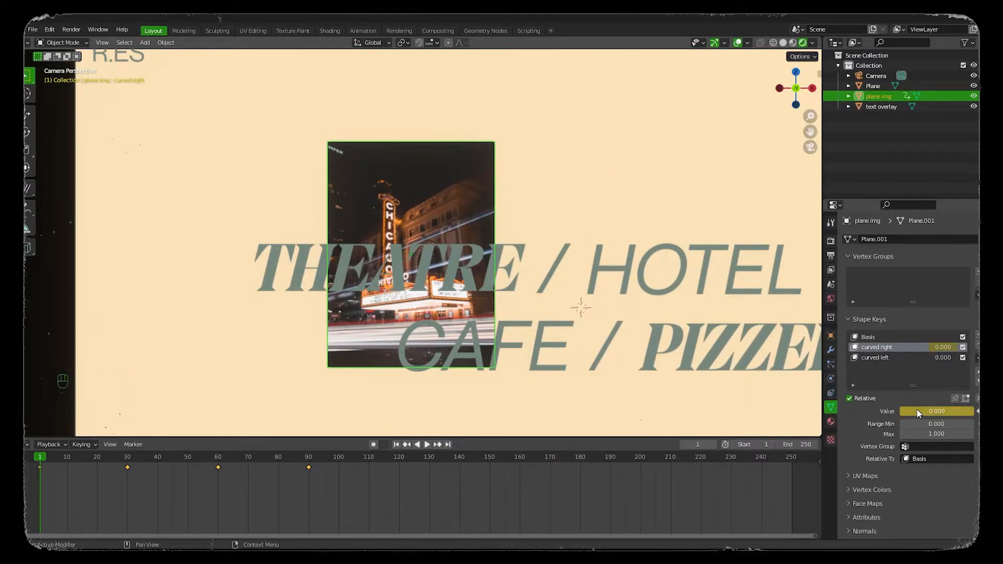
click(40, 461)
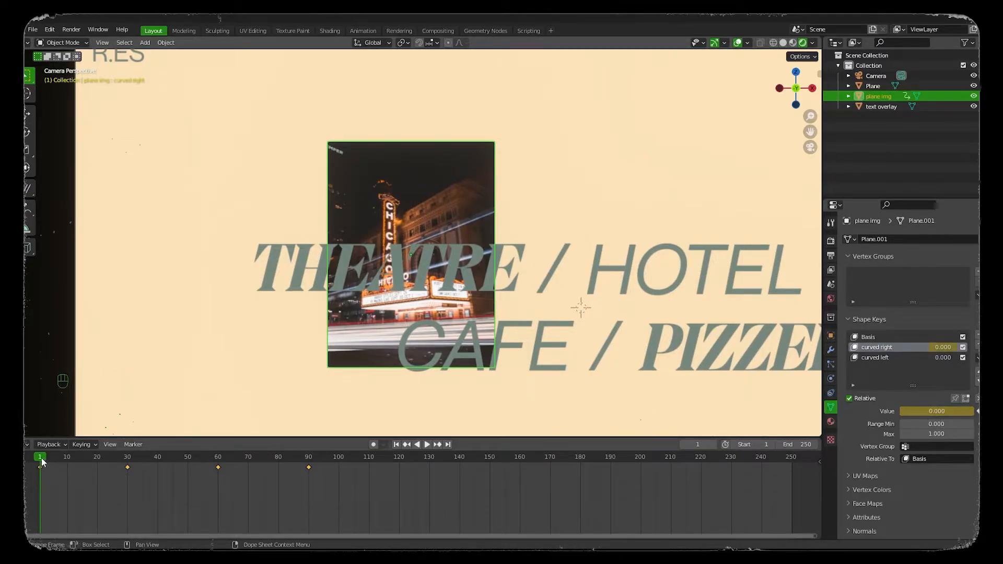
click(427, 444)
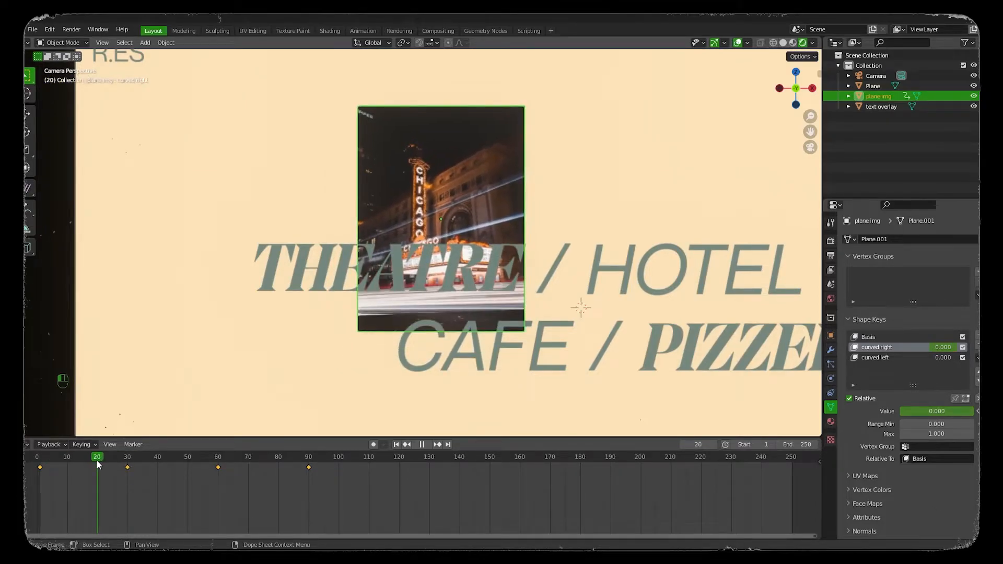
click(91, 457)
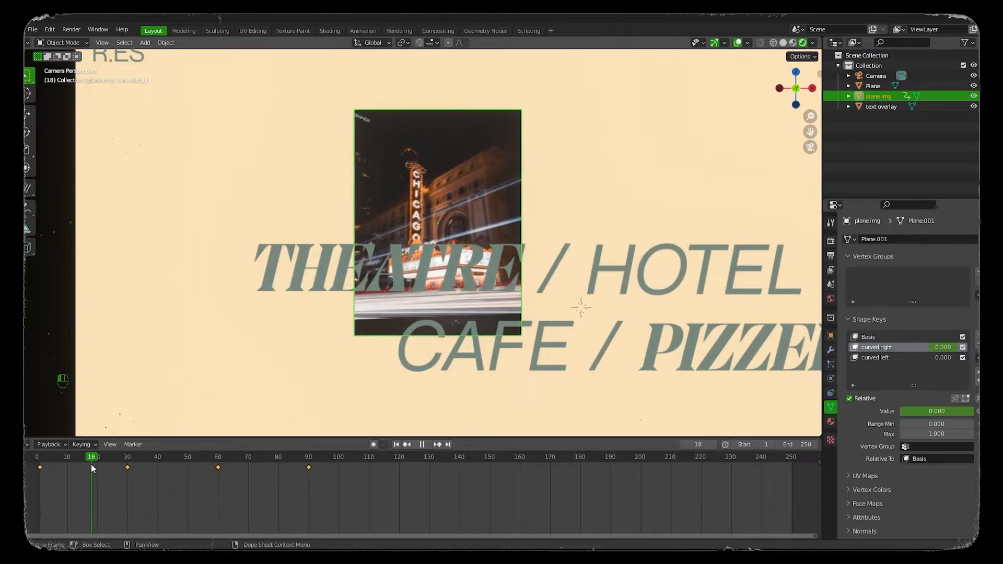
click(88, 457)
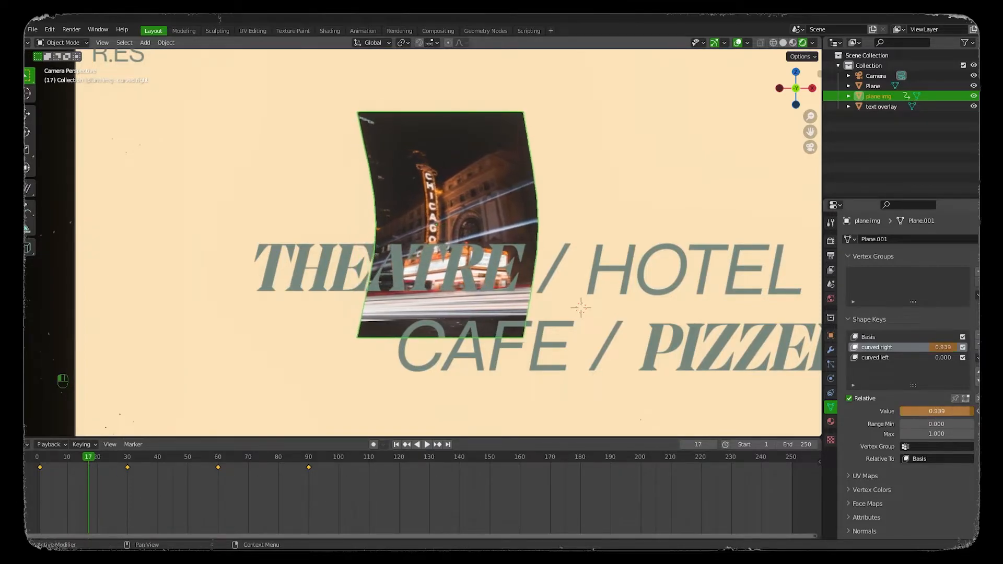
Step: Keyframe curved right fully bent at frame 30 and check the bend at frame 33
right_click(937, 410)
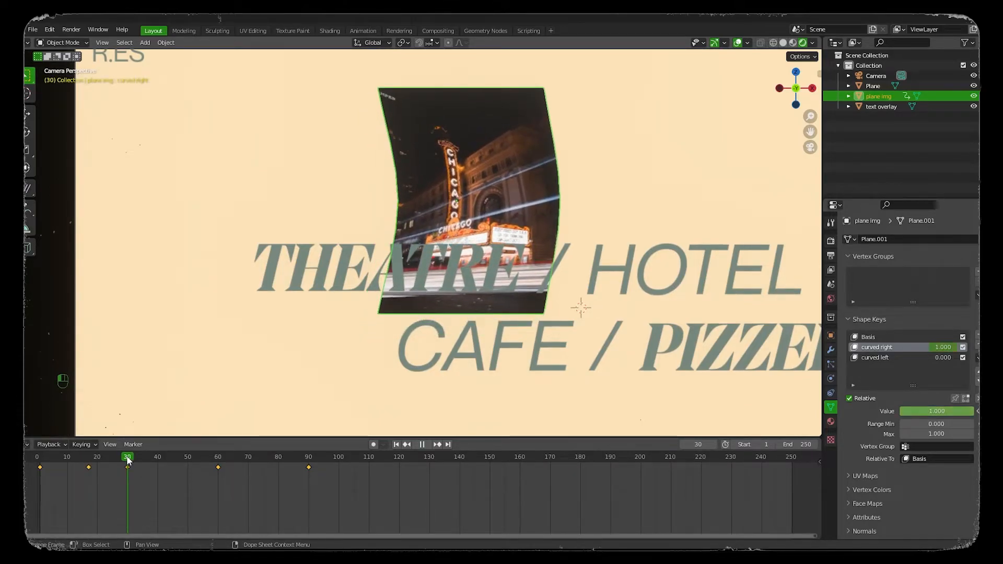
click(427, 444)
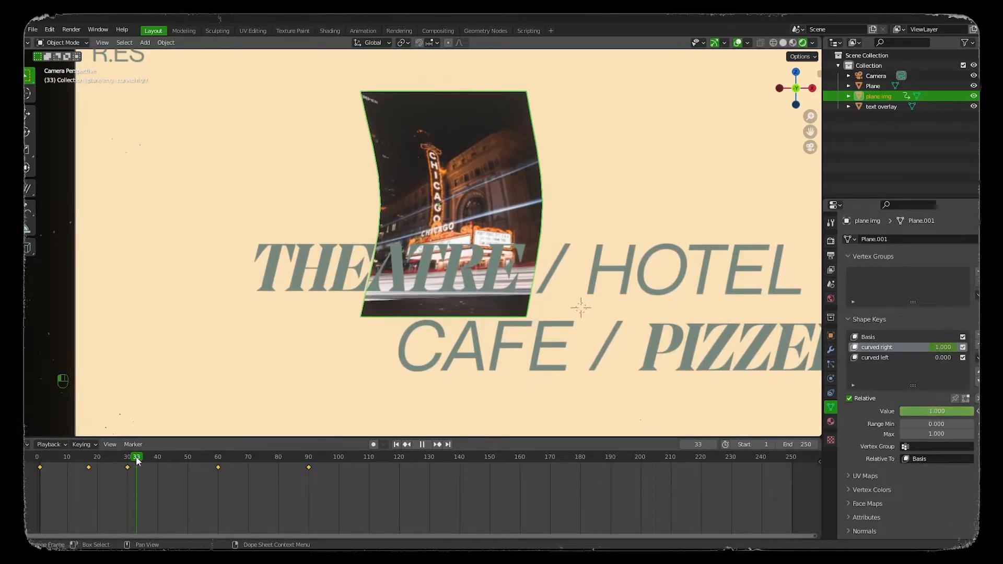
click(177, 457)
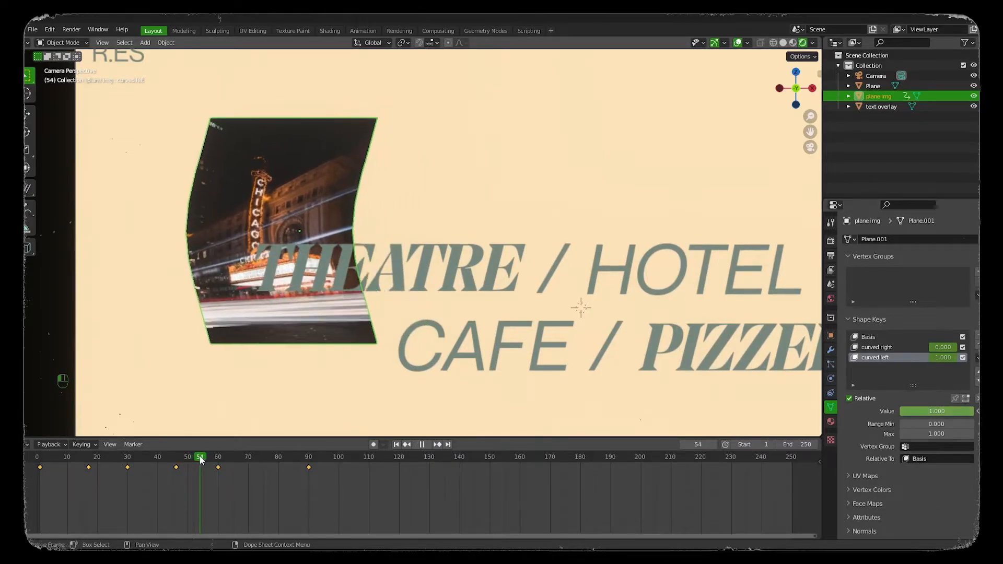
Step: Key curved left back to 0 and curved right fully bent around frame 74
click(217, 457)
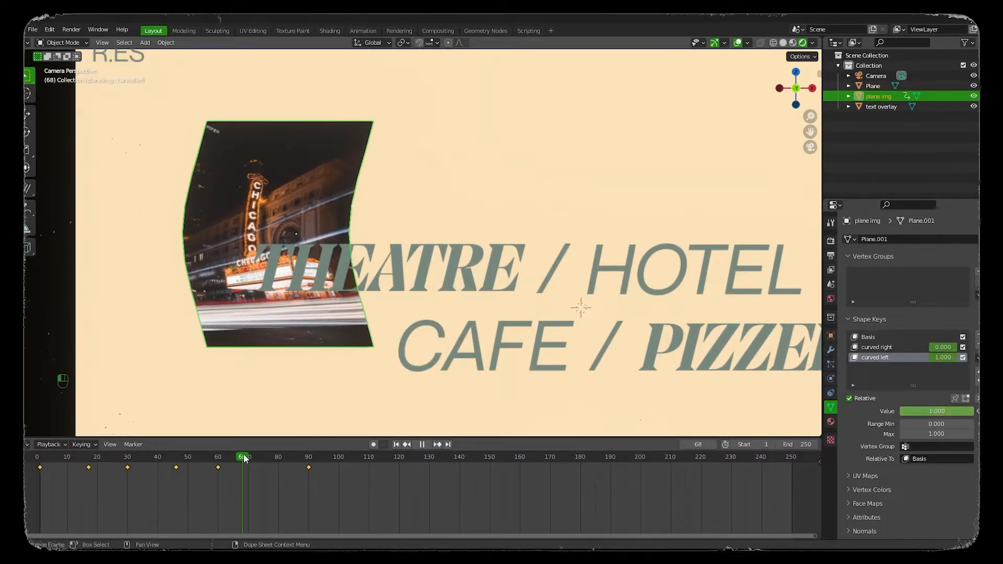
click(246, 456)
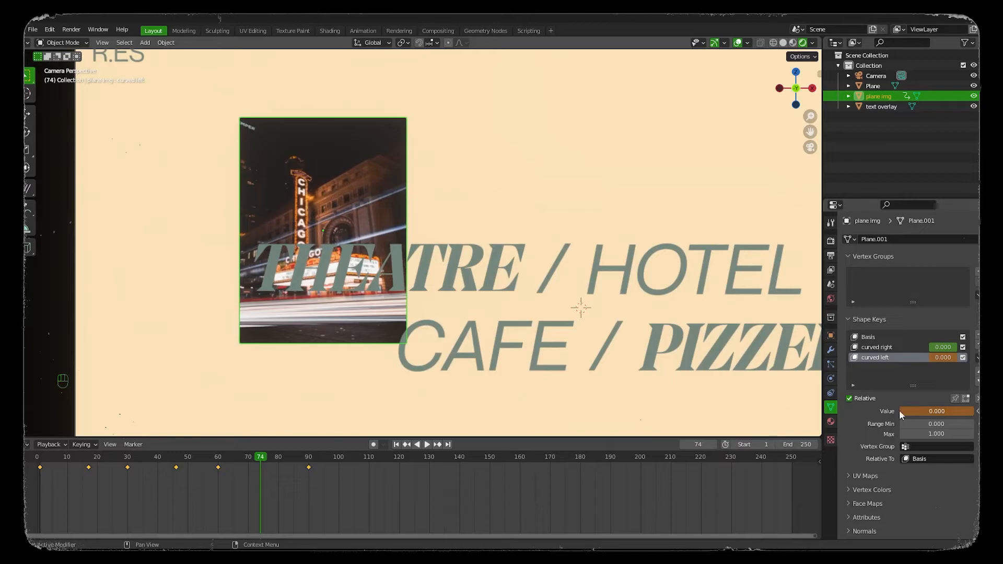
click(877, 347)
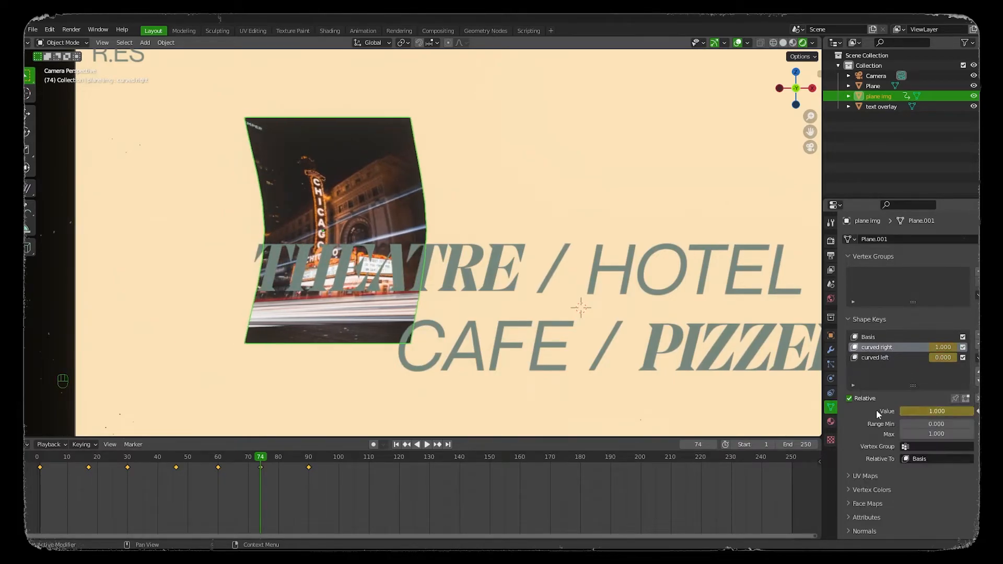
click(428, 445)
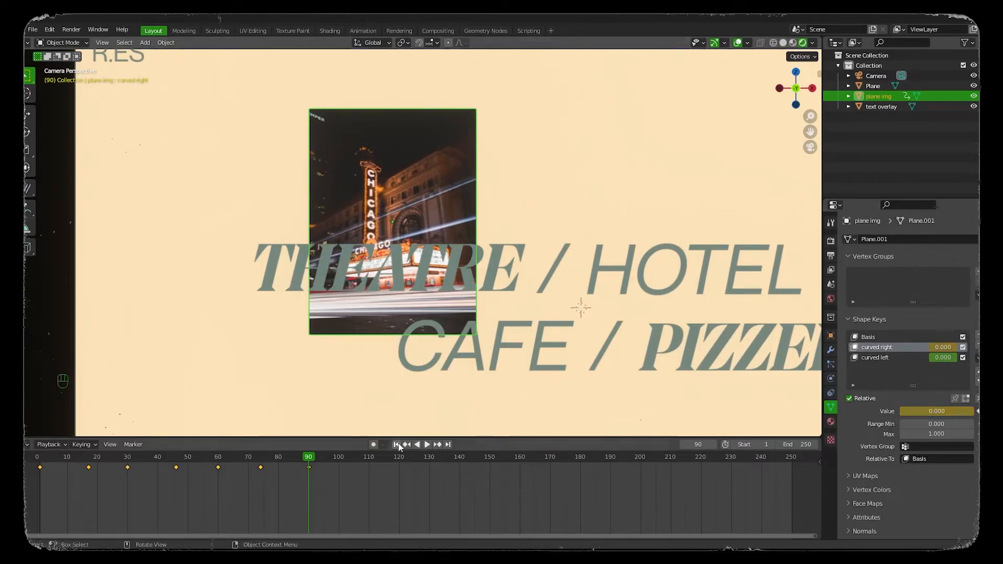
Step: Play back the bending, reselect plane img and review frames 17 and 30 before replaying
click(396, 444)
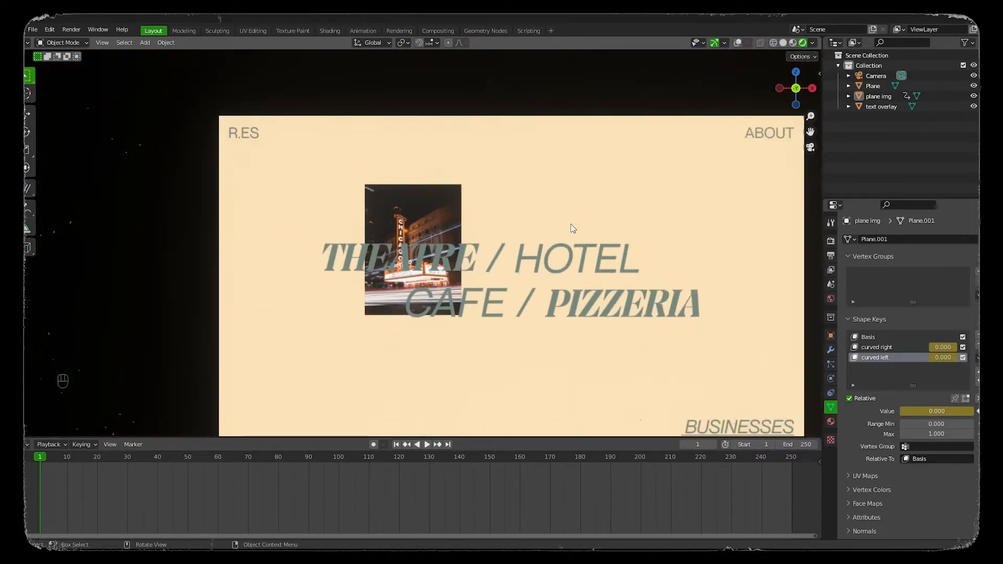
key(space)
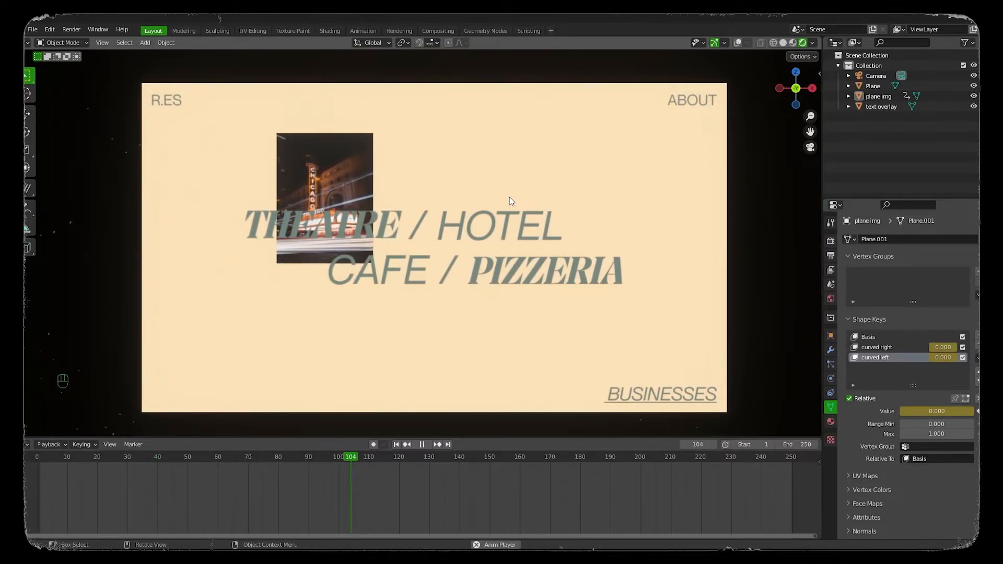
key(space)
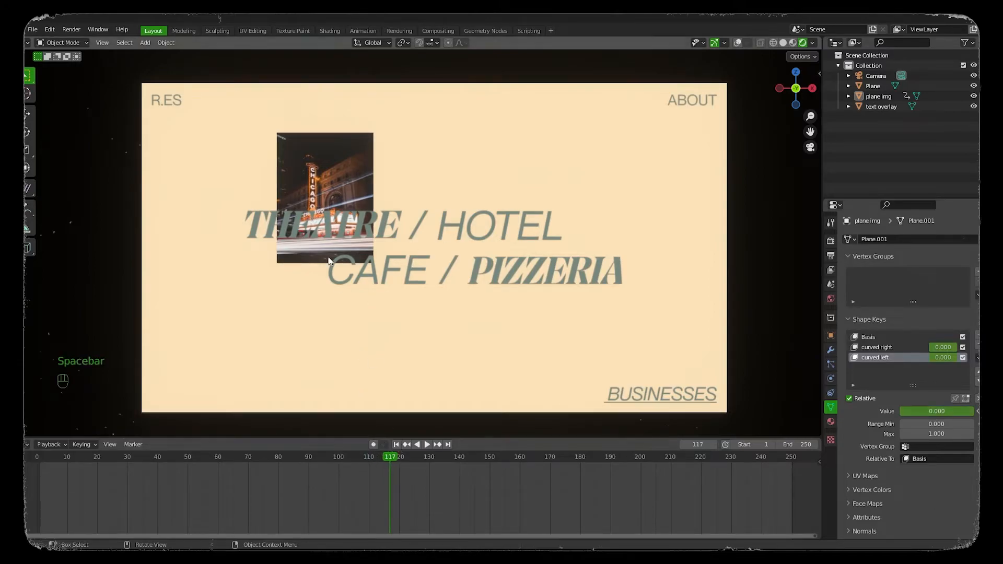
click(882, 106)
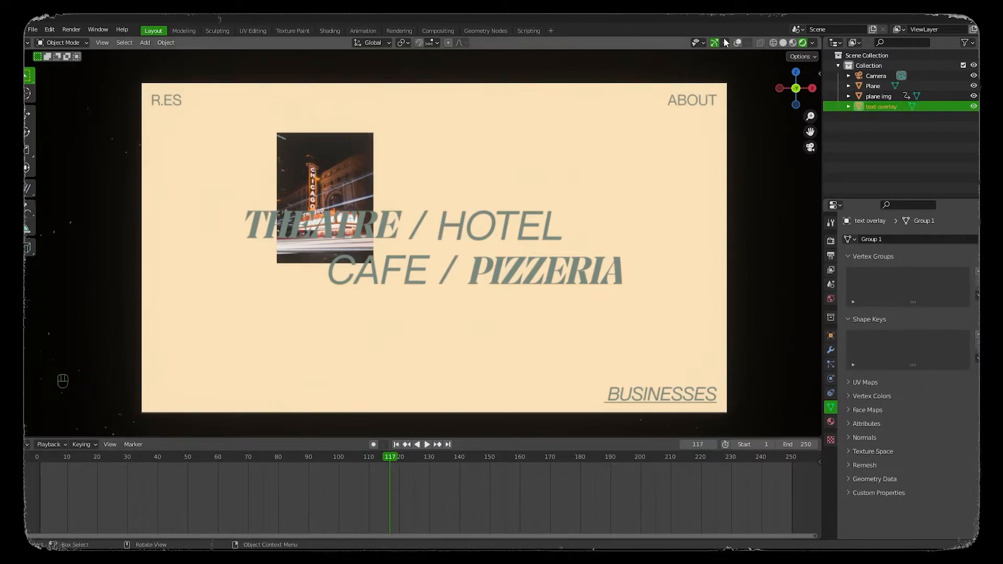
click(879, 96)
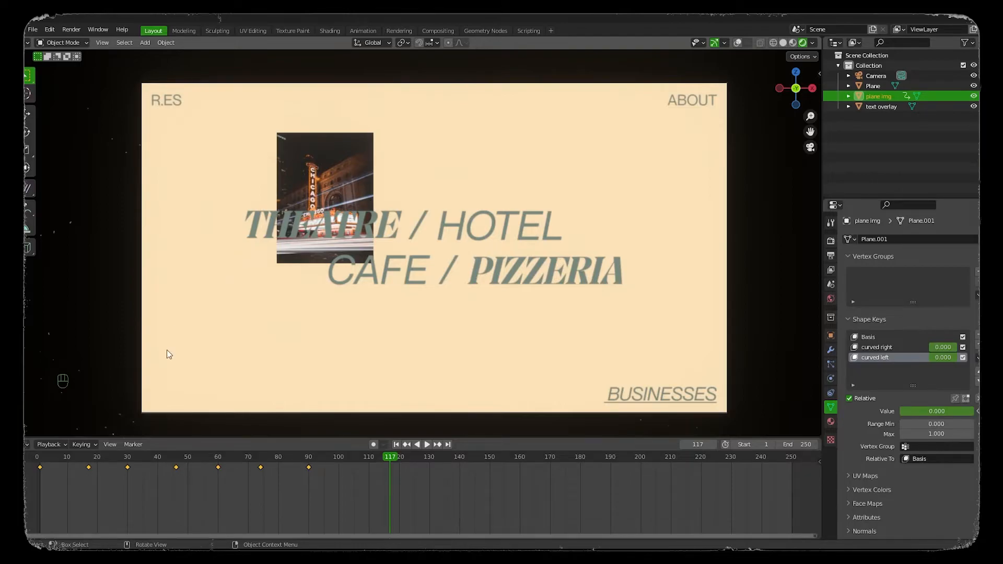
click(426, 445)
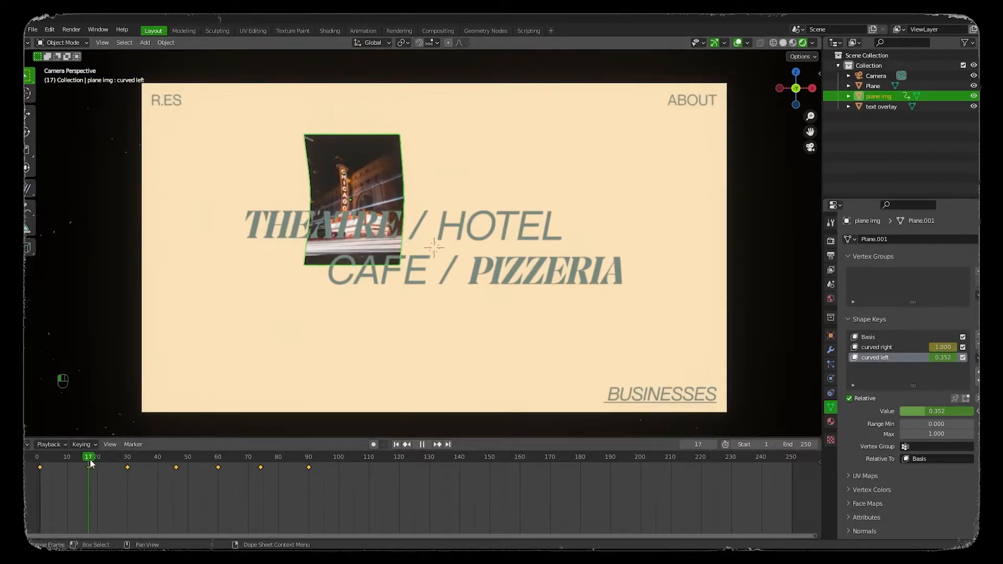
click(421, 444)
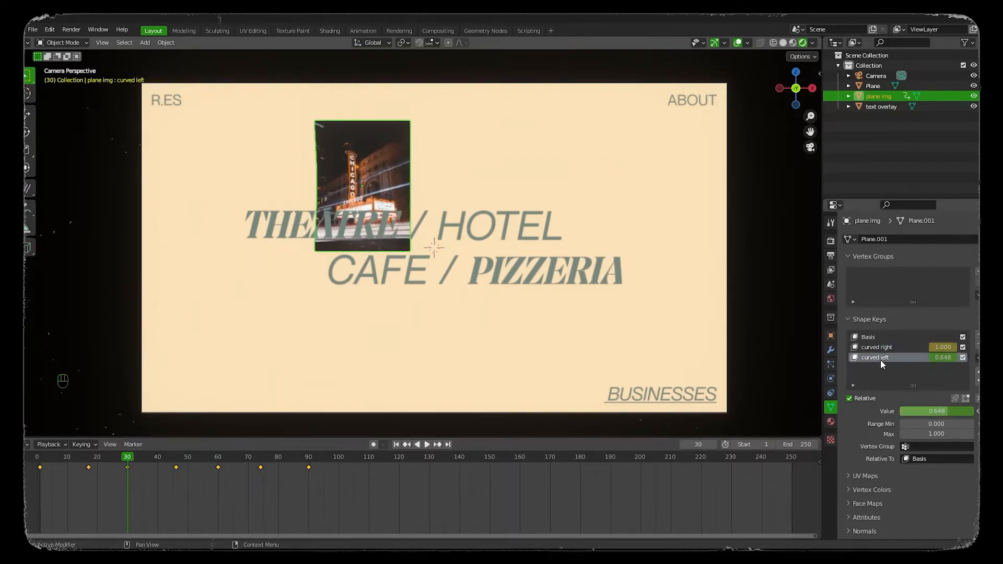
mouse_move(916, 412)
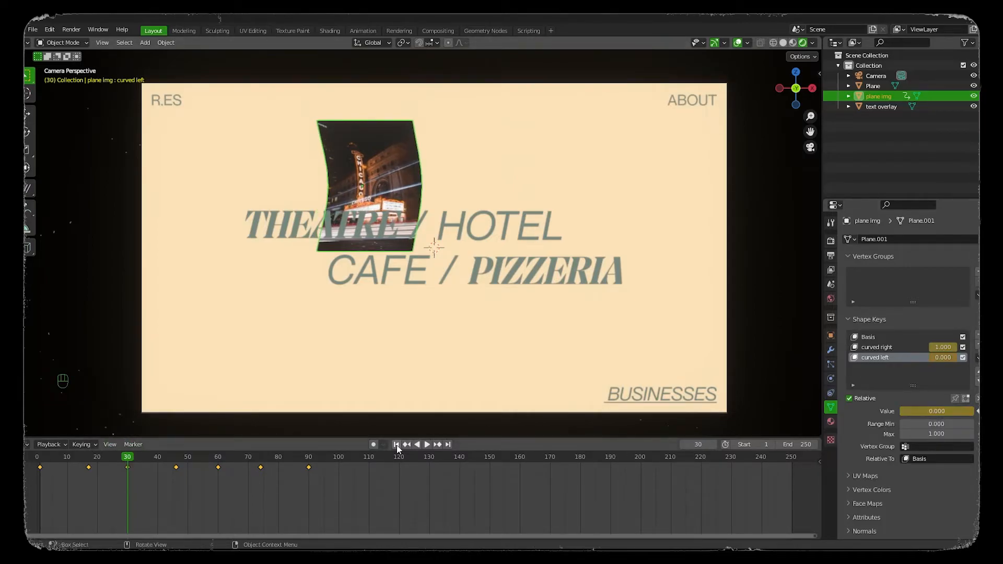
click(426, 444)
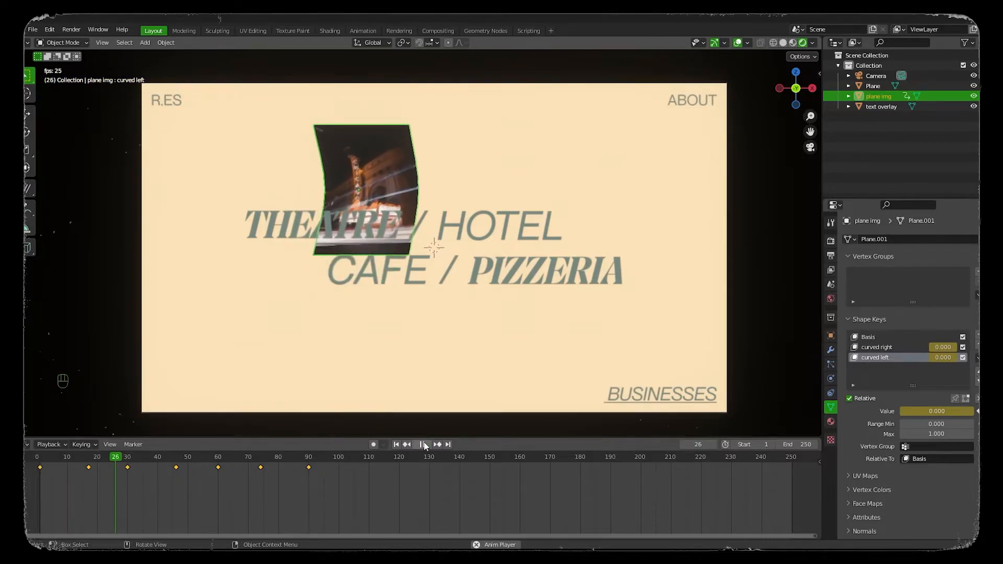
click(421, 444)
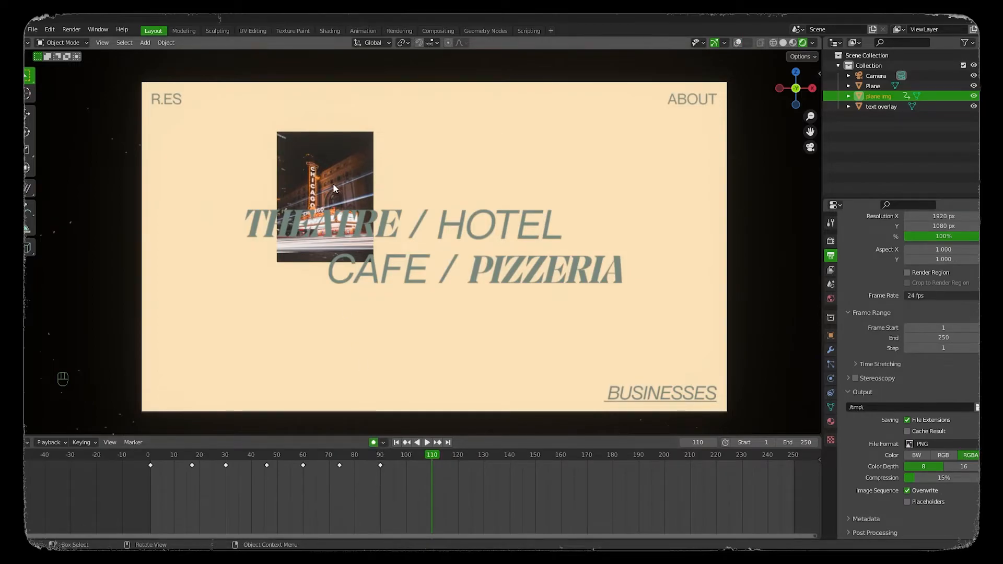
mouse_move(822, 355)
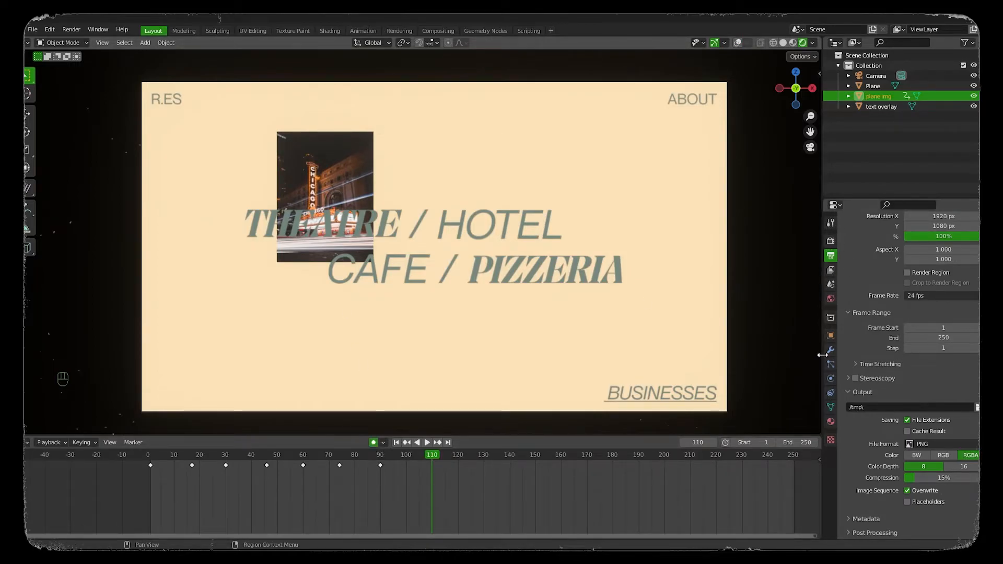
Step: Show plane img's transform properties, confirm its centred position and preview playback
click(830, 336)
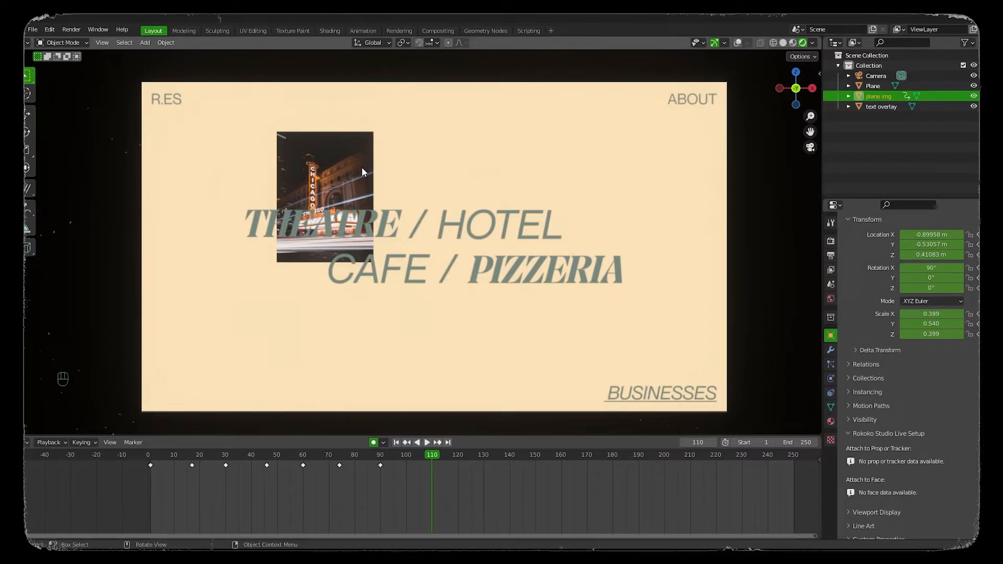
mouse_move(376, 293)
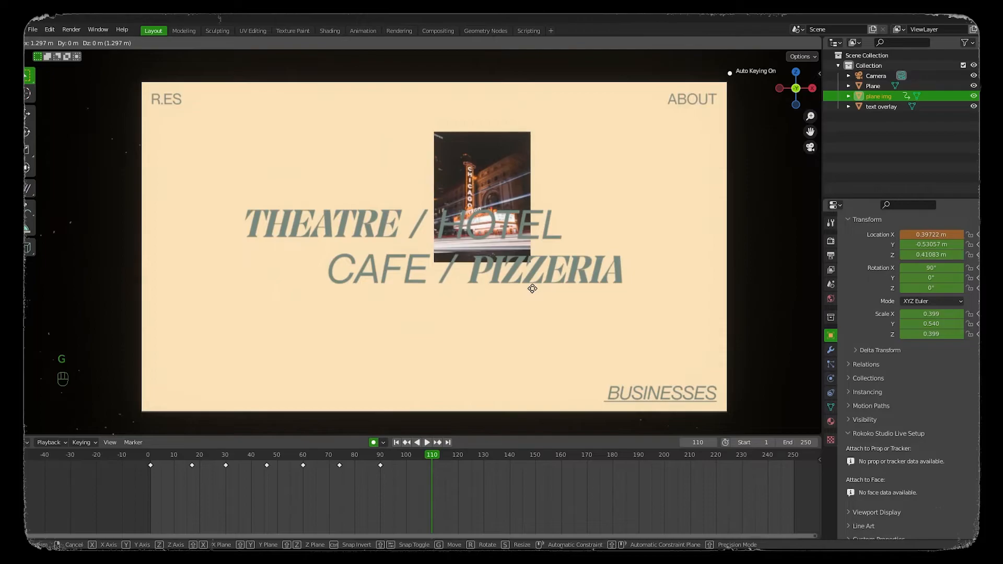
click(481, 429)
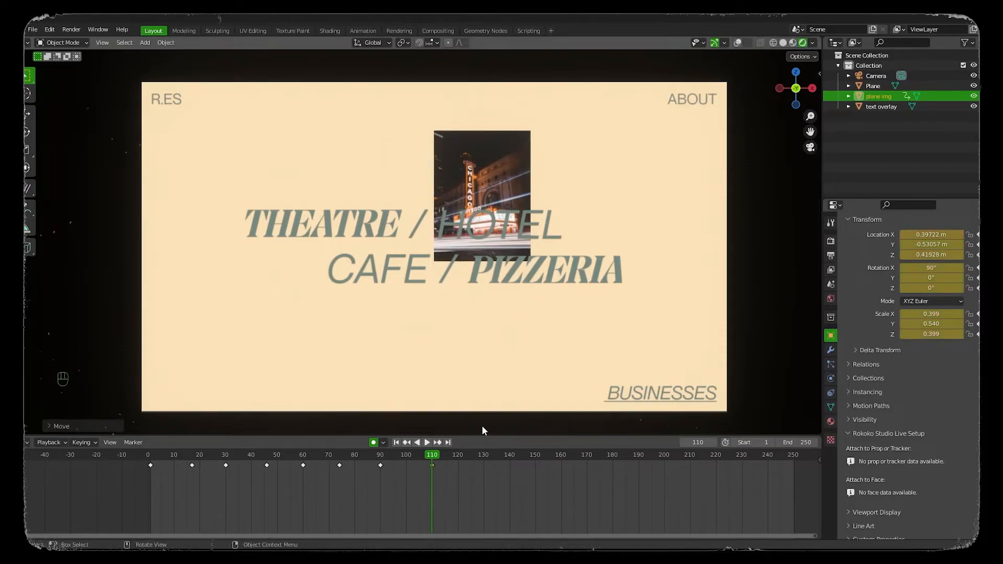
key(space)
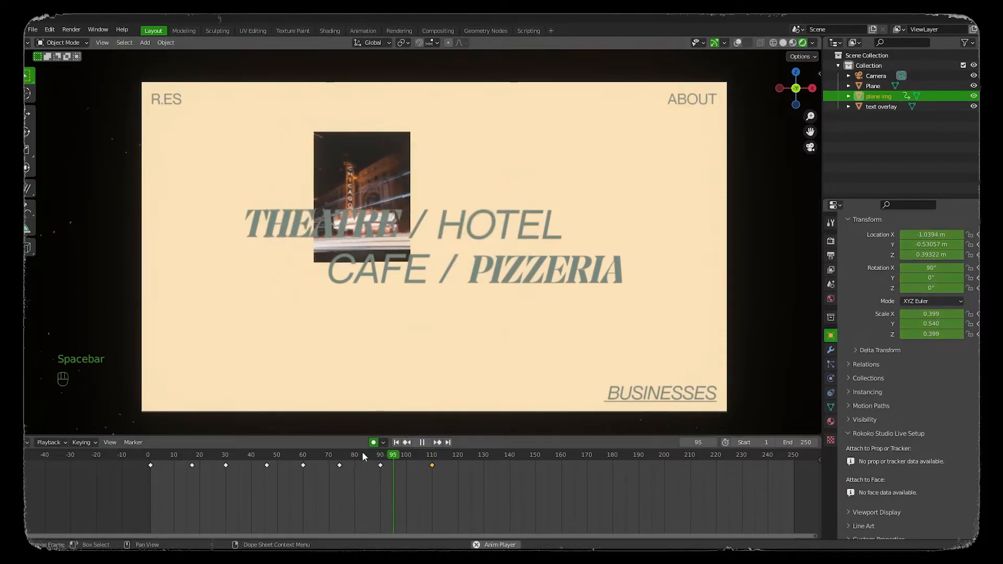
key(space)
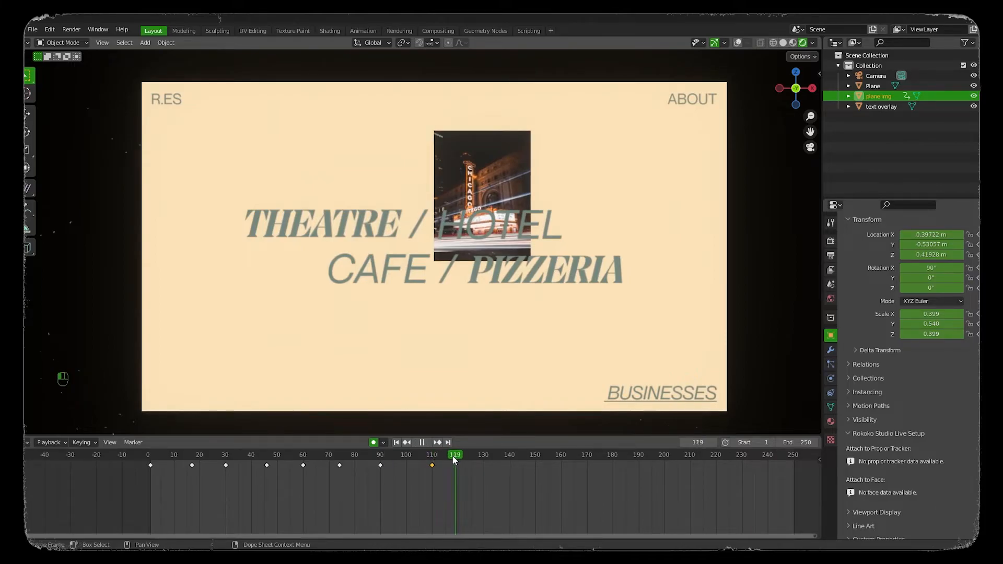
key(shift+d)
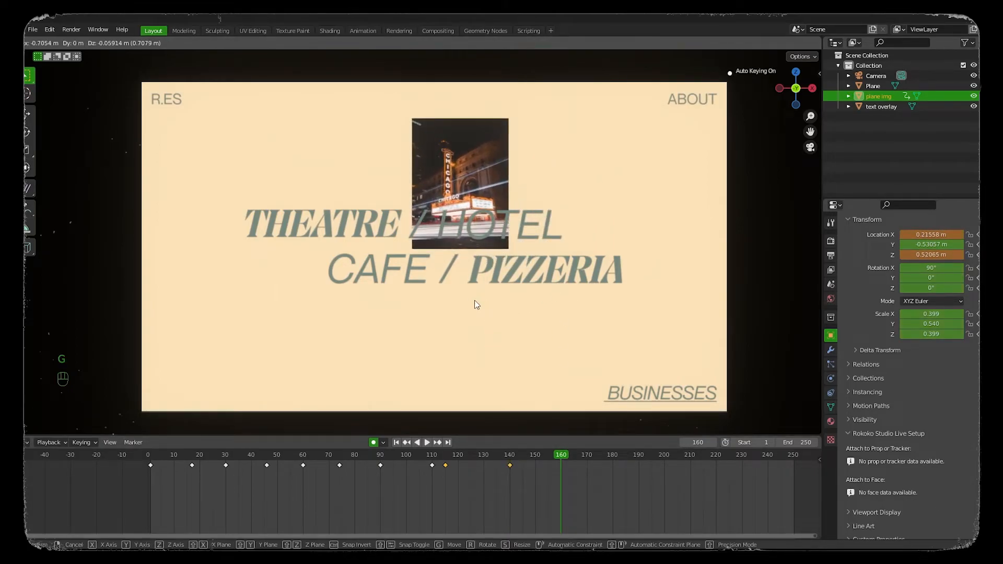
Step: Keyframe the plane's held position at frames 160 and 180
click(477, 304)
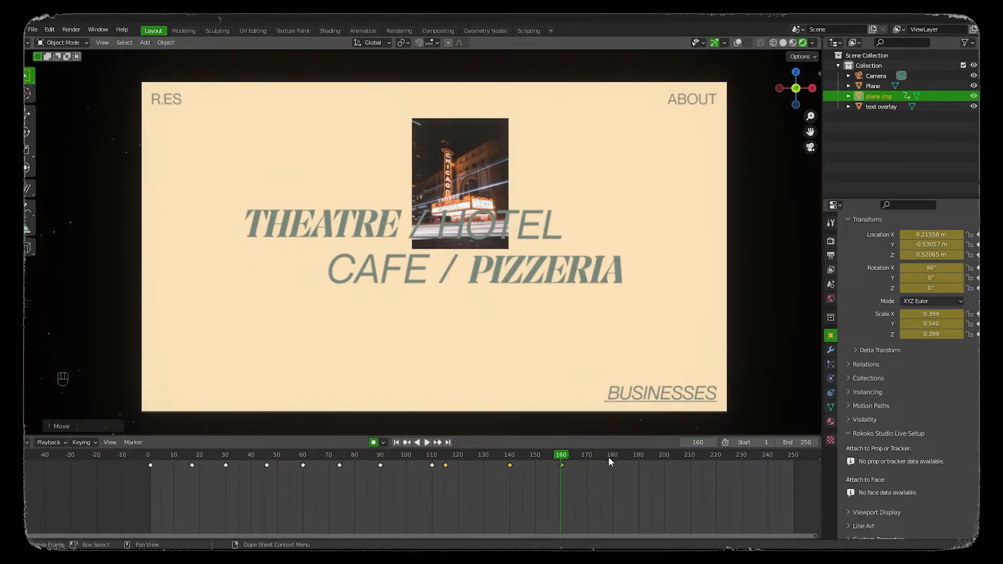
mouse_move(567, 462)
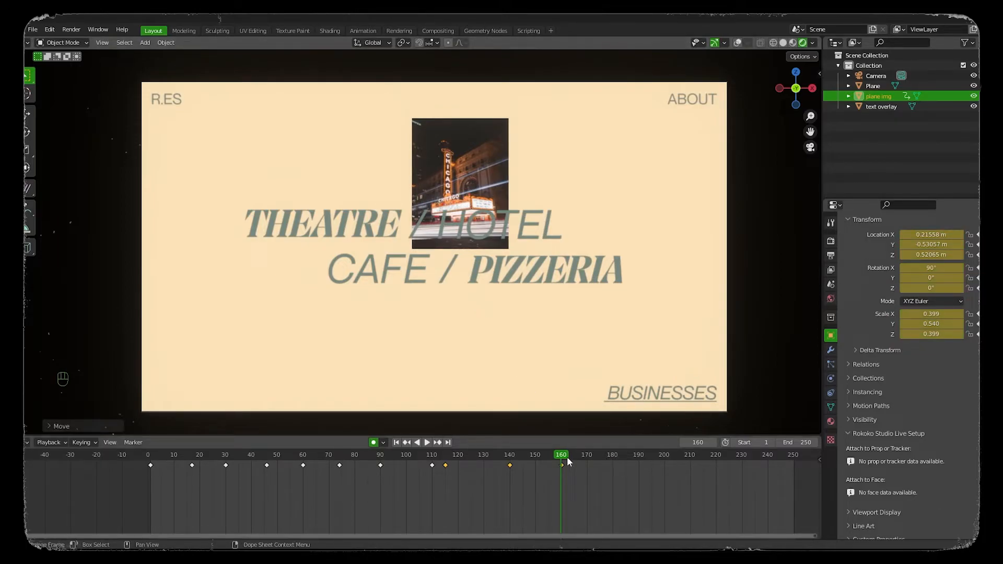
click(612, 455)
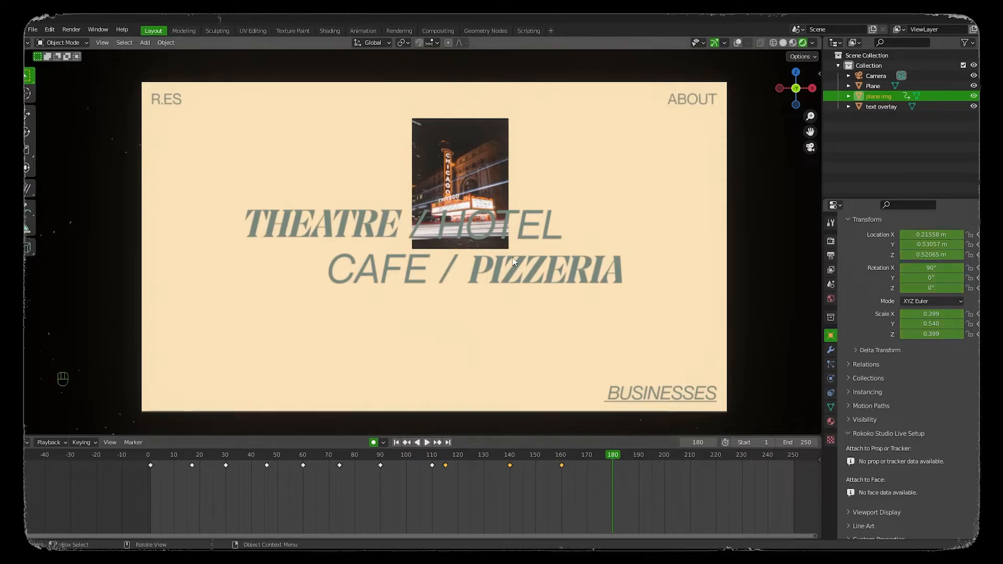
key(g)
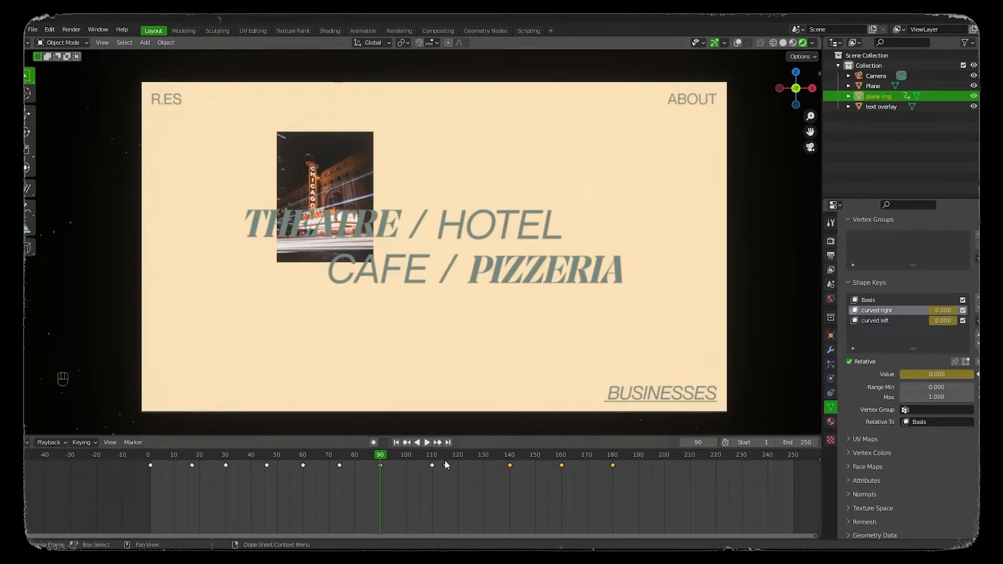
Step: Key curved right around frame 110, undo the unwanted bend keys with Ctrl+Z and replay
click(431, 454)
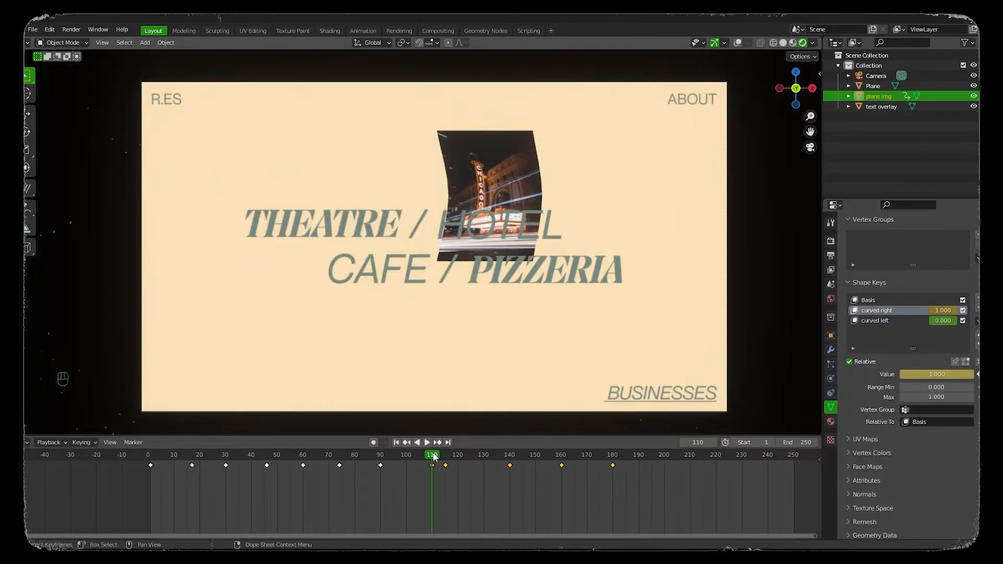
click(426, 442)
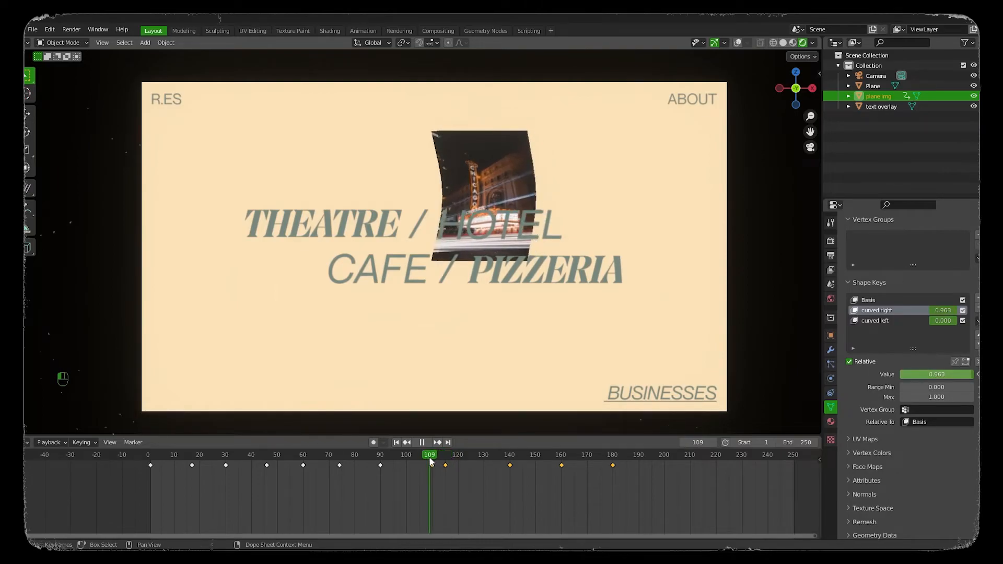
key(ctrl+z)
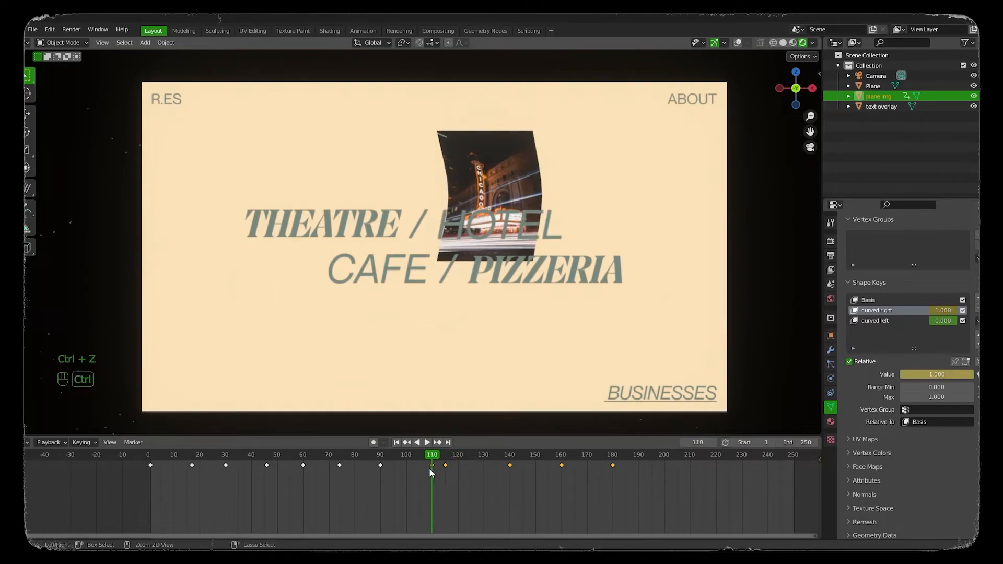
key(ctrl+z)
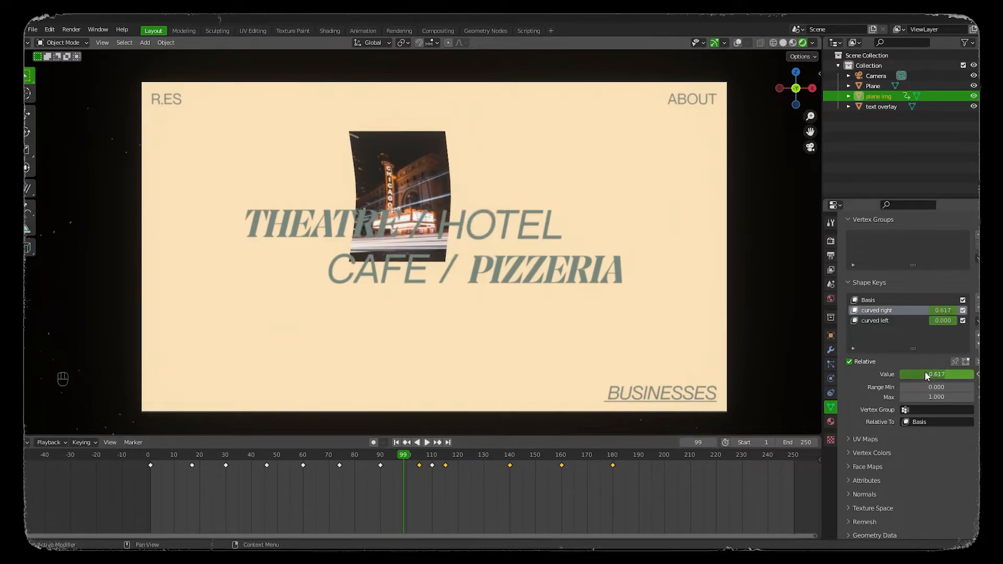
key(ctrl+z)
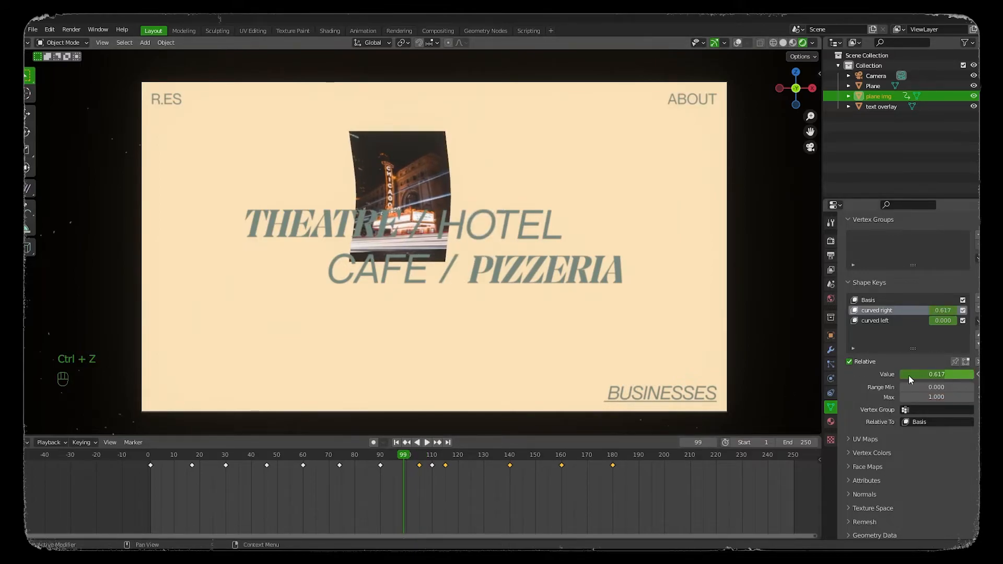
click(426, 442)
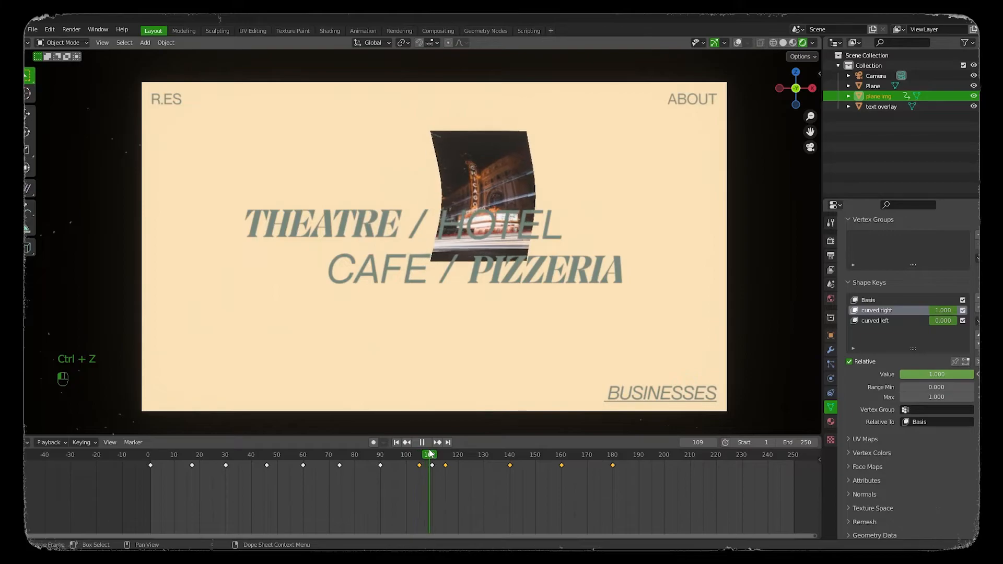
click(426, 442)
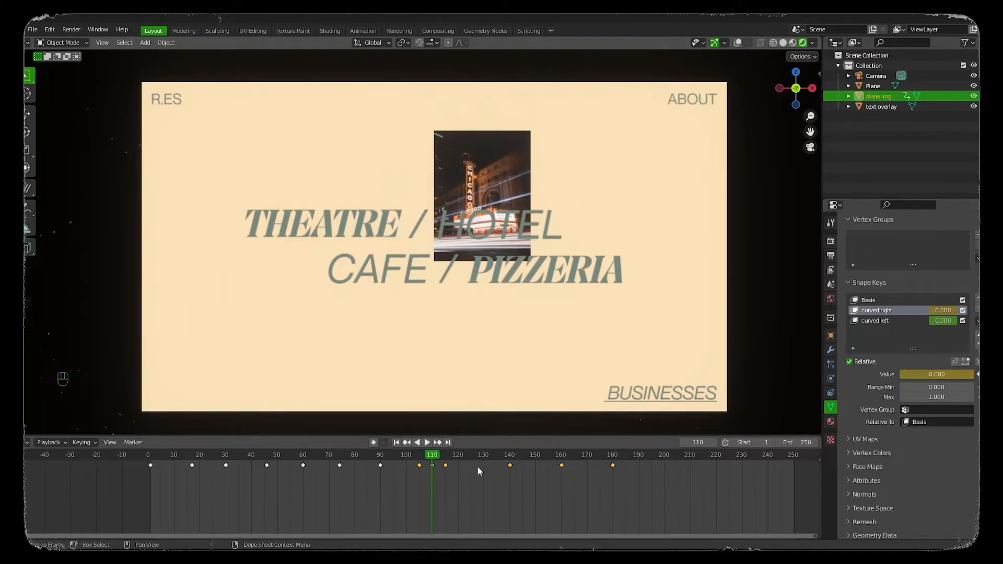
Step: Key curved right bent near frame 130 and flat at frame 140
click(426, 442)
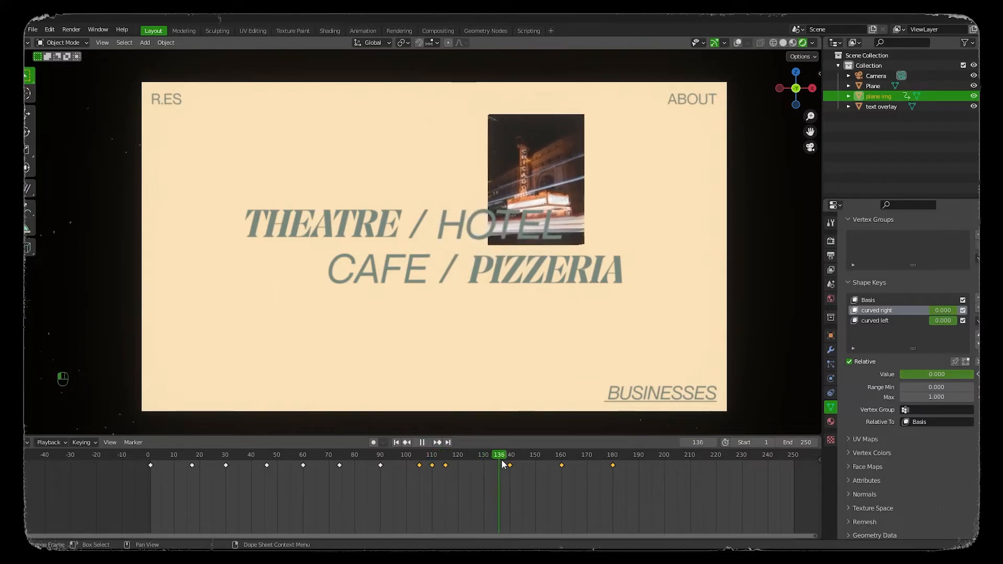
click(473, 454)
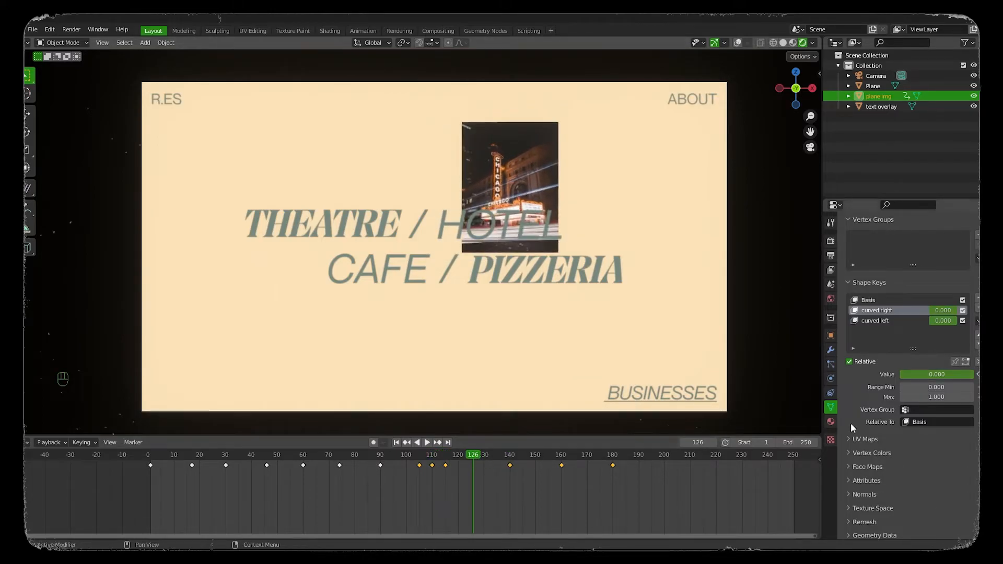
click(937, 374)
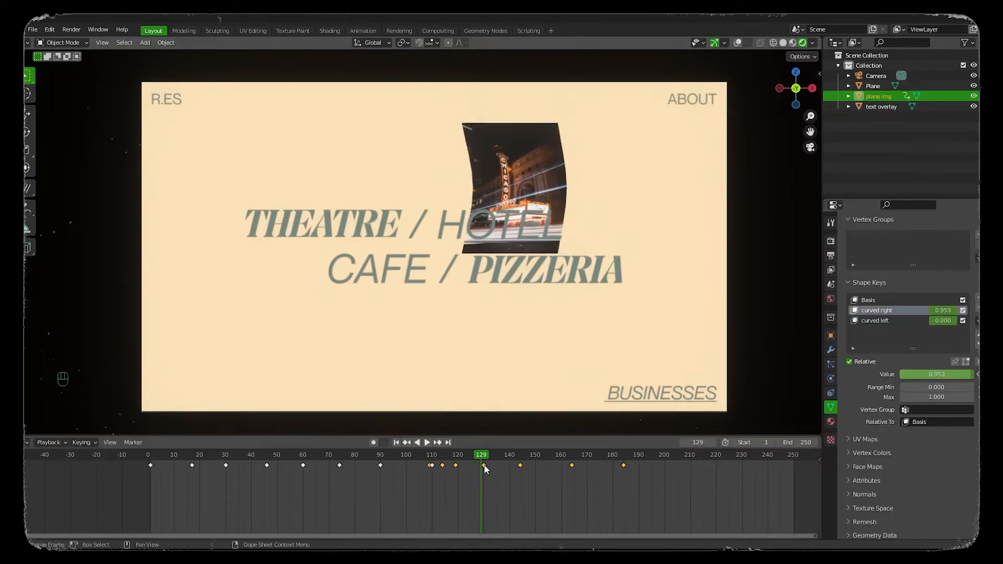
key(ctrl+z)
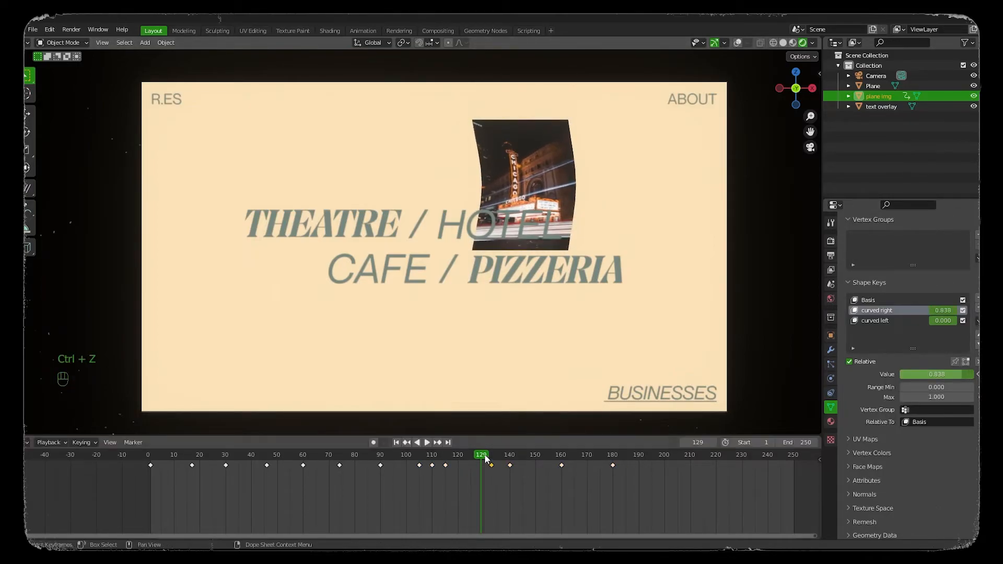
click(509, 454)
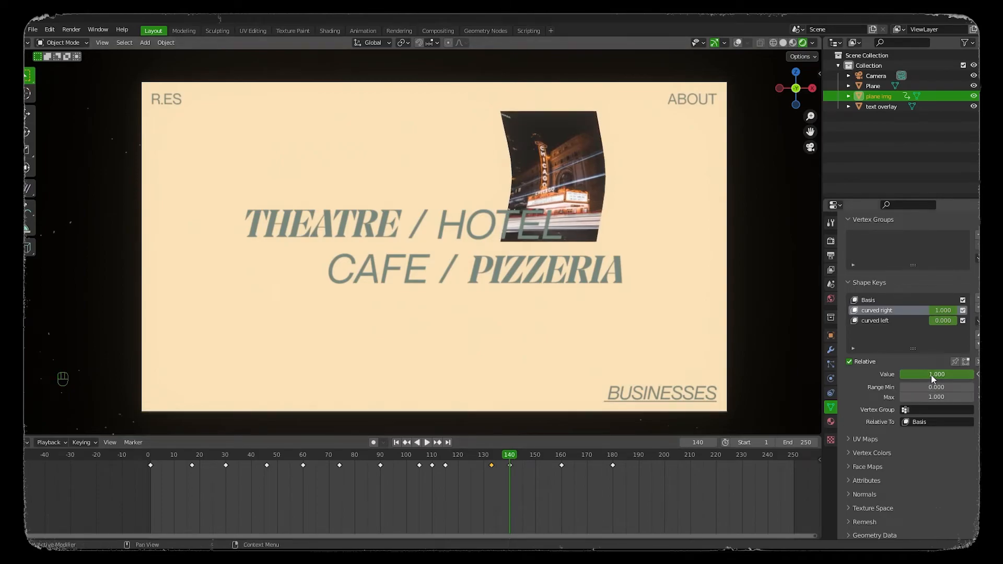
click(936, 374)
text(0.000)
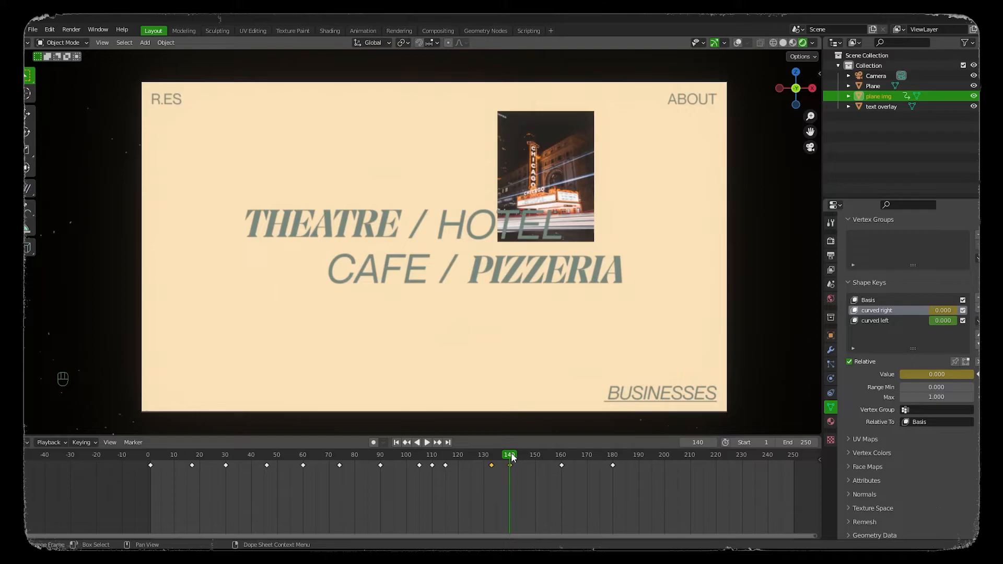
Step: Key curved left fully bent at 150 and flat again at frame 160
click(937, 374)
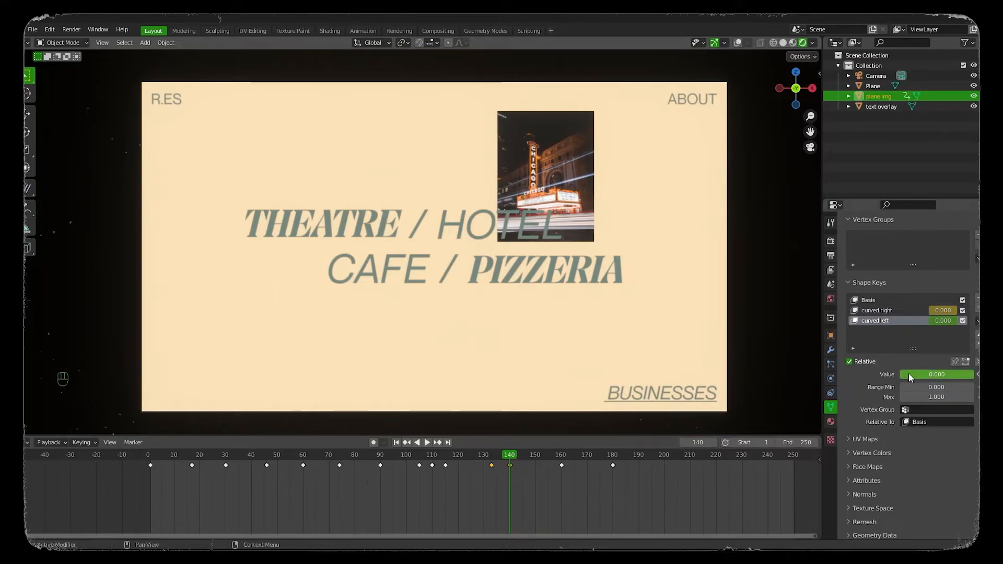
click(426, 442)
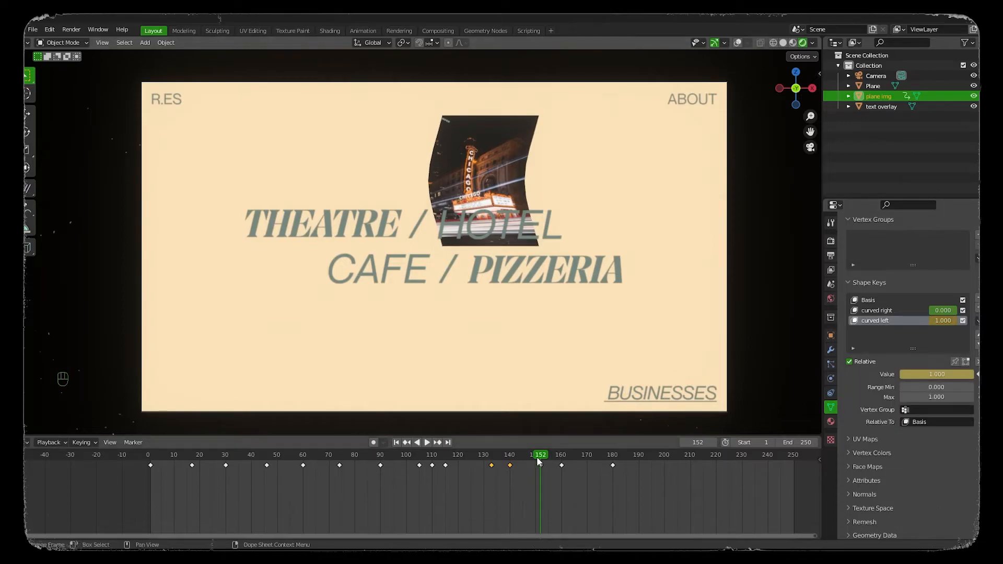
click(560, 455)
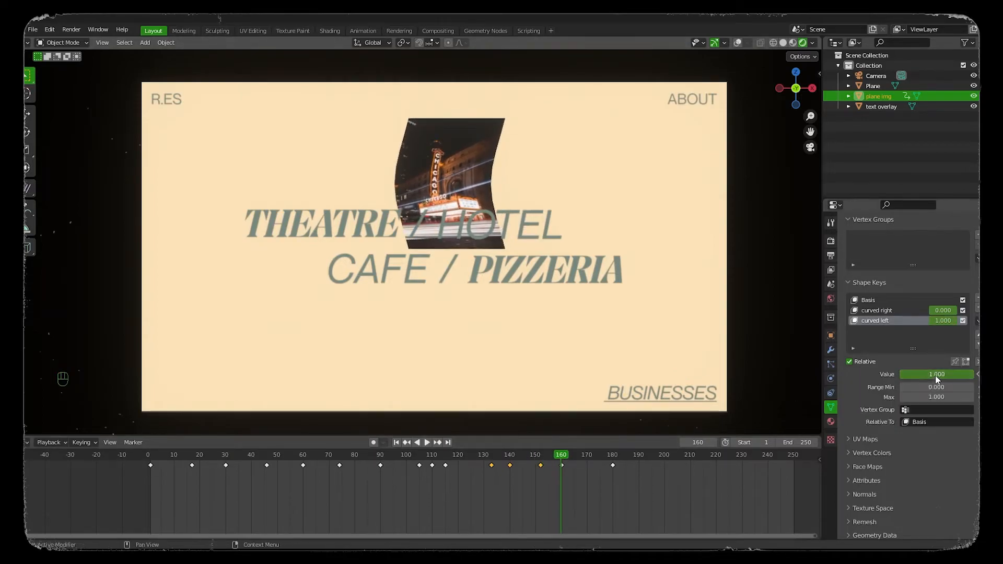
right_click(936, 374)
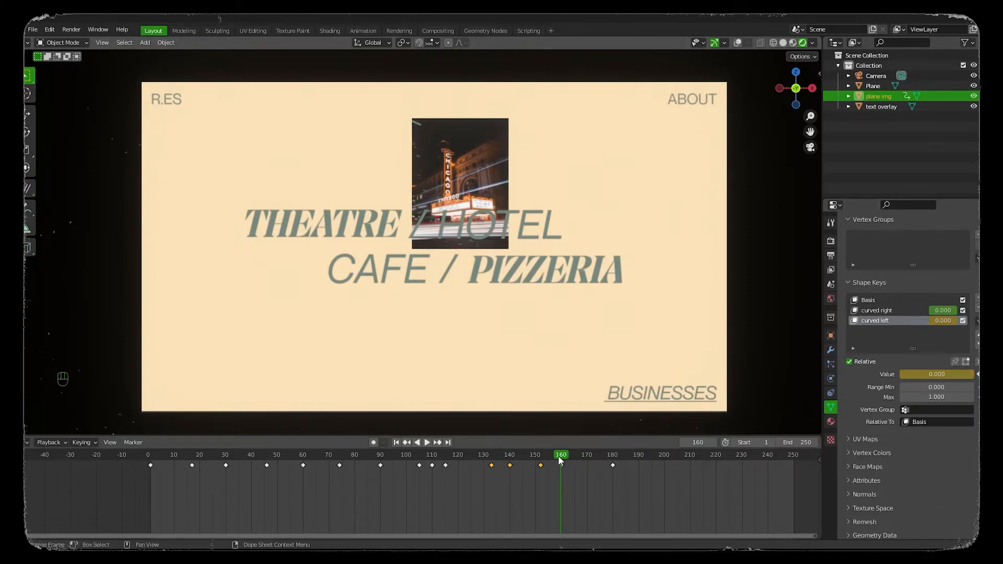
right_click(936, 374)
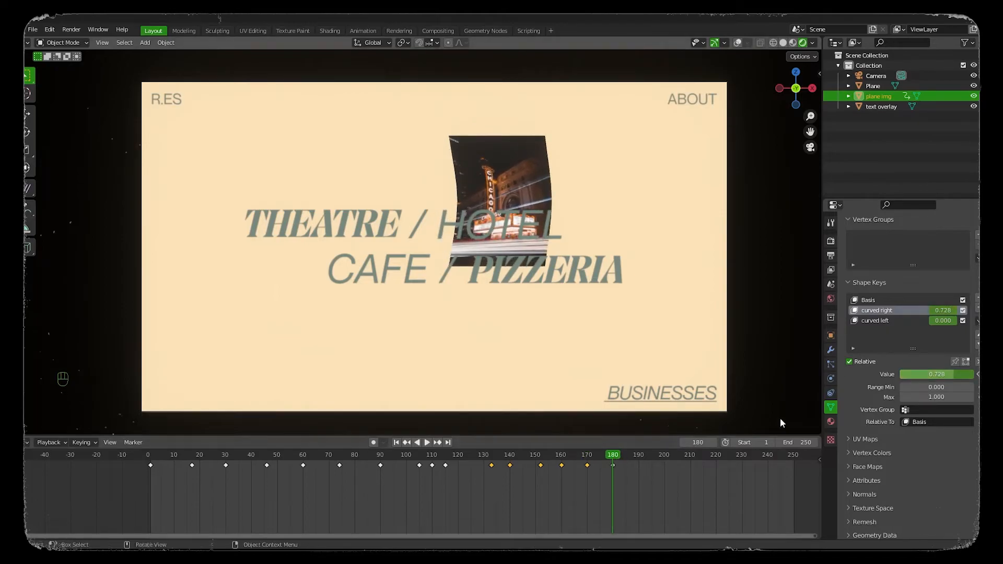
Step: Insert a flat curved right keyframe near frame 180 and play back to the start
right_click(936, 374)
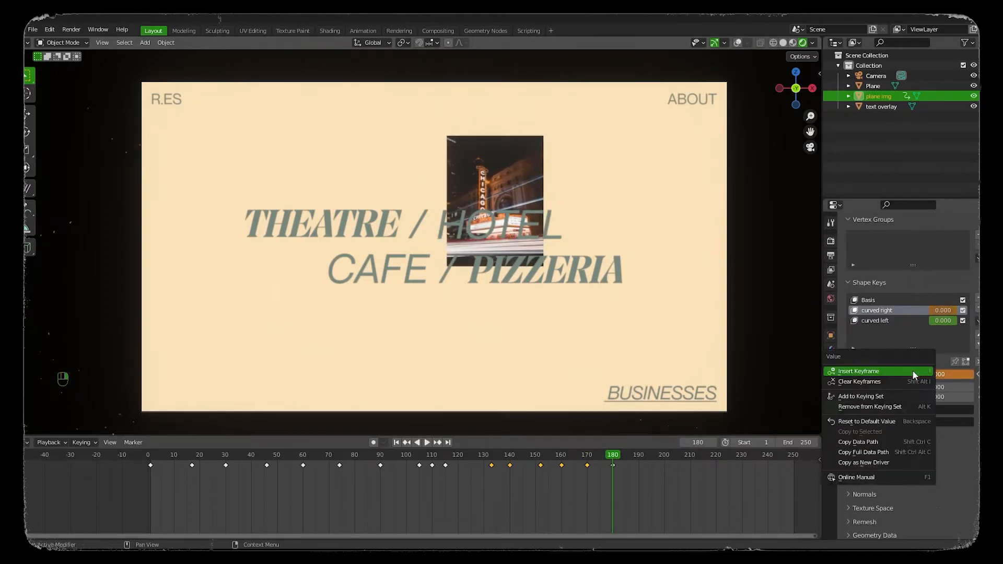
click(859, 371)
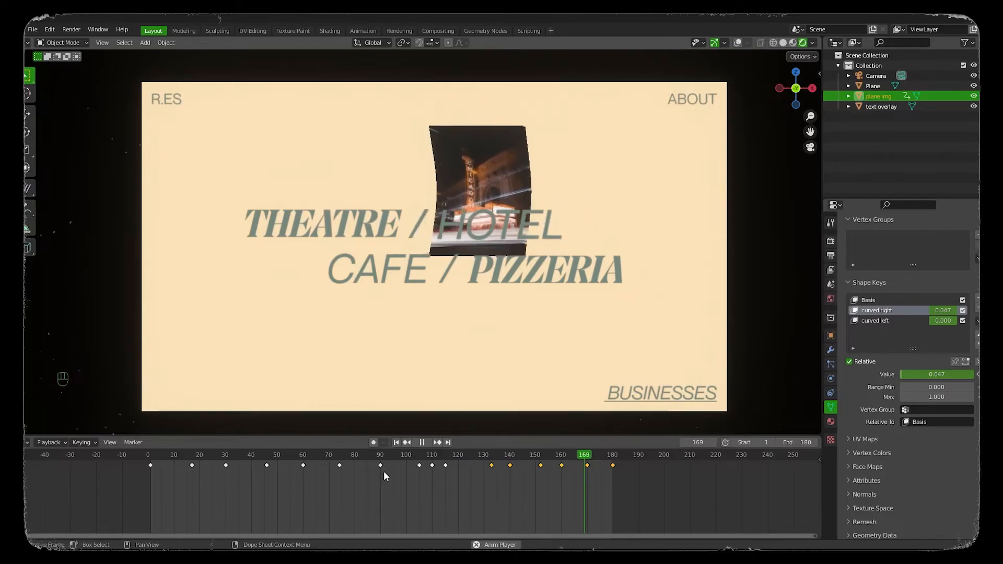
key(space)
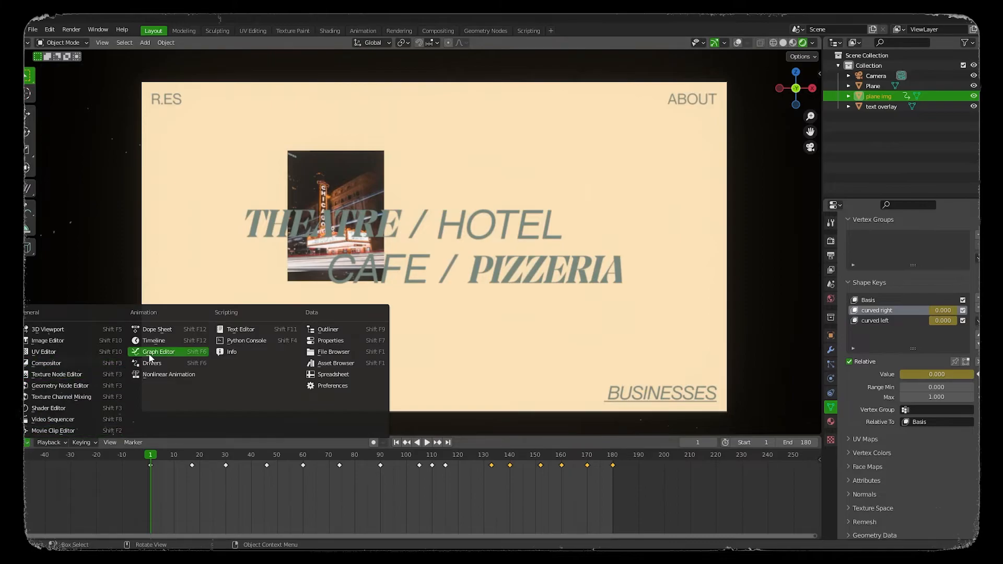
Step: In the Graph Editor select all keyframes and set their handles to Automatic
click(157, 352)
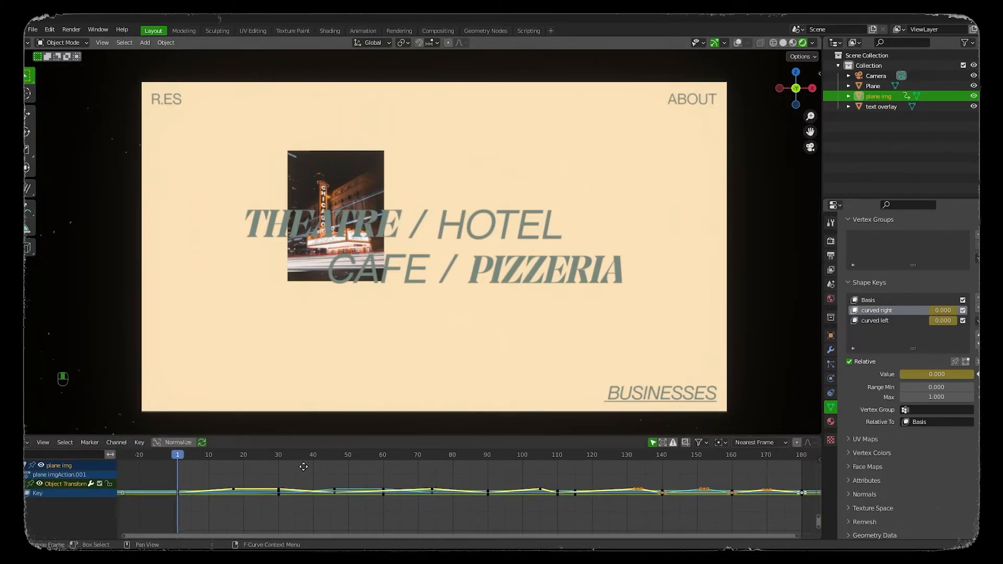
key(a)
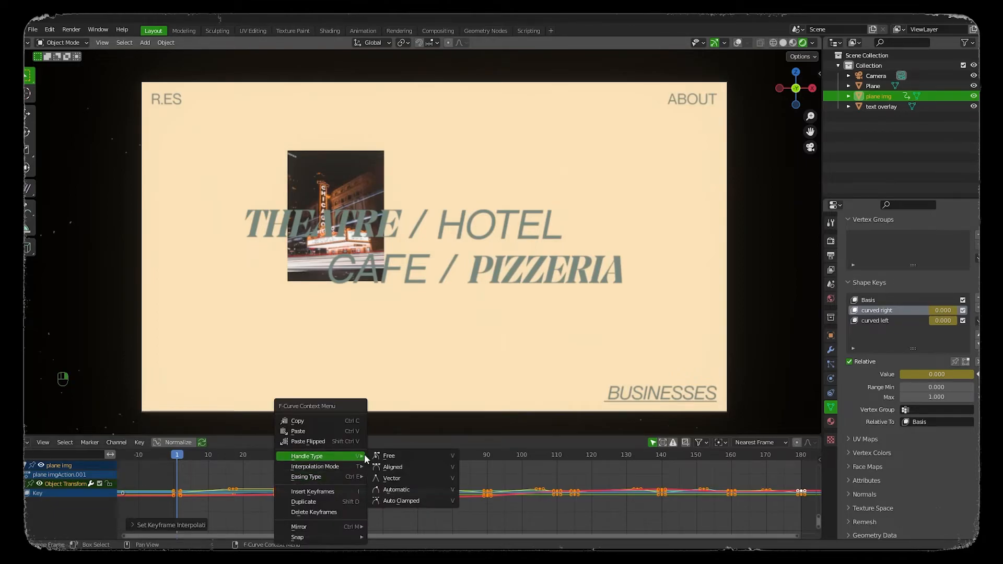
mouse_move(396, 489)
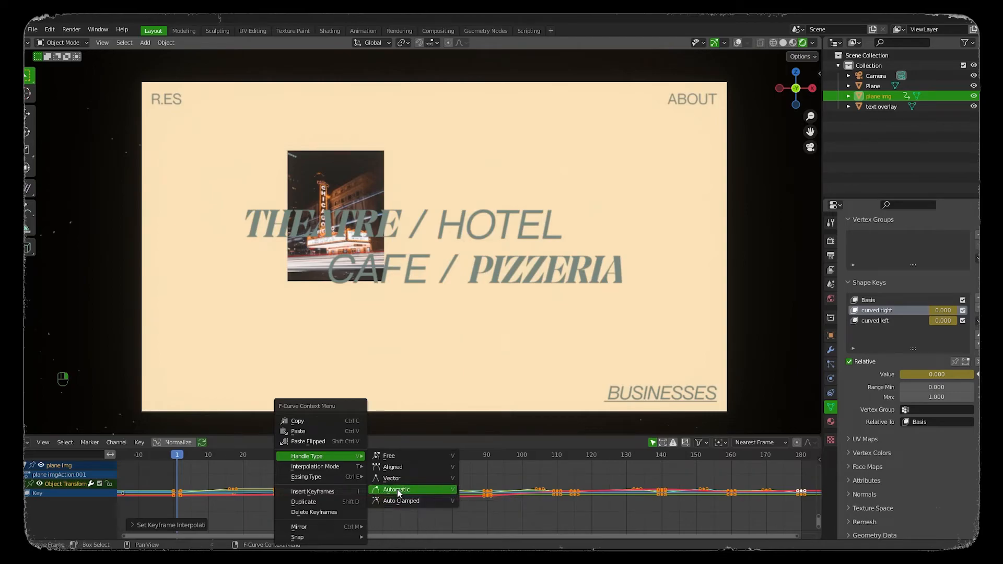
click(397, 489)
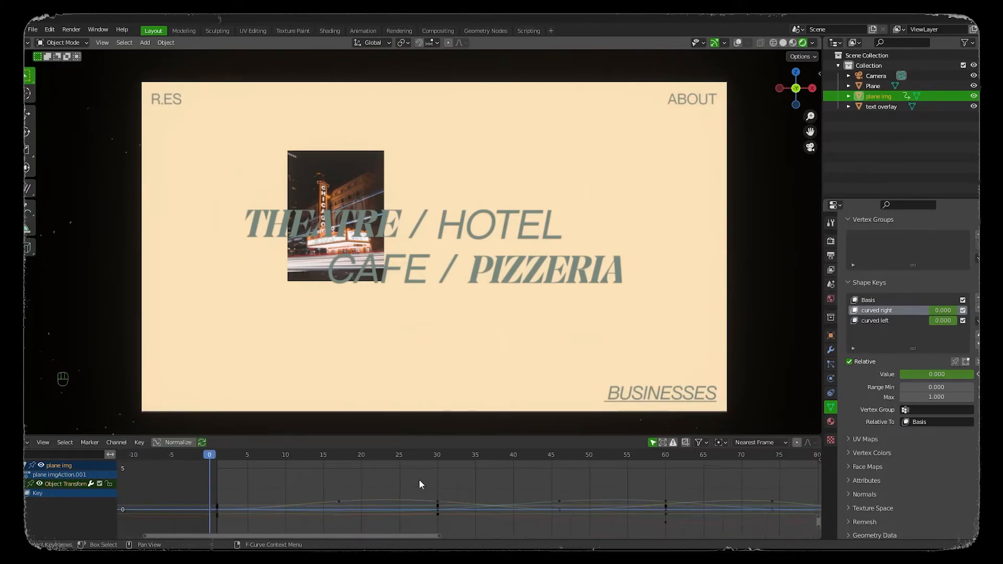
key(space)
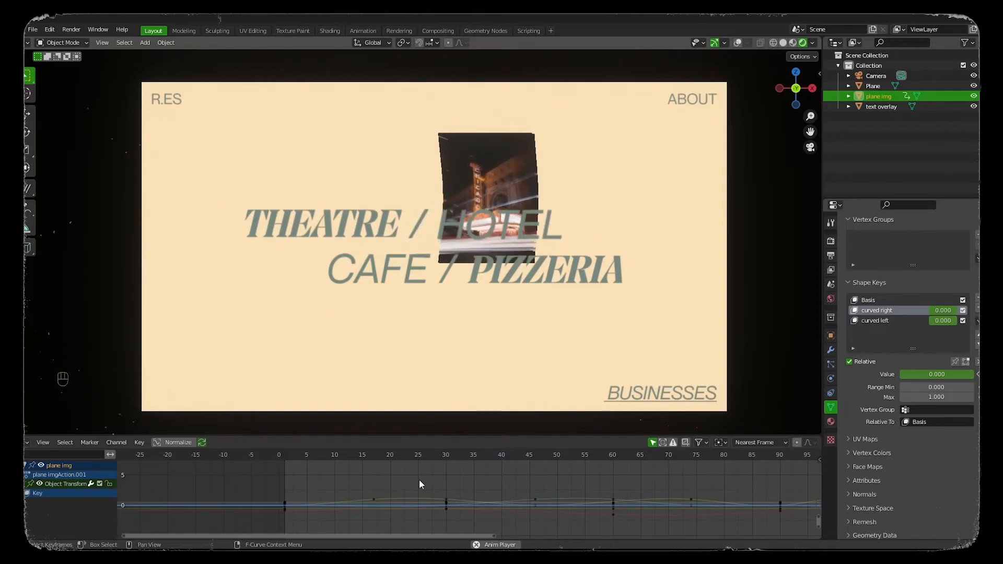
Step: Switch back to the Timeline and jump to frame 110
click(31, 442)
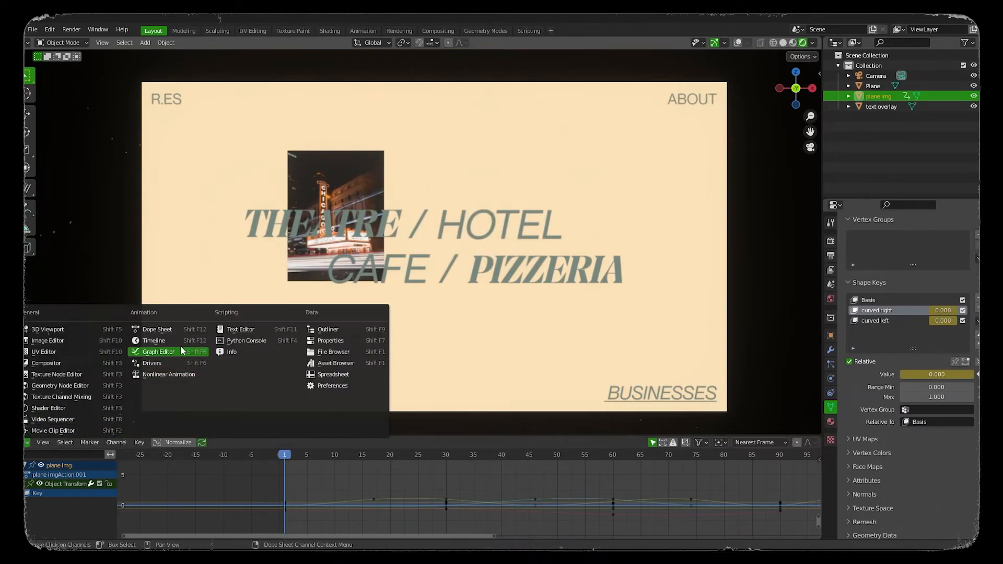
click(153, 340)
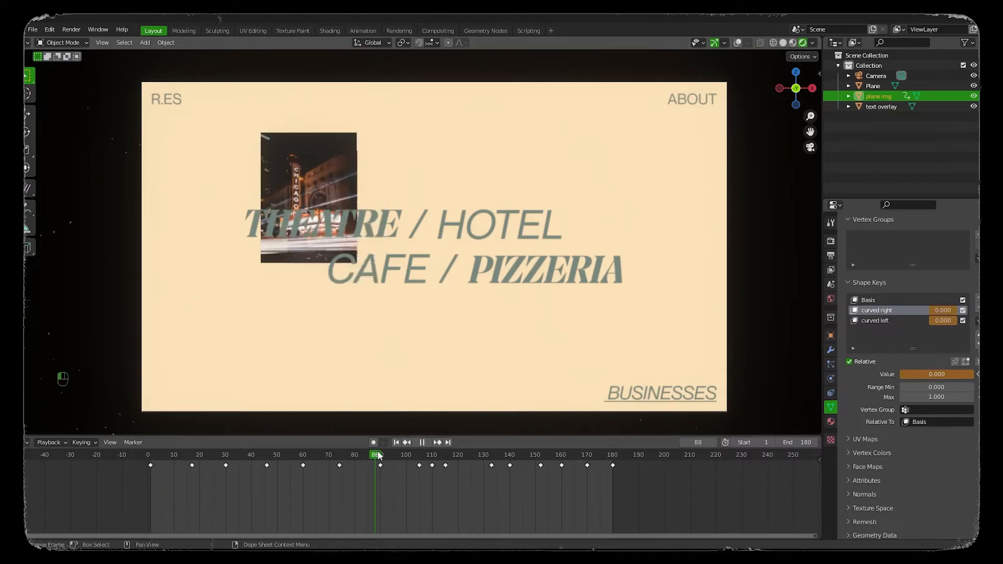
click(432, 455)
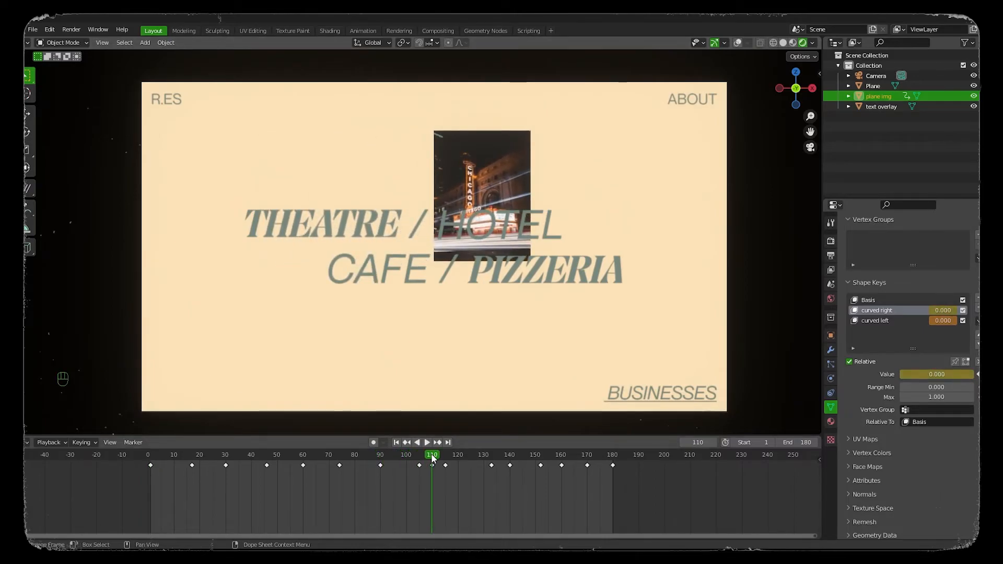
mouse_move(327, 36)
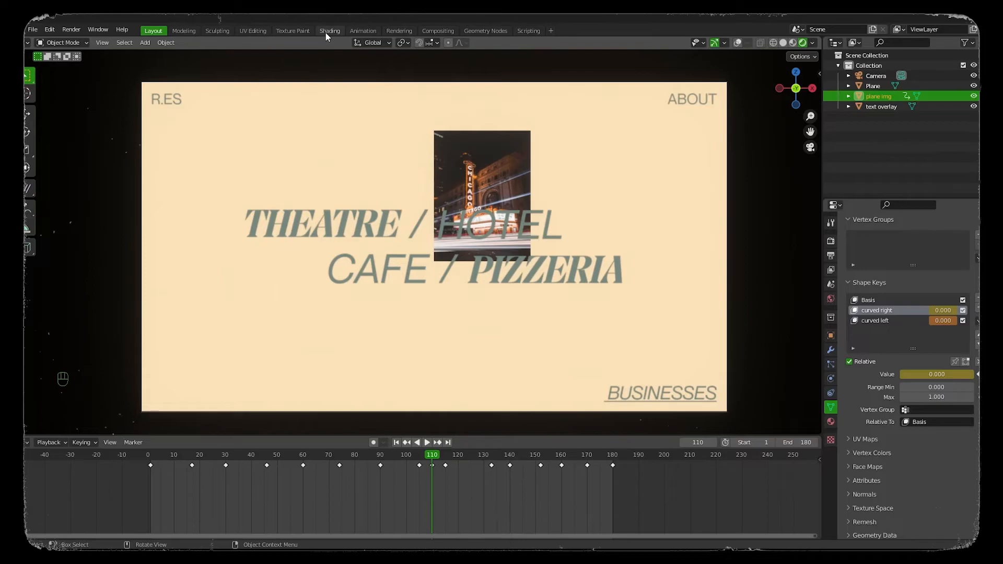
Step: In the Shading workspace, add an Emission shader and a Mix node to the plane's material
click(329, 30)
text(e)
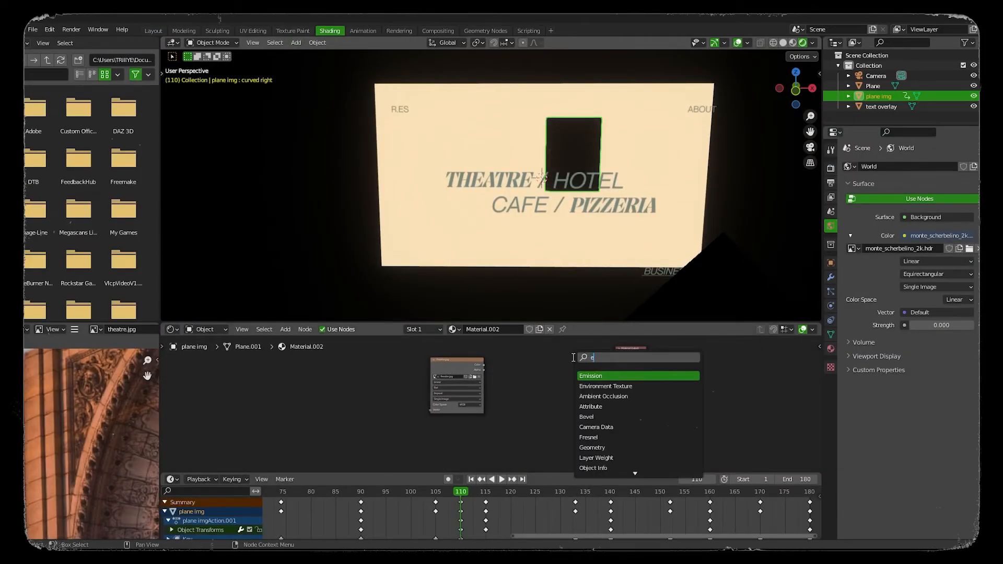
click(589, 375)
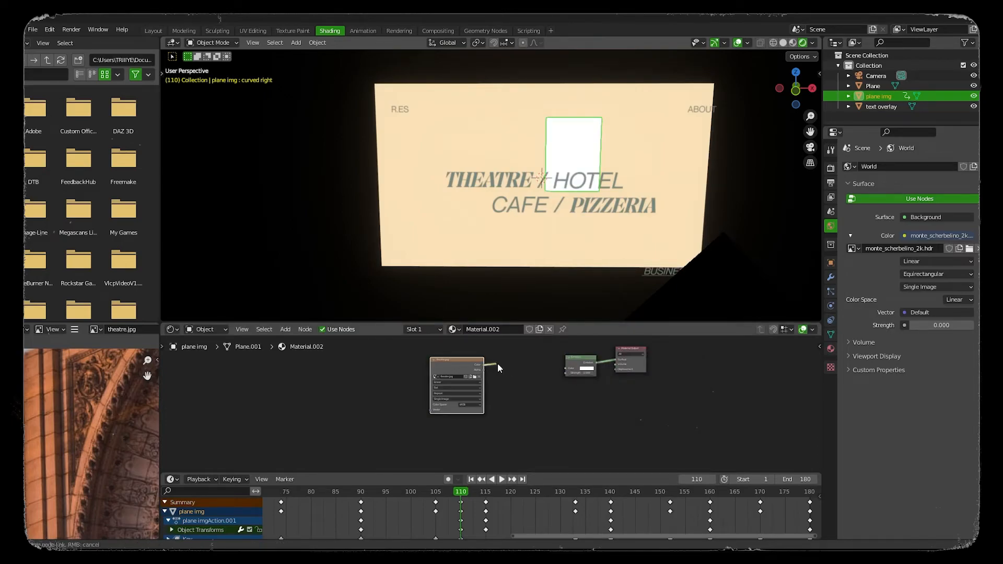
click(295, 329)
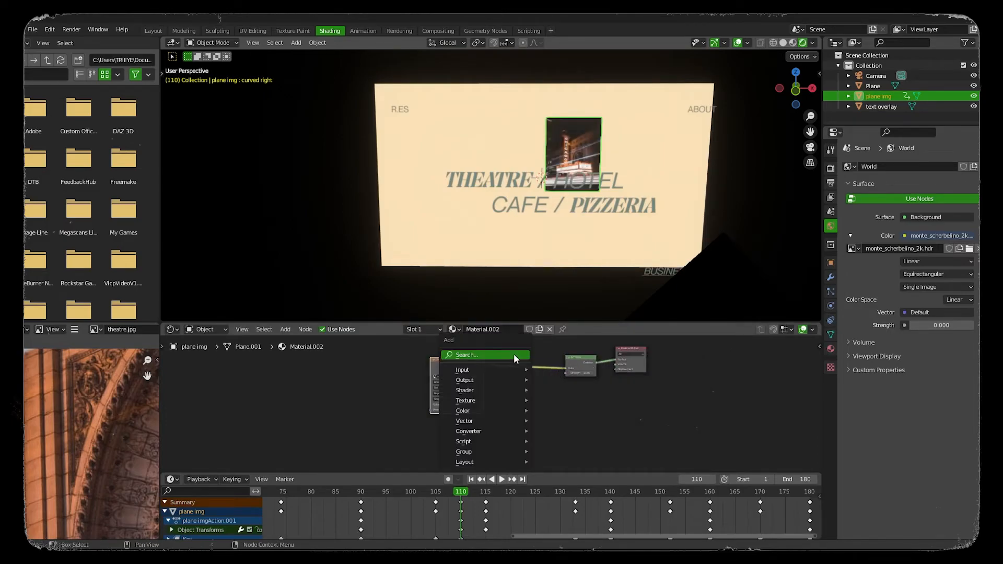
text(m)
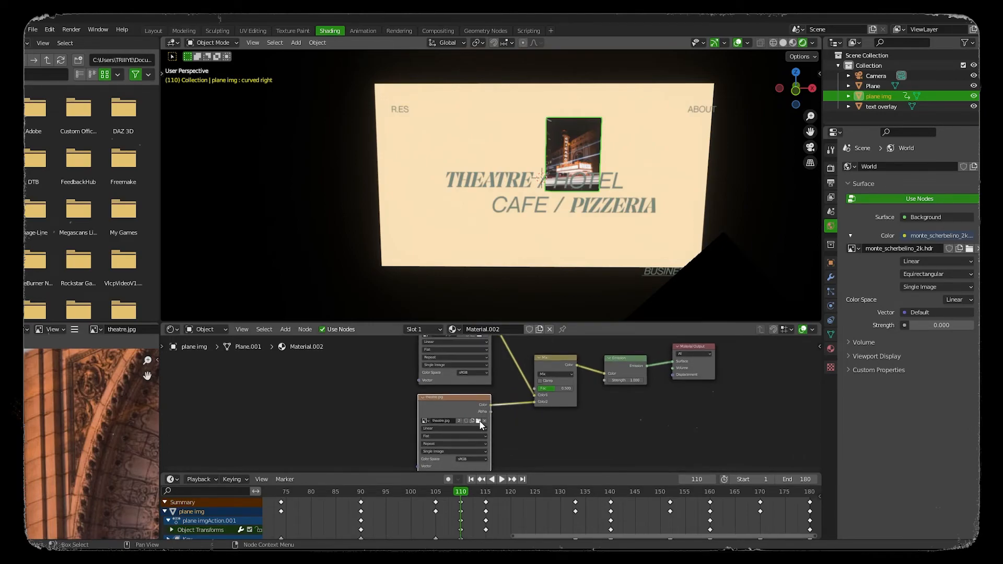
Step: Load hotel.jpg into the second Image Texture and set the Mix node's blending mode
click(480, 420)
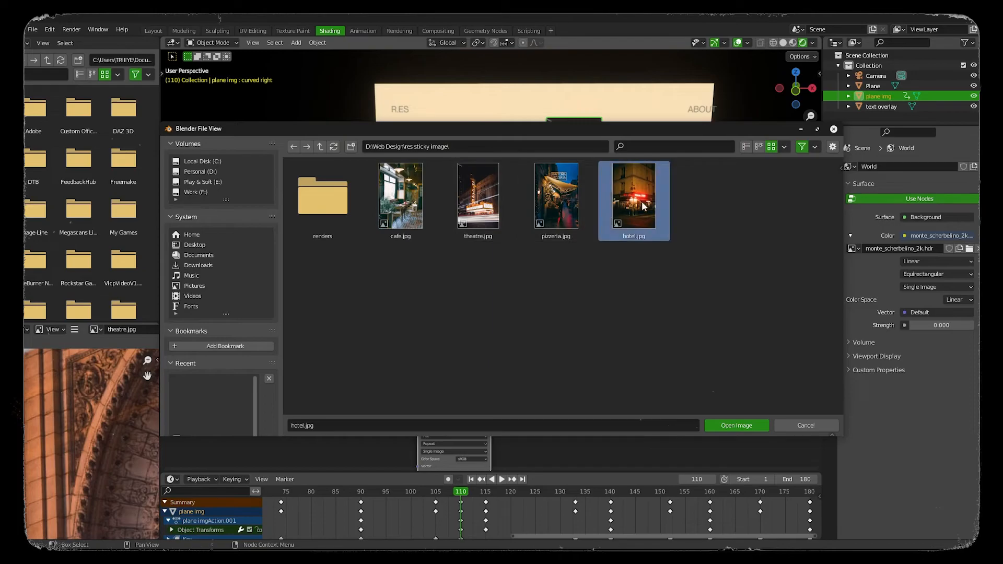
click(735, 425)
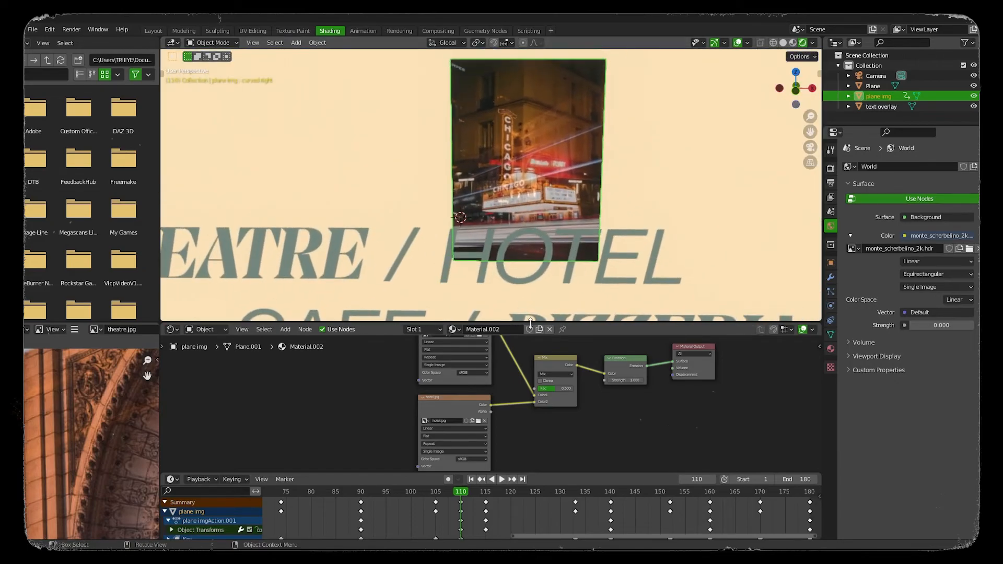
click(554, 374)
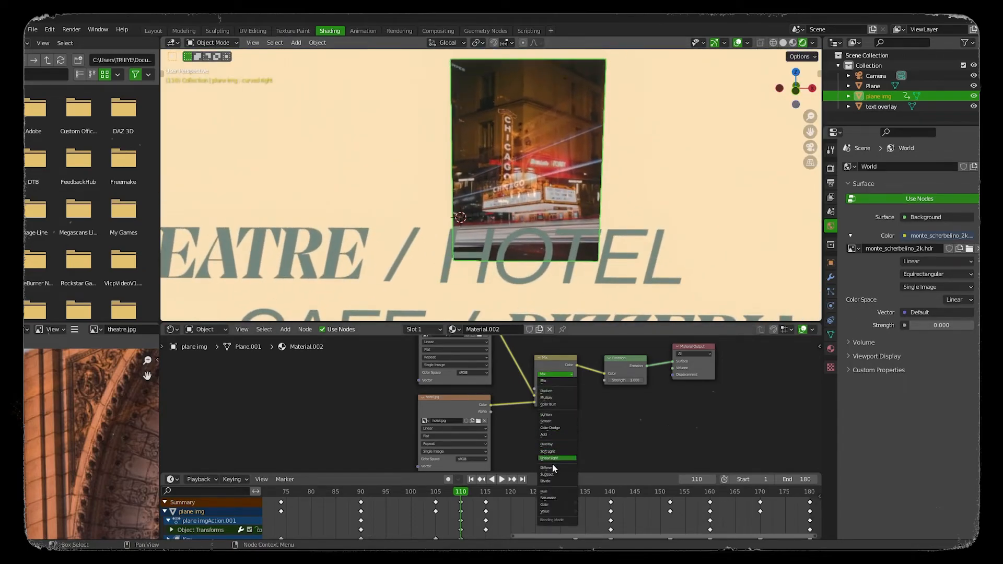
click(554, 458)
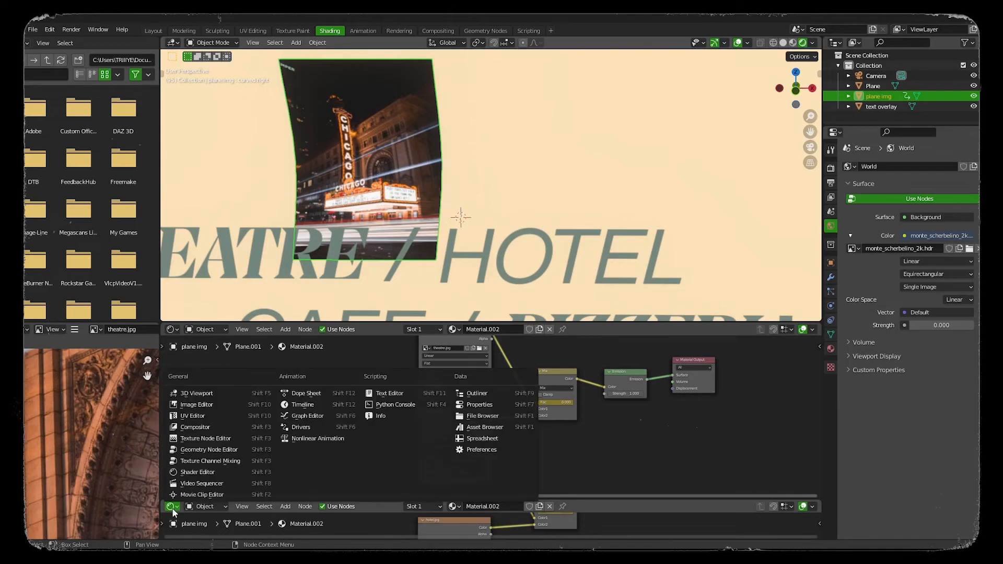
Step: In the Dope Sheet, keyframe the Mix factor at 0 then 1 so theatre cross-fades to hotel
click(302, 405)
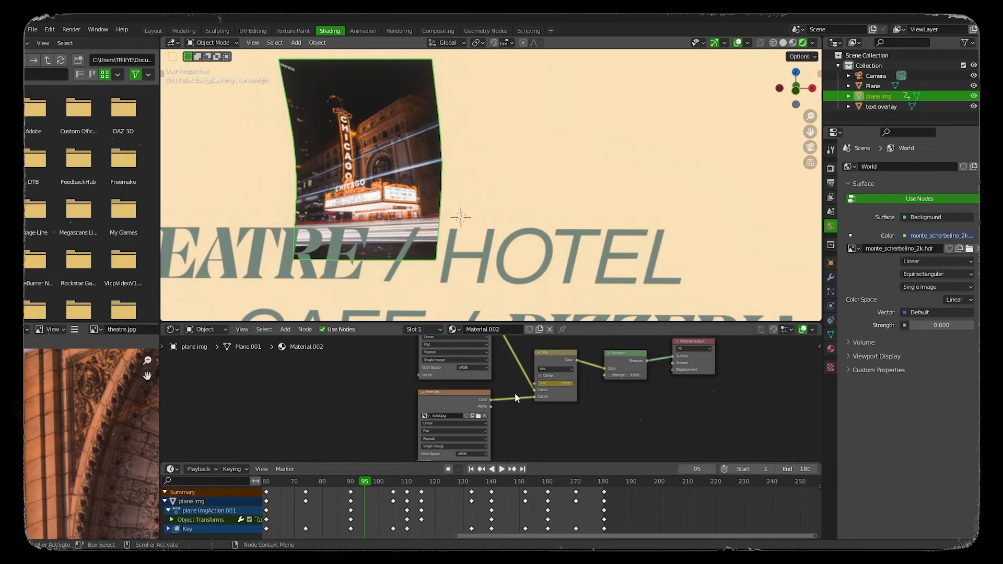
click(503, 469)
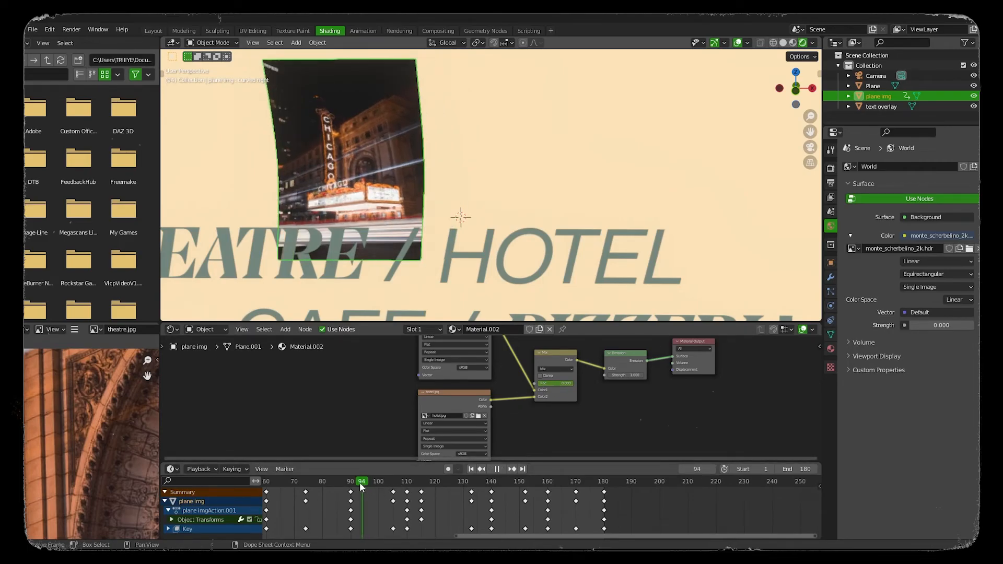
click(365, 480)
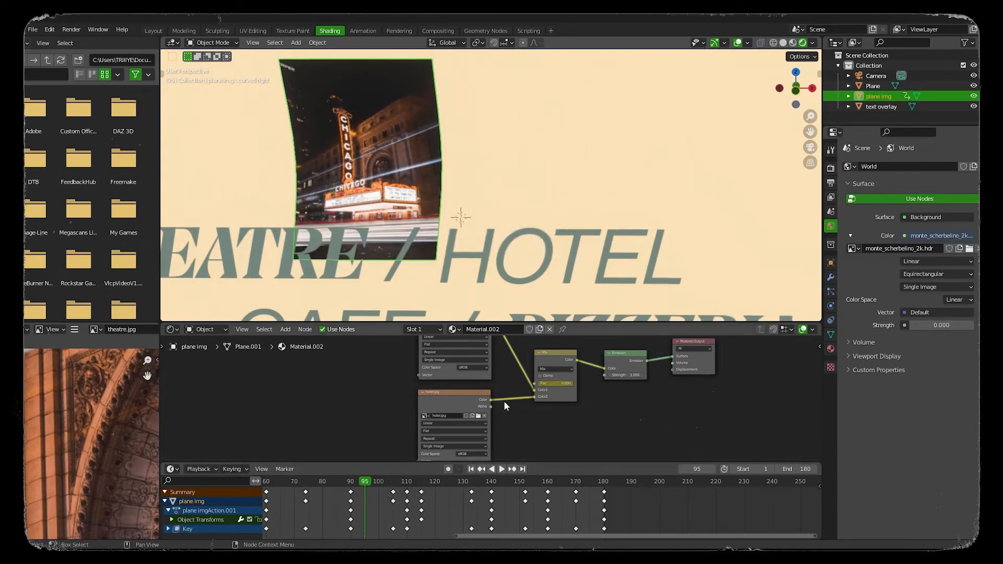
click(502, 469)
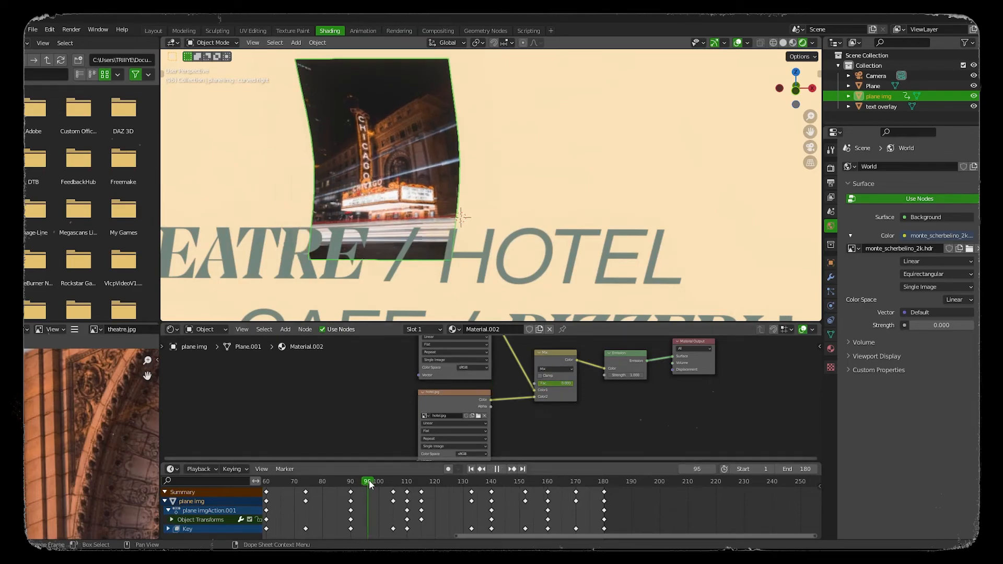
click(392, 480)
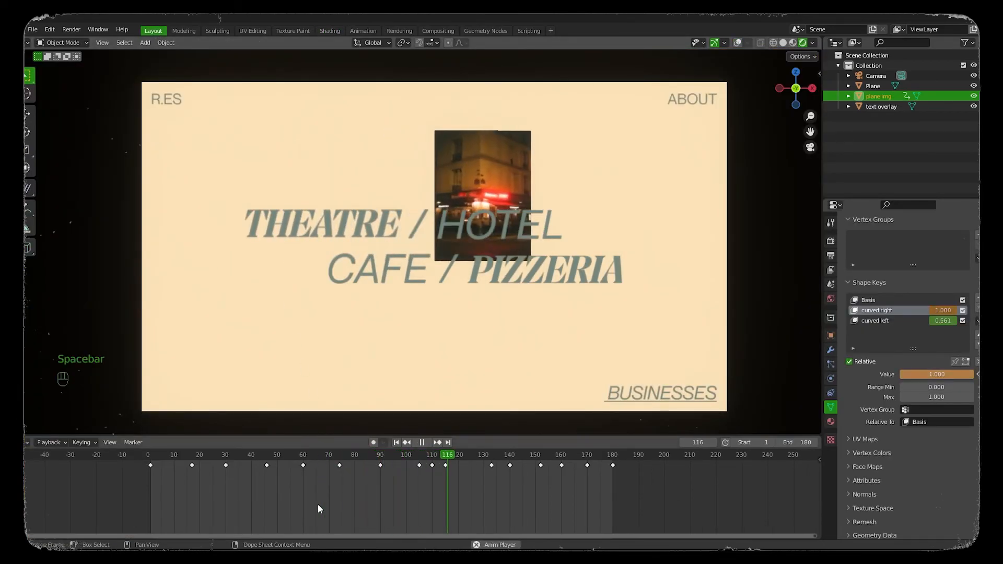
Step: Play the animation with Spacebar to preview it, then stop back at frame 1
key(space)
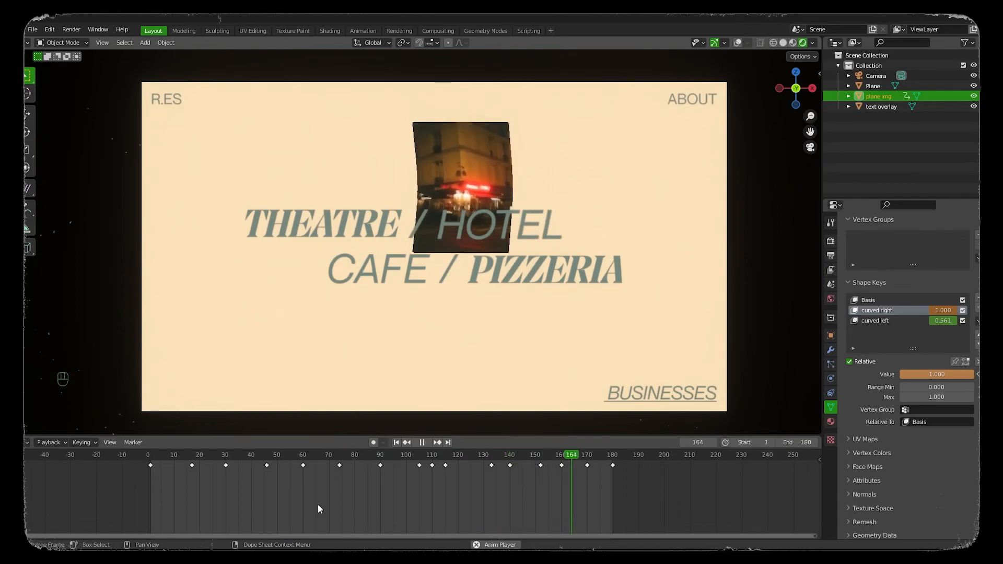
click(229, 455)
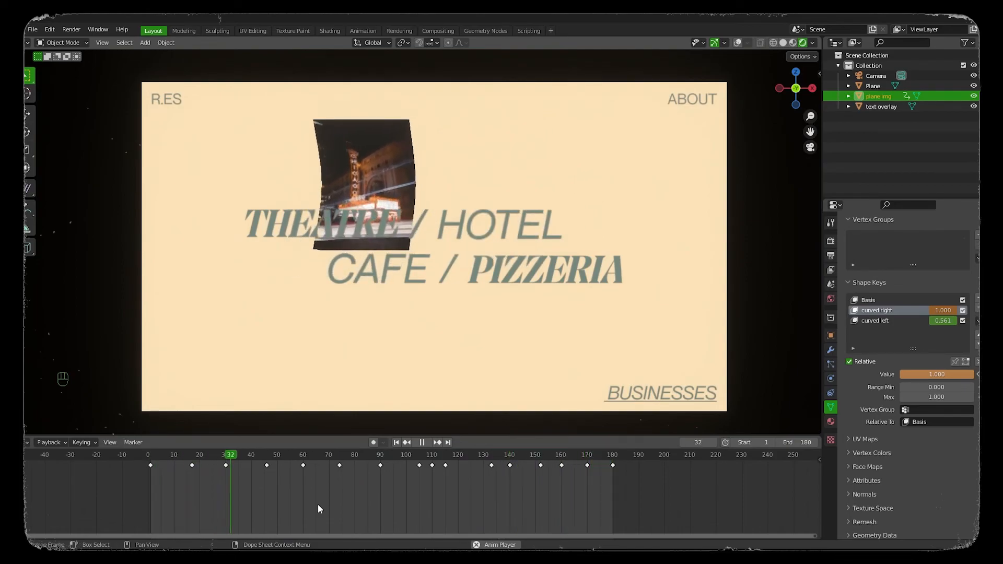
key(space)
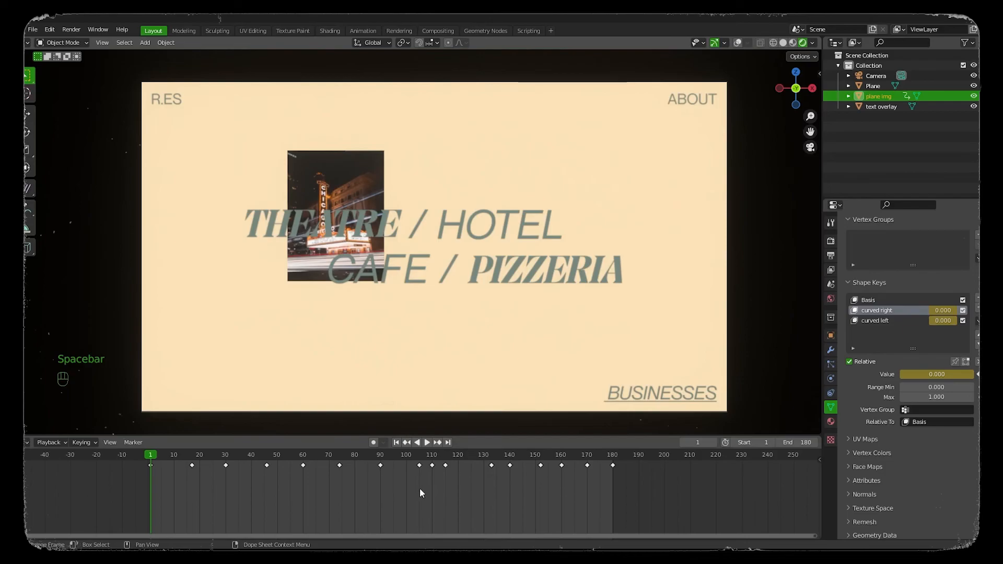
mouse_move(247, 143)
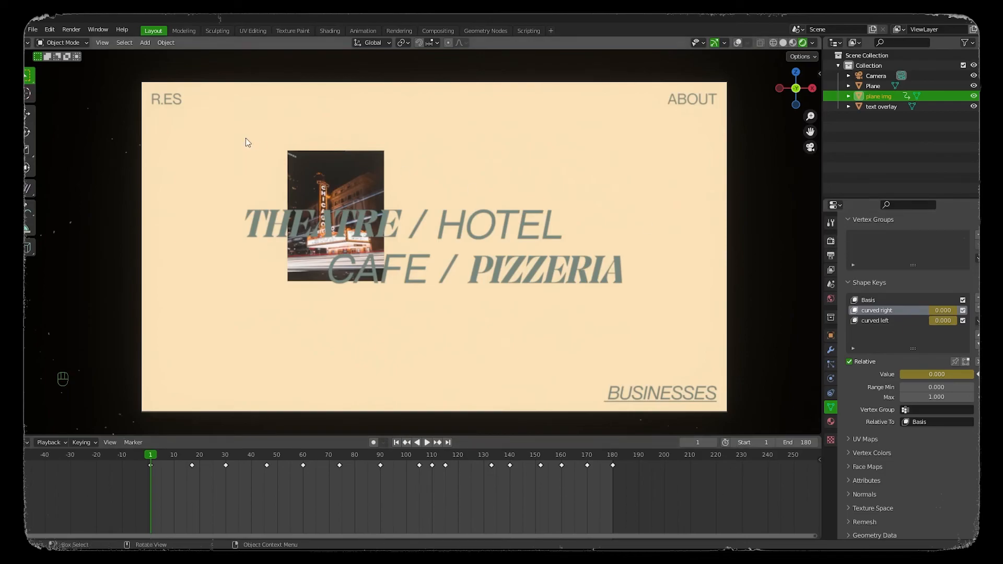
click(71, 29)
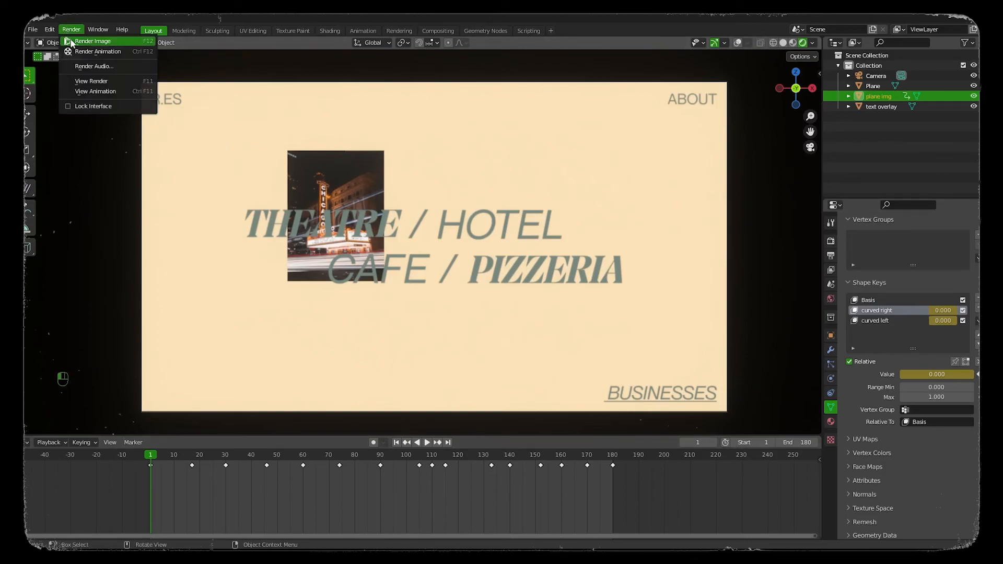
click(93, 40)
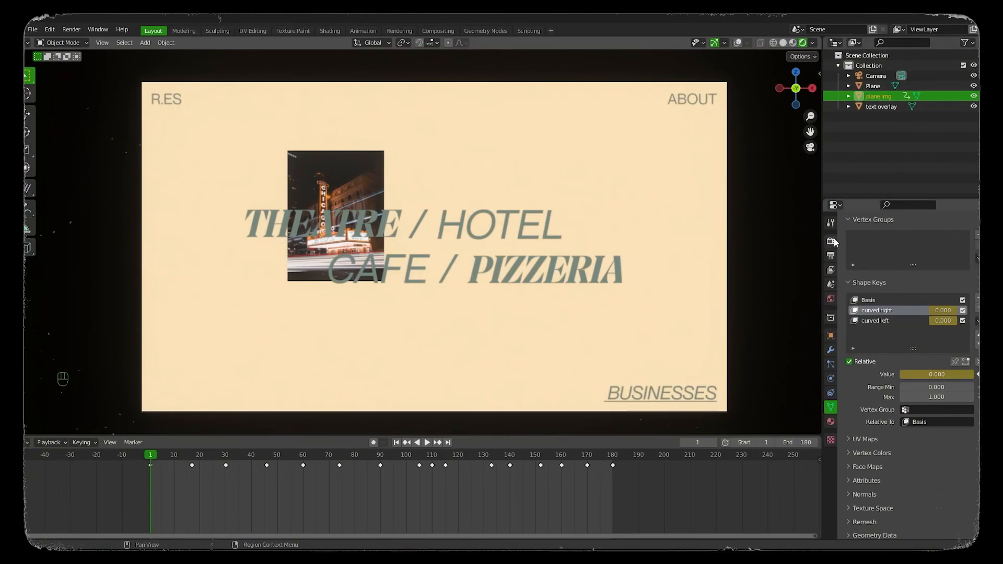
Step: In Output Properties, set the output path to the project folder and format to FFmpeg Video
click(831, 269)
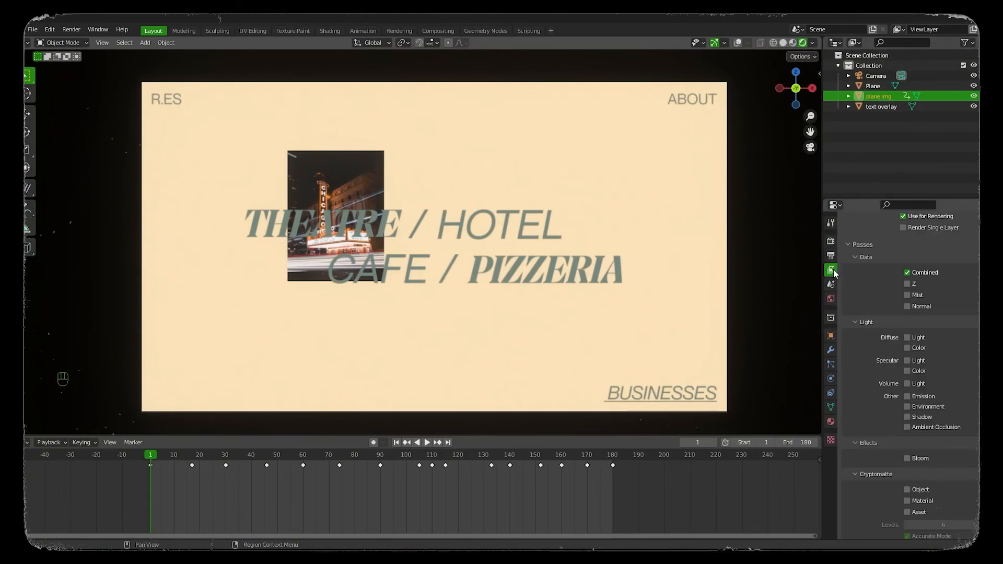
click(831, 256)
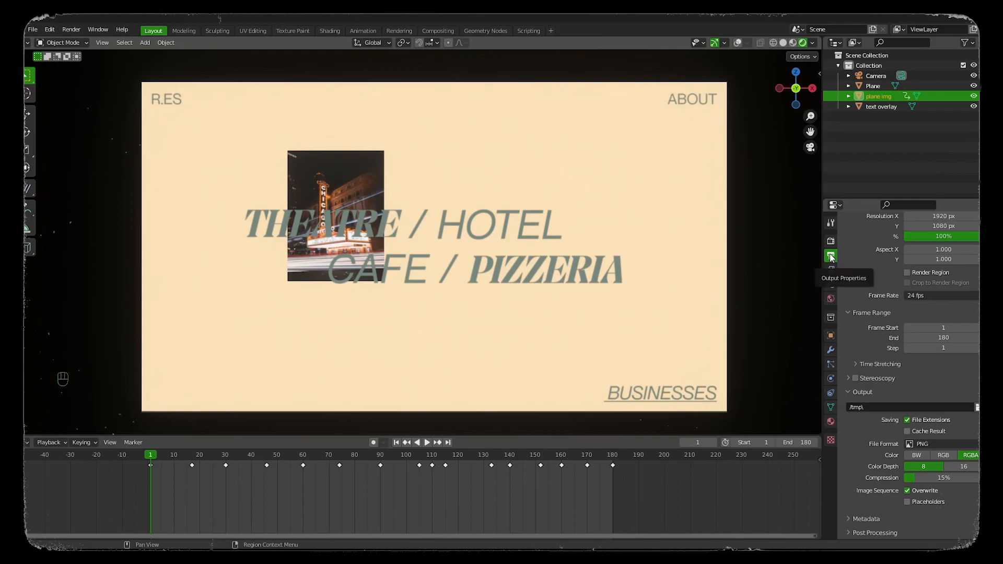
click(830, 256)
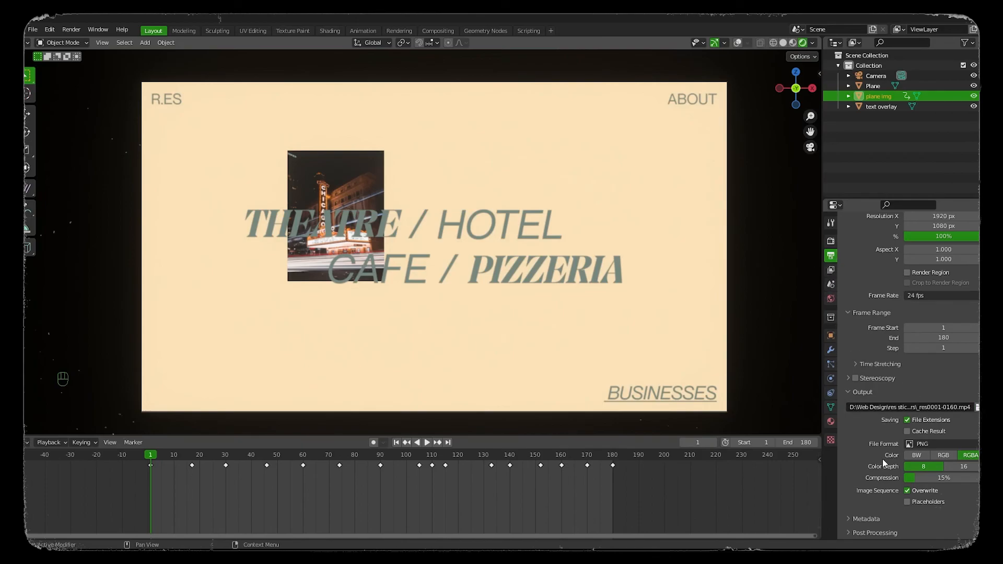
click(941, 444)
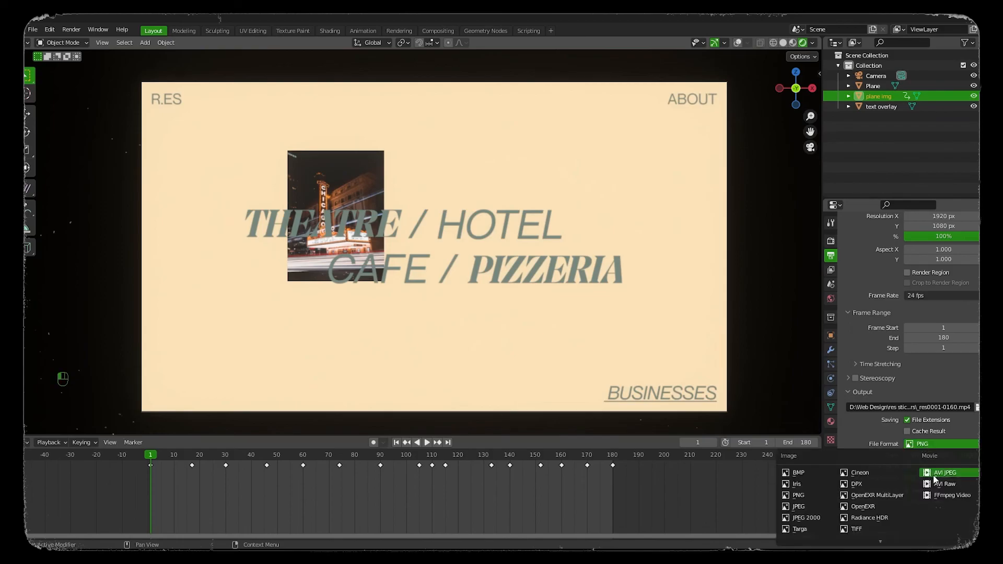
click(953, 494)
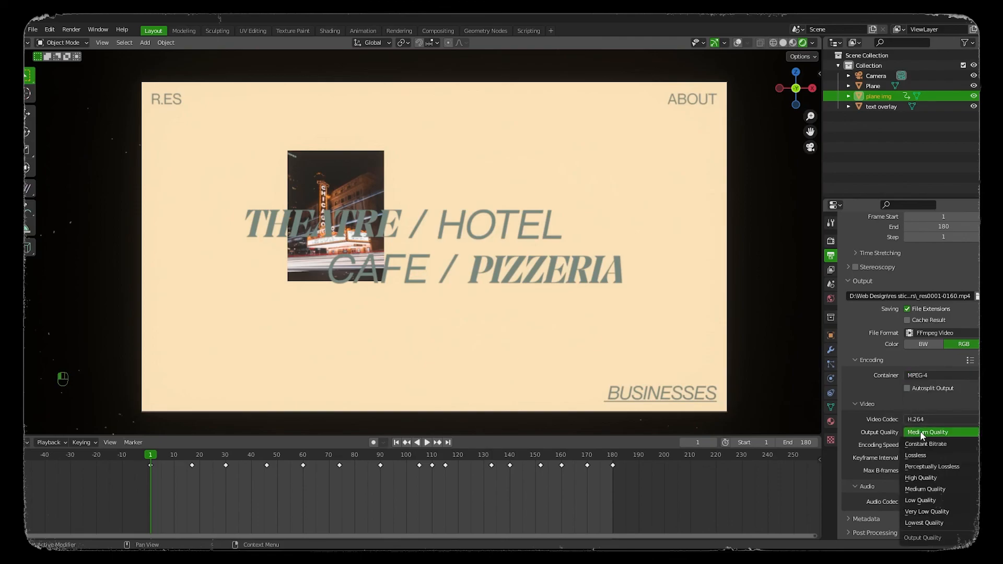
Step: Set MPEG-4 container, H.264 codec and Lossless quality, then go to the Render menu
click(915, 455)
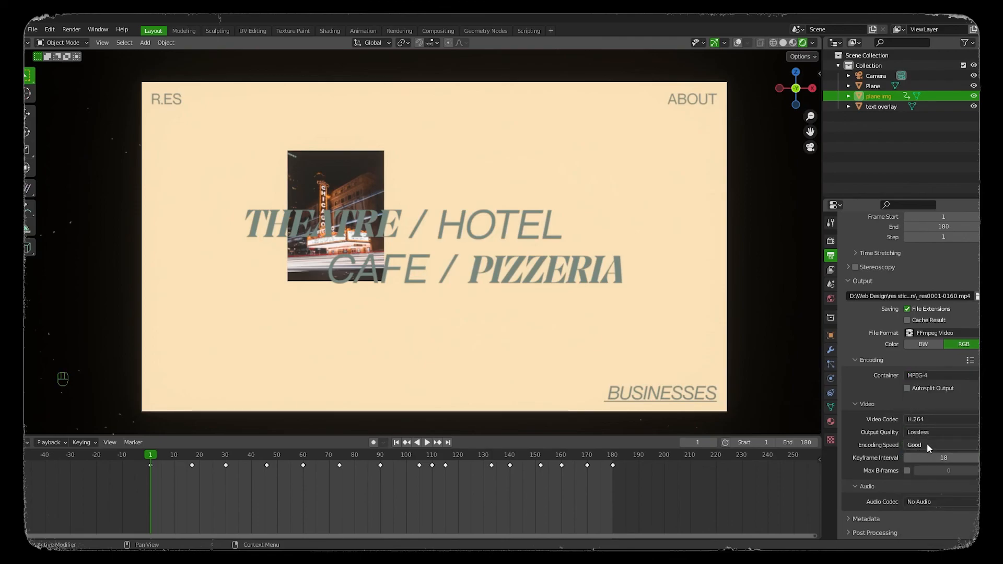
click(940, 432)
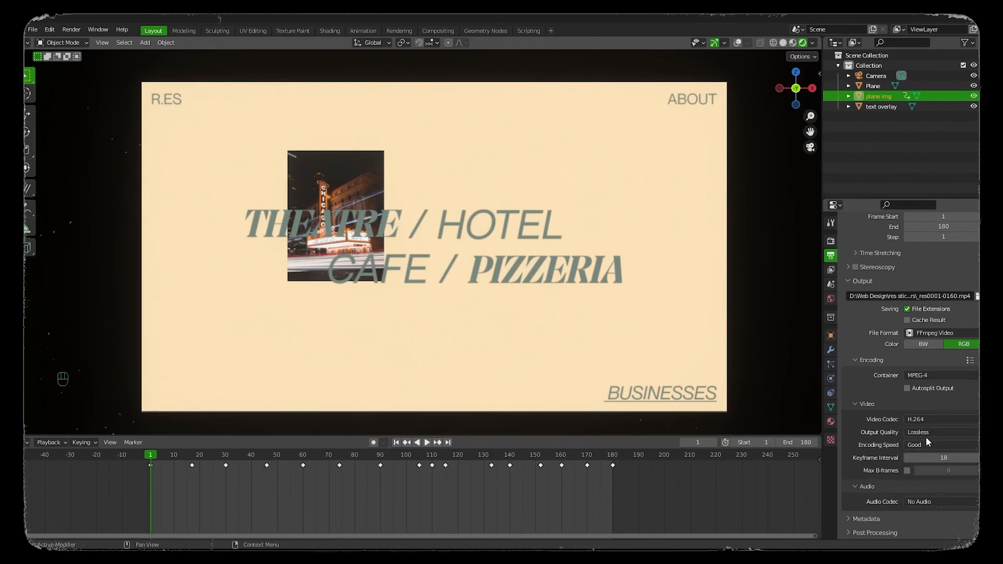
click(71, 30)
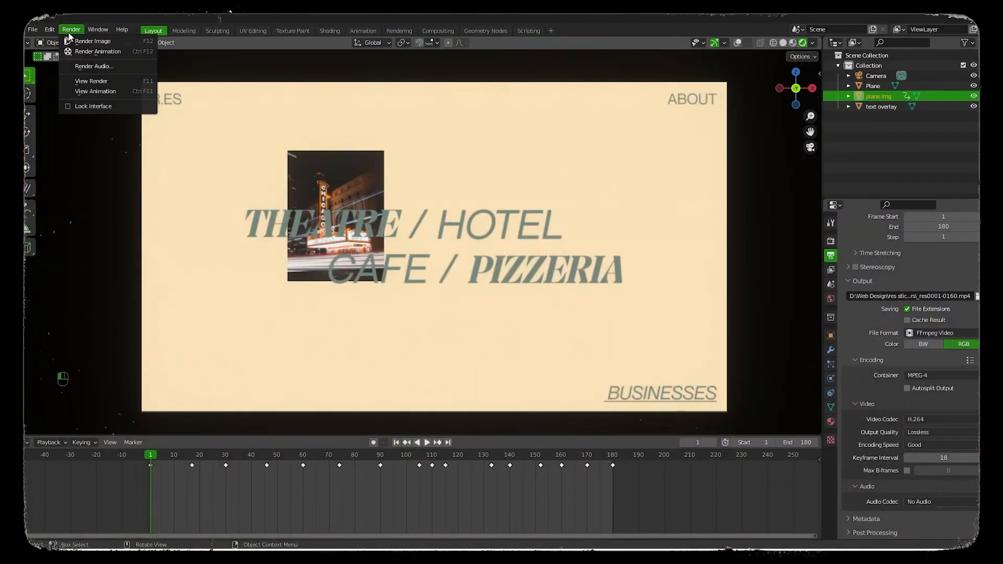